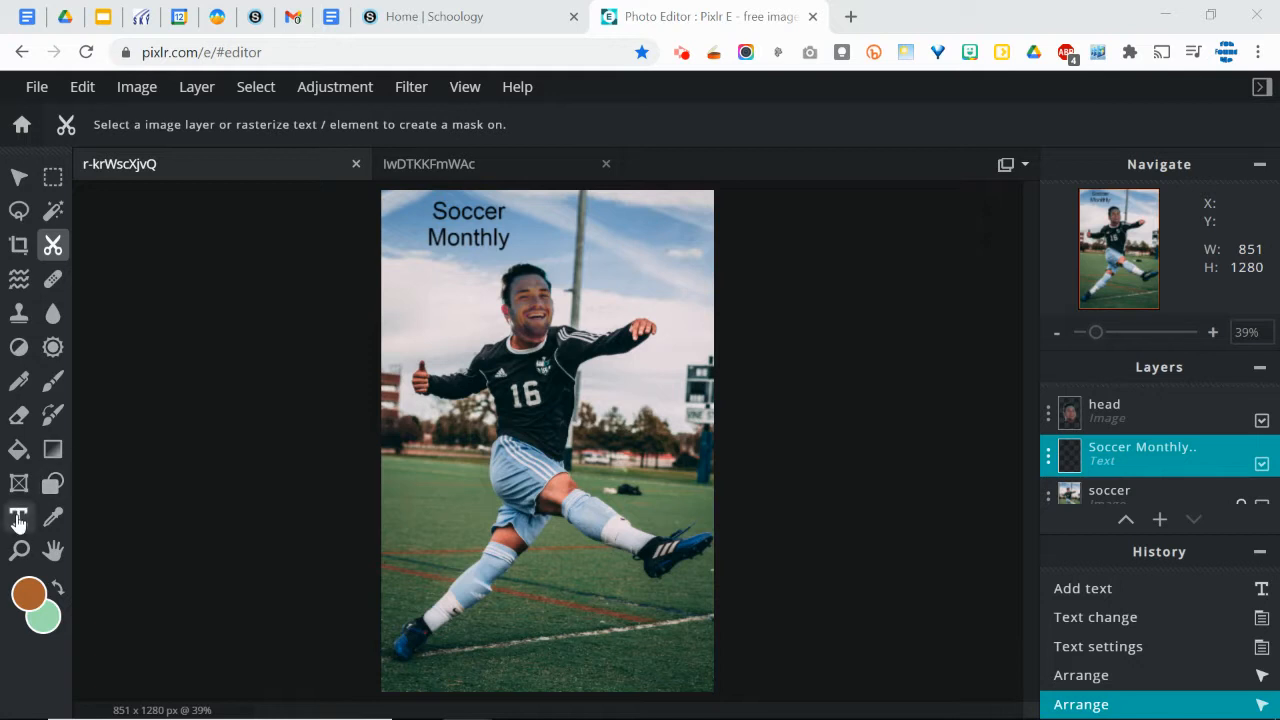
pyautogui.moveTo(20, 518)
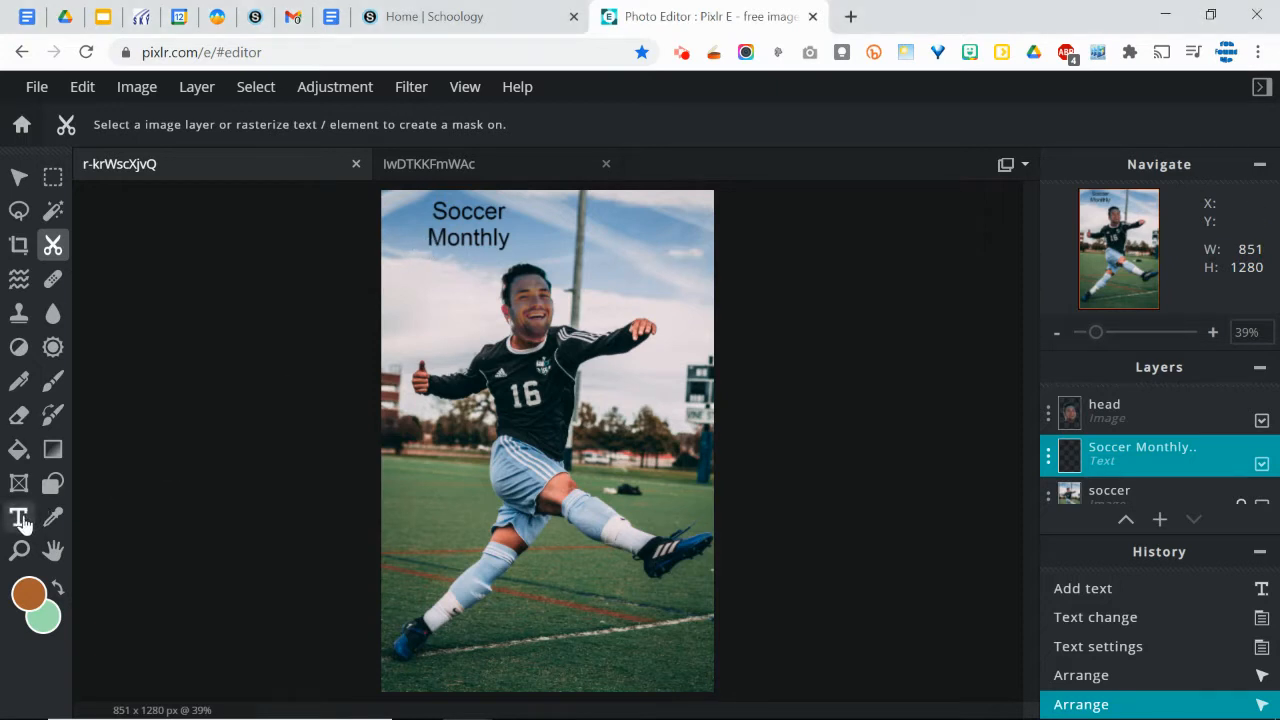
# - Activate the Text tool on the selected Soccer Monthly title layer to show its text options
pyautogui.click(20, 516)
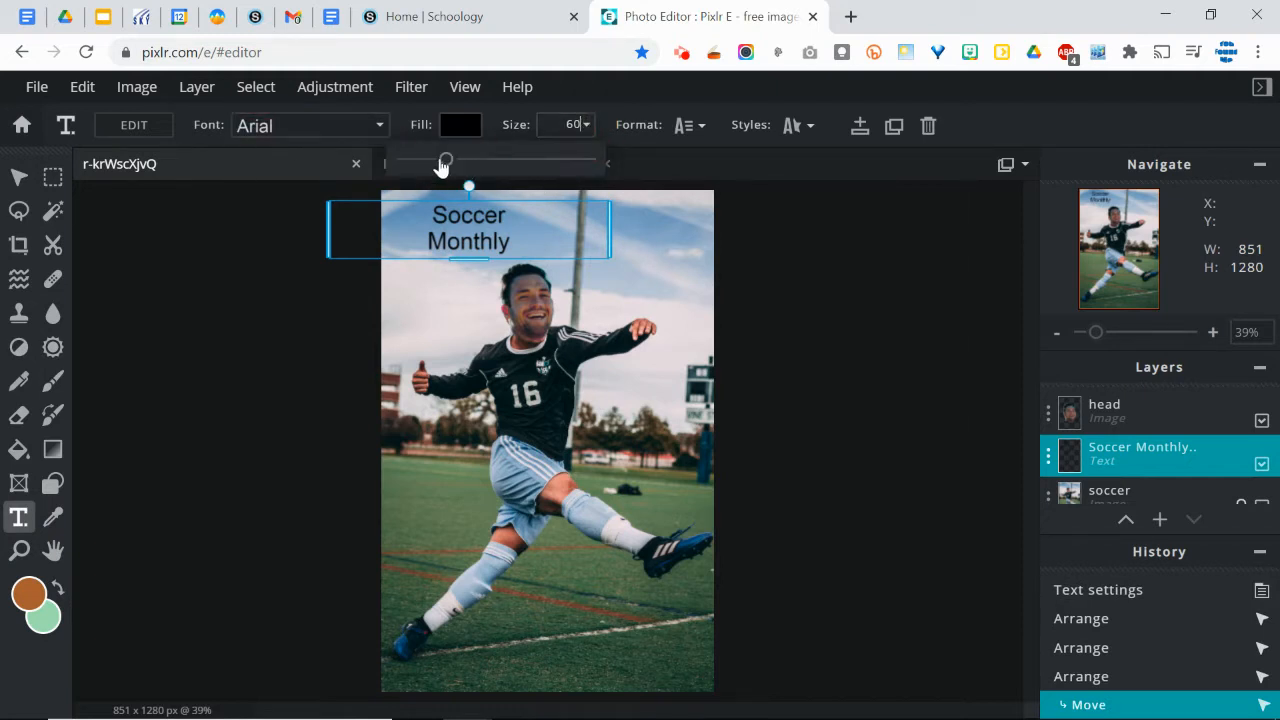
# - Enlarge the title to size 94, set letter space 3 and bold, then reach the Styles effects
pyautogui.moveTo(446, 164); pyautogui.dragTo(472, 164)
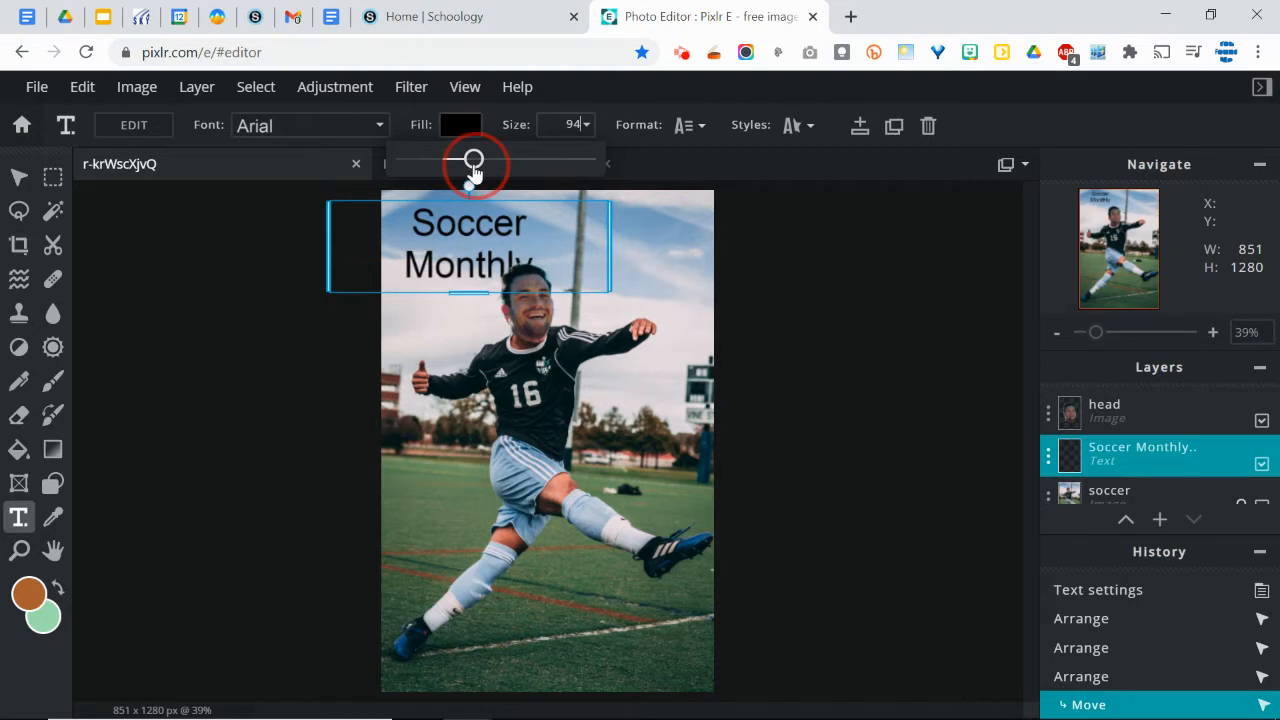
pyautogui.click(684, 124)
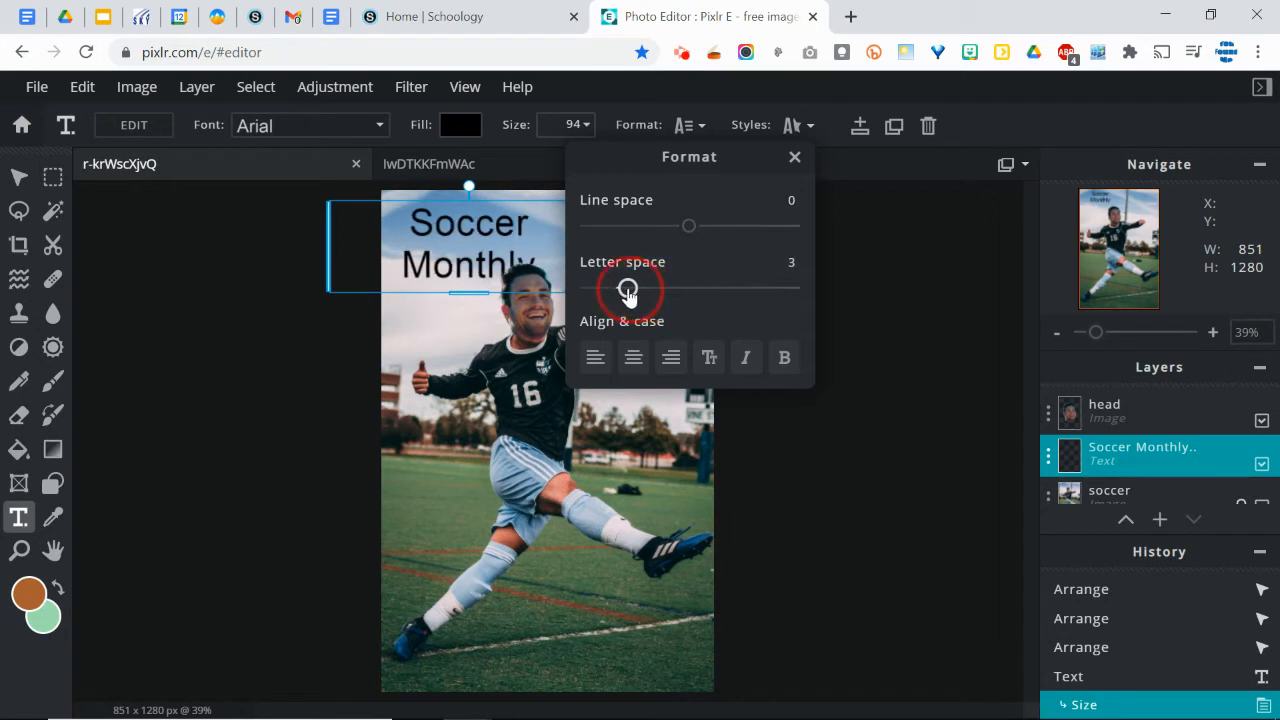
pyautogui.click(784, 356)
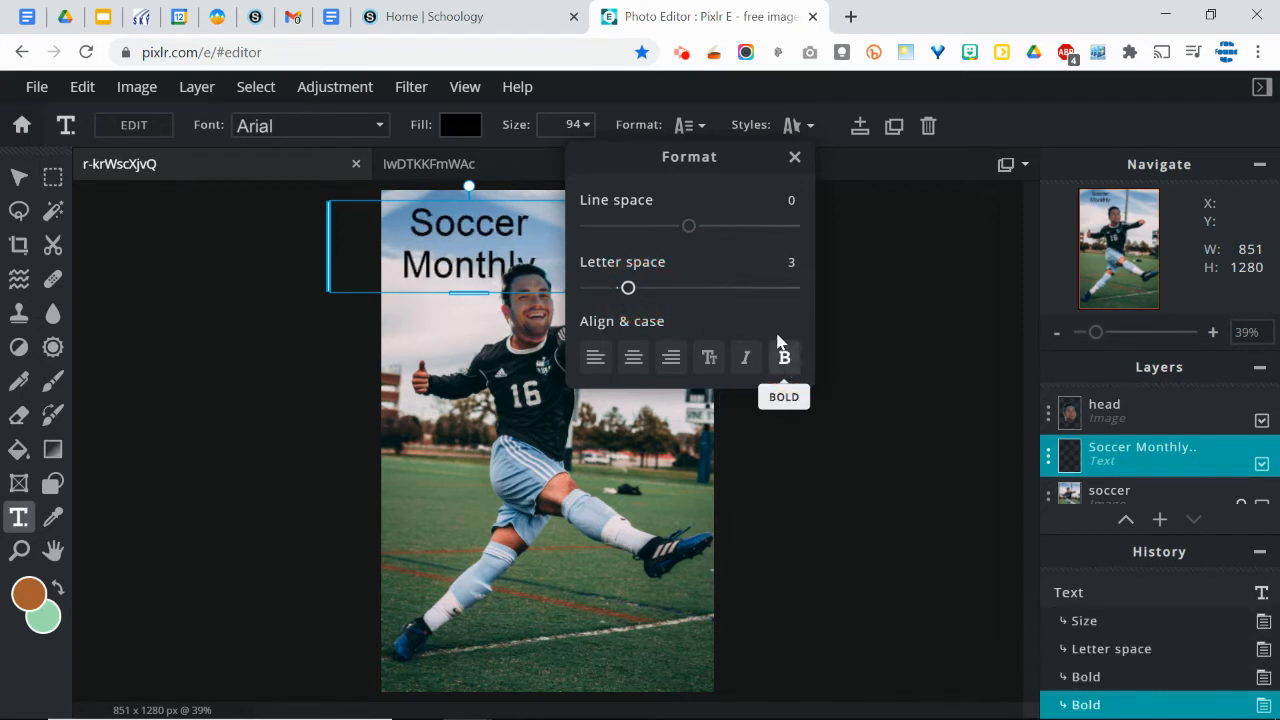
pyautogui.click(792, 124)
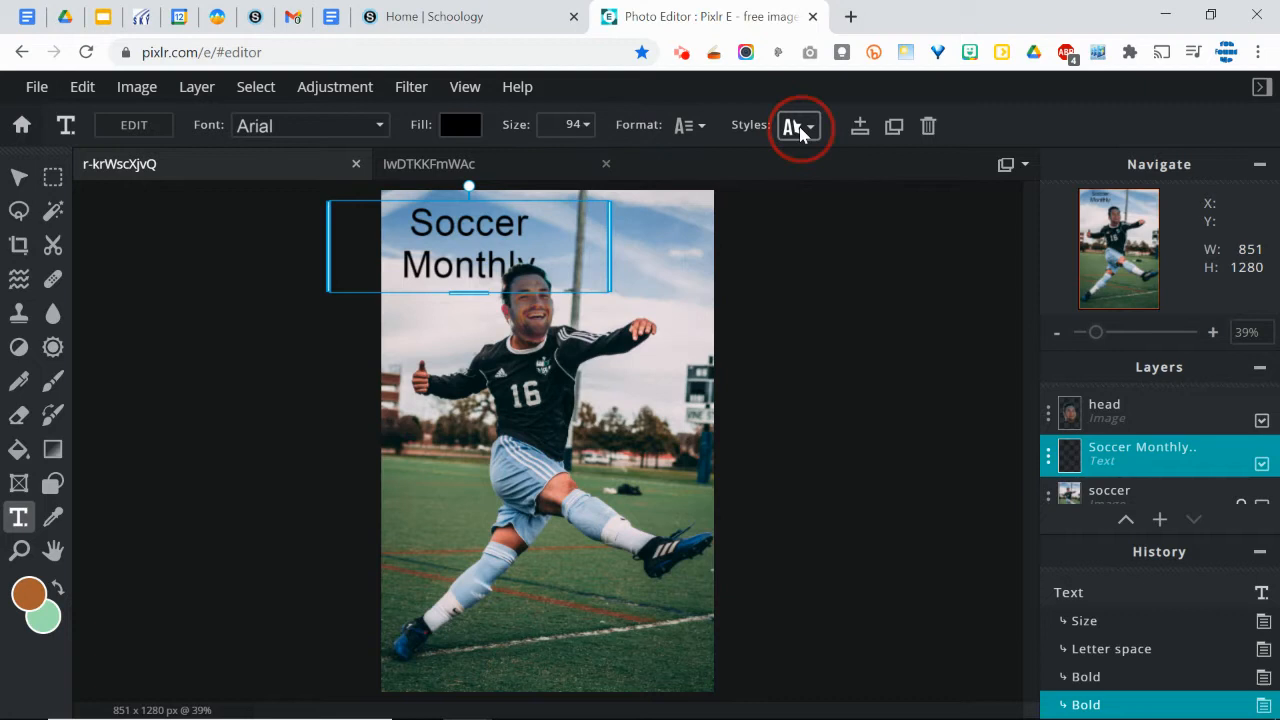
pyautogui.click(796, 124)
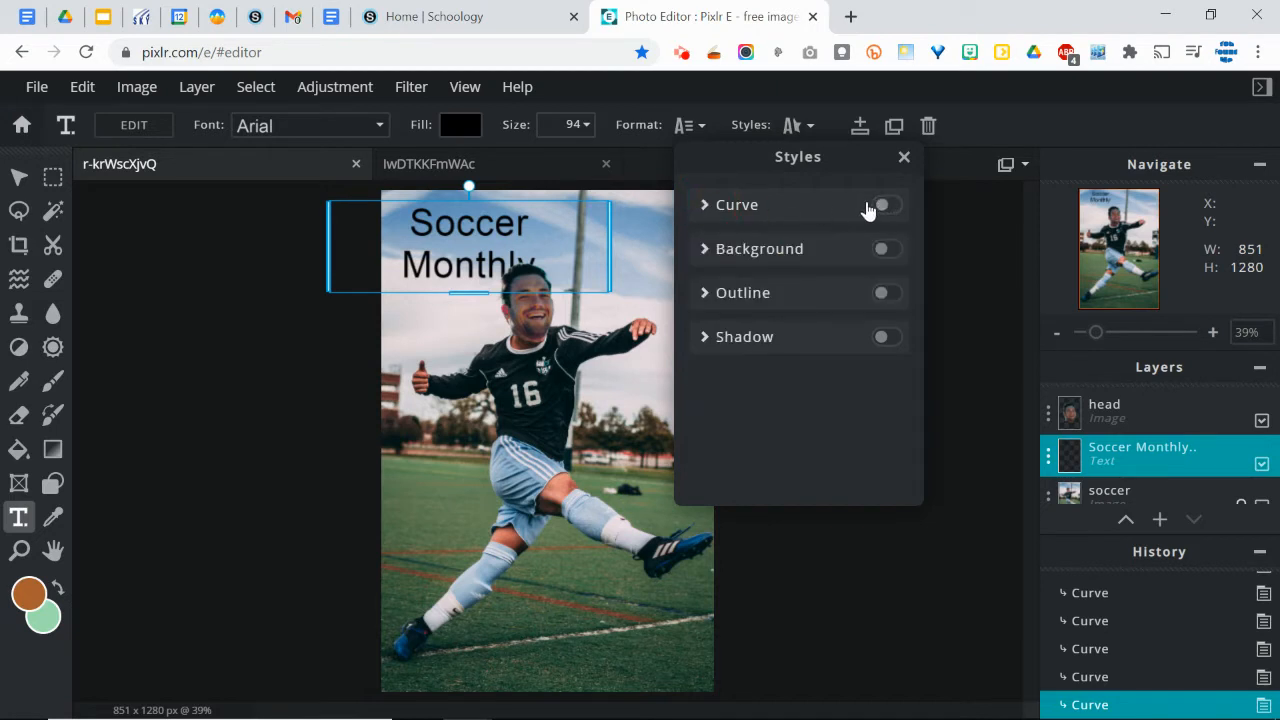
# - Toggle a style effect on the title, then start a new image via File > New image
pyautogui.click(888, 248)
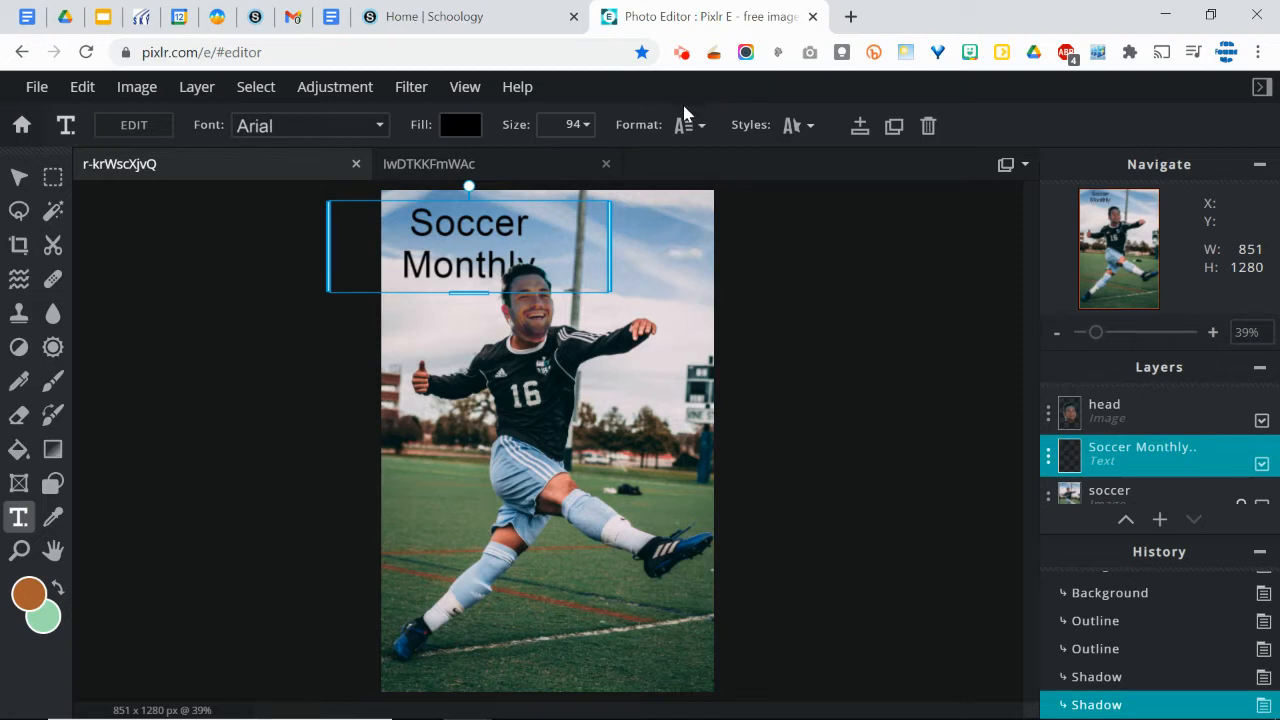
pyautogui.moveTo(658, 104)
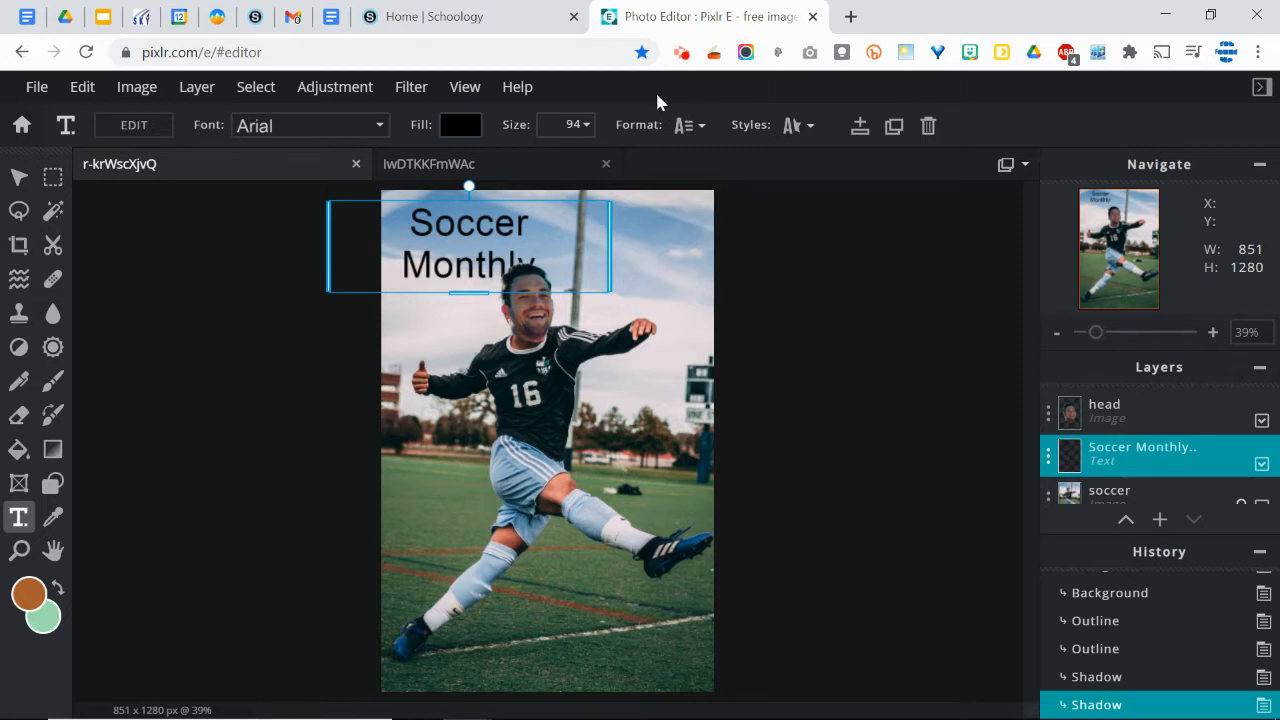
pyautogui.moveTo(644, 92)
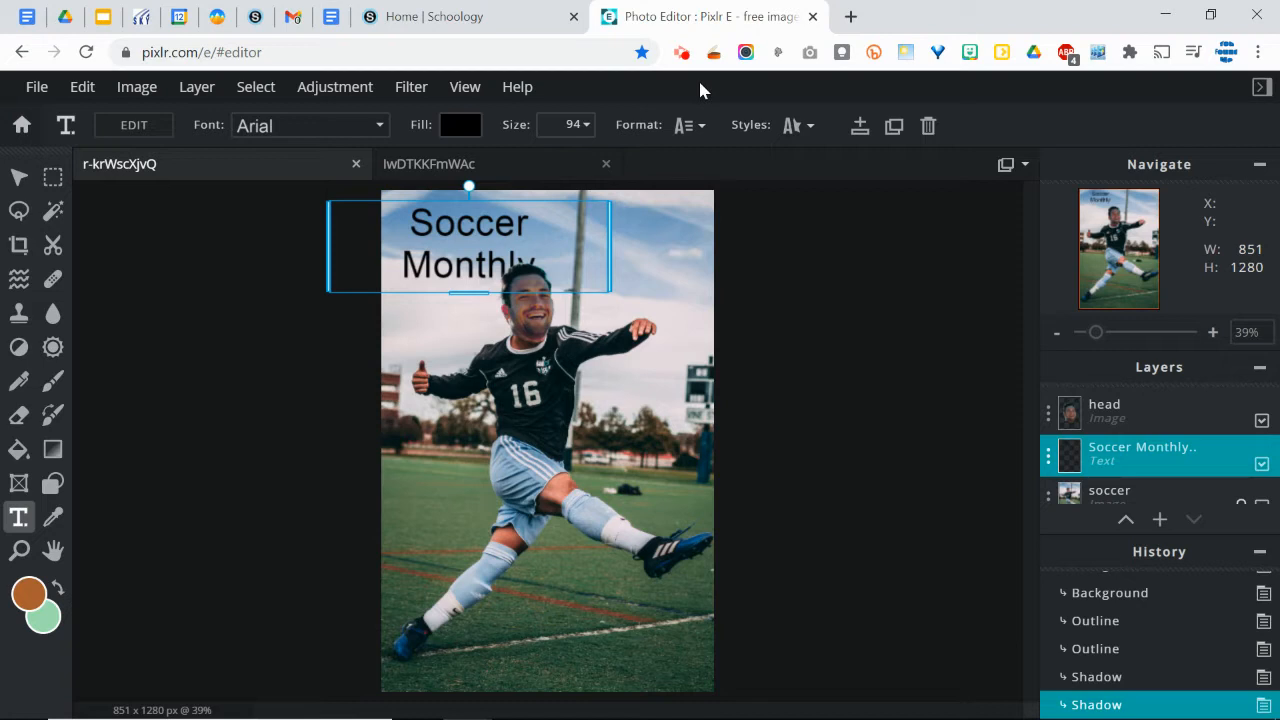
pyautogui.moveTo(702, 90)
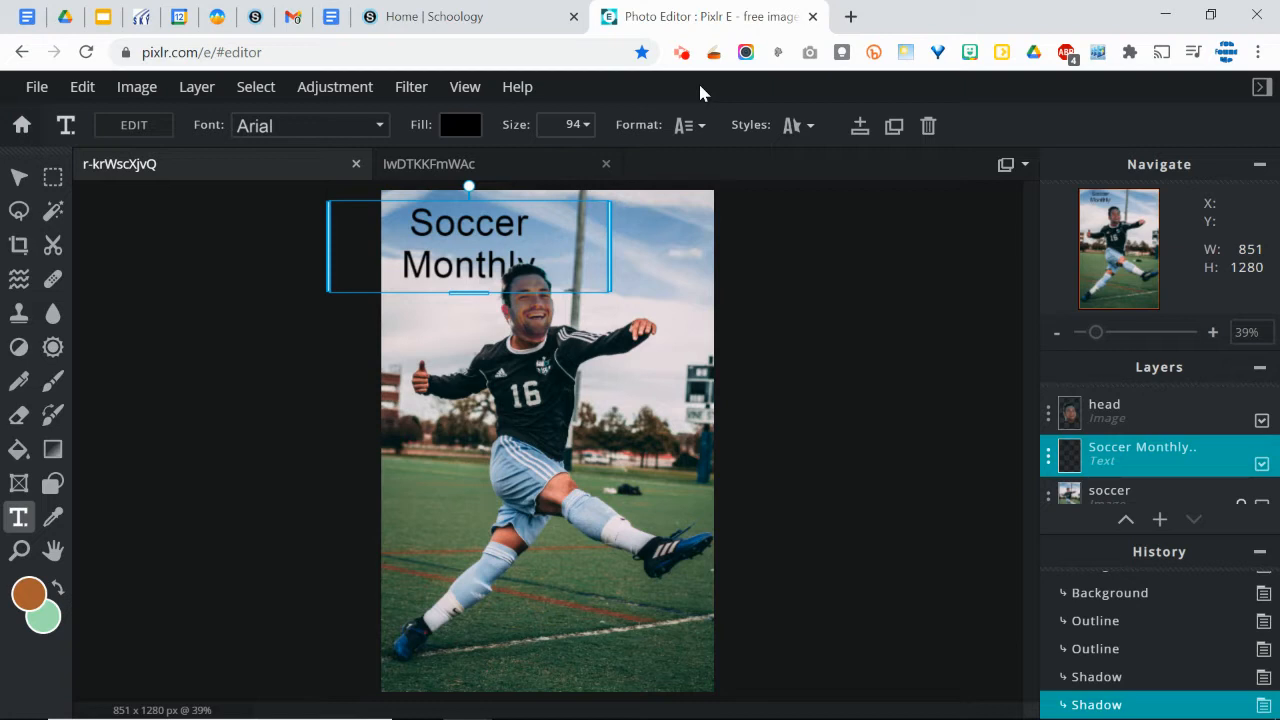
pyautogui.moveTo(706, 90)
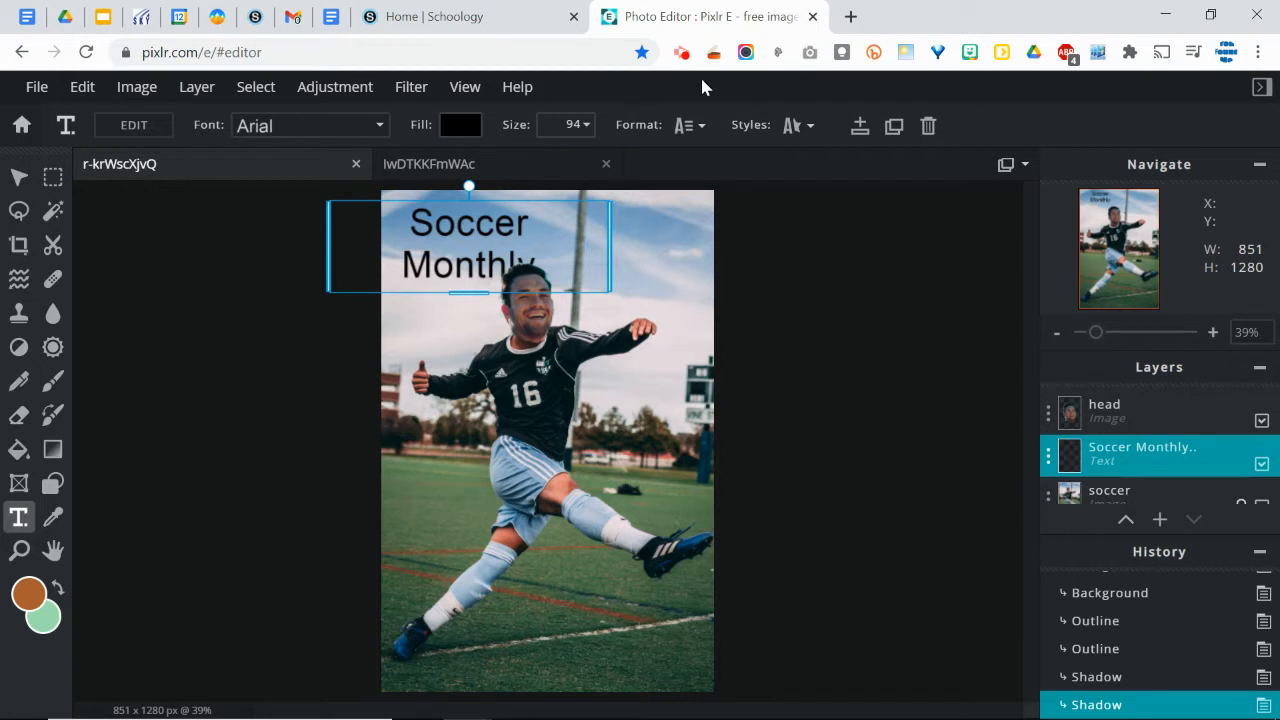
pyautogui.moveTo(690, 104)
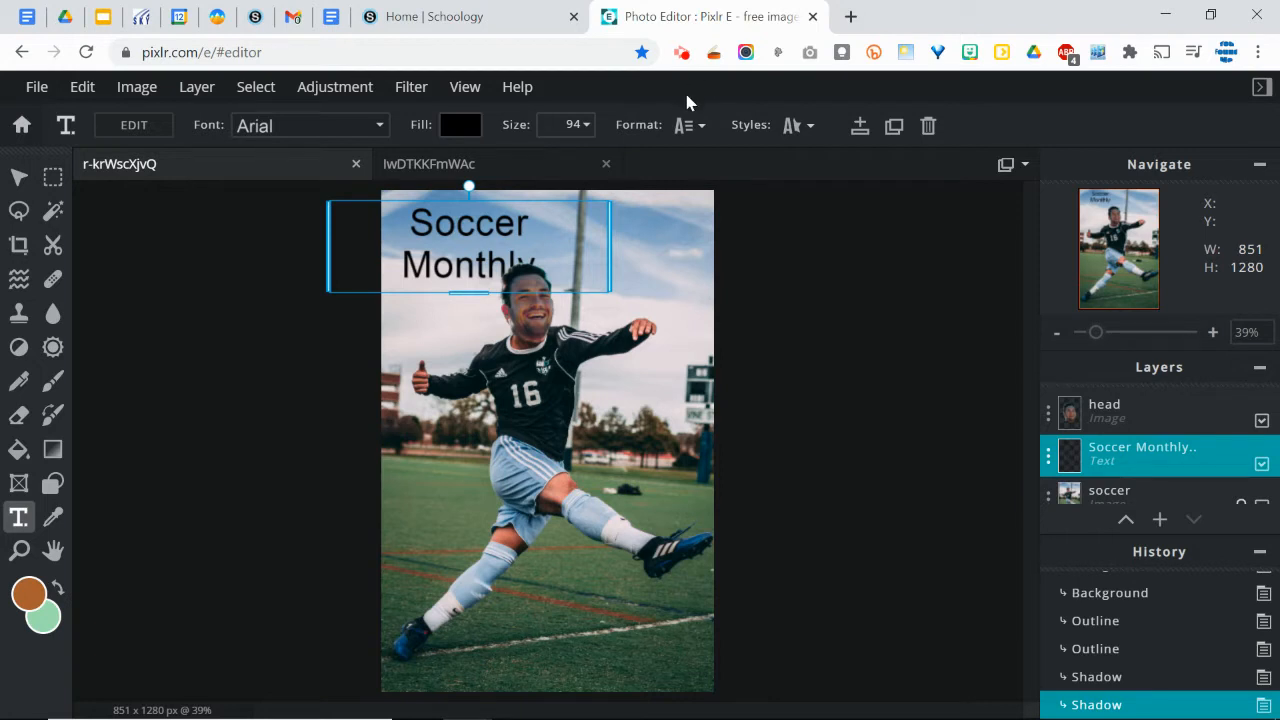
pyautogui.moveTo(500, 176)
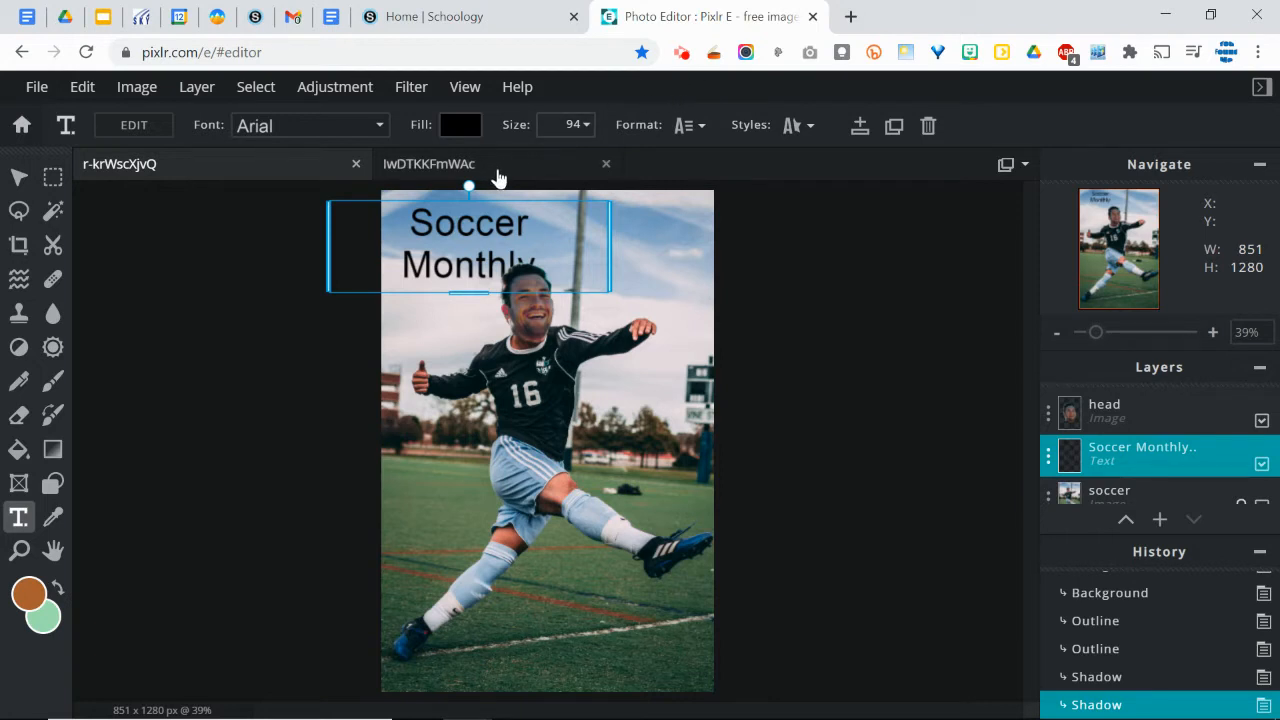
pyautogui.click(36, 86)
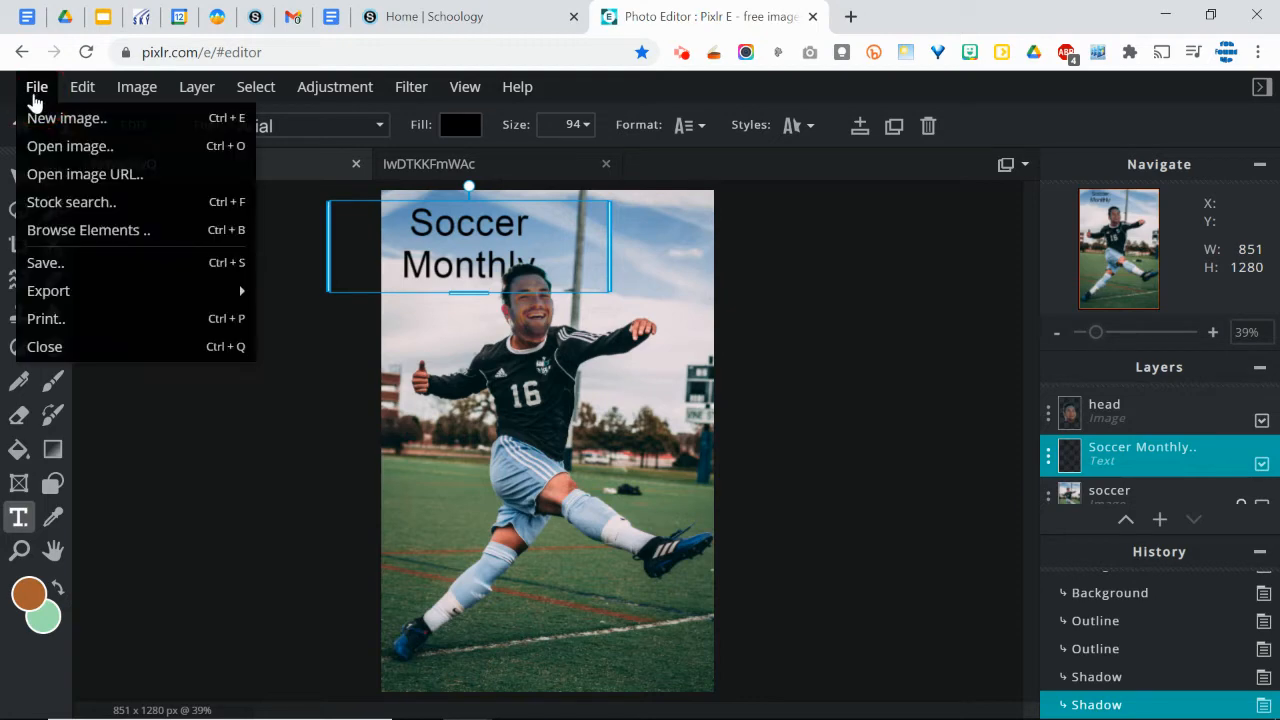
pyautogui.click(68, 118)
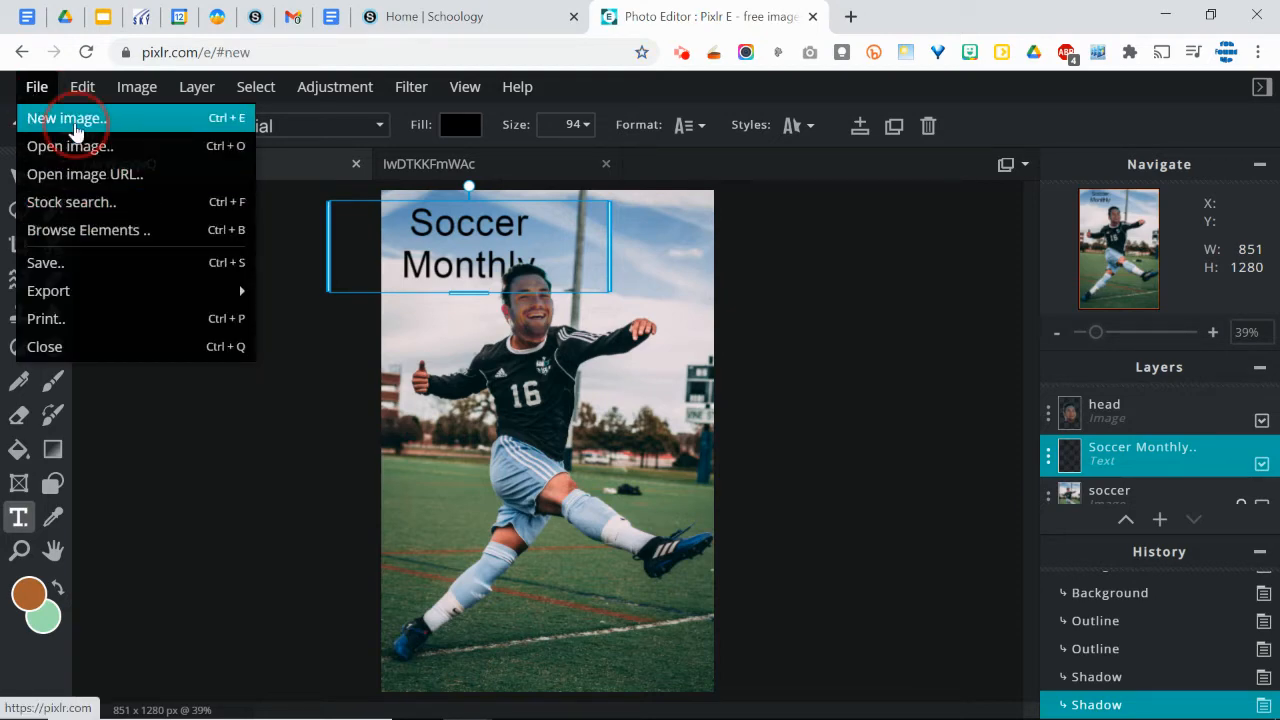
pyautogui.click(64, 116)
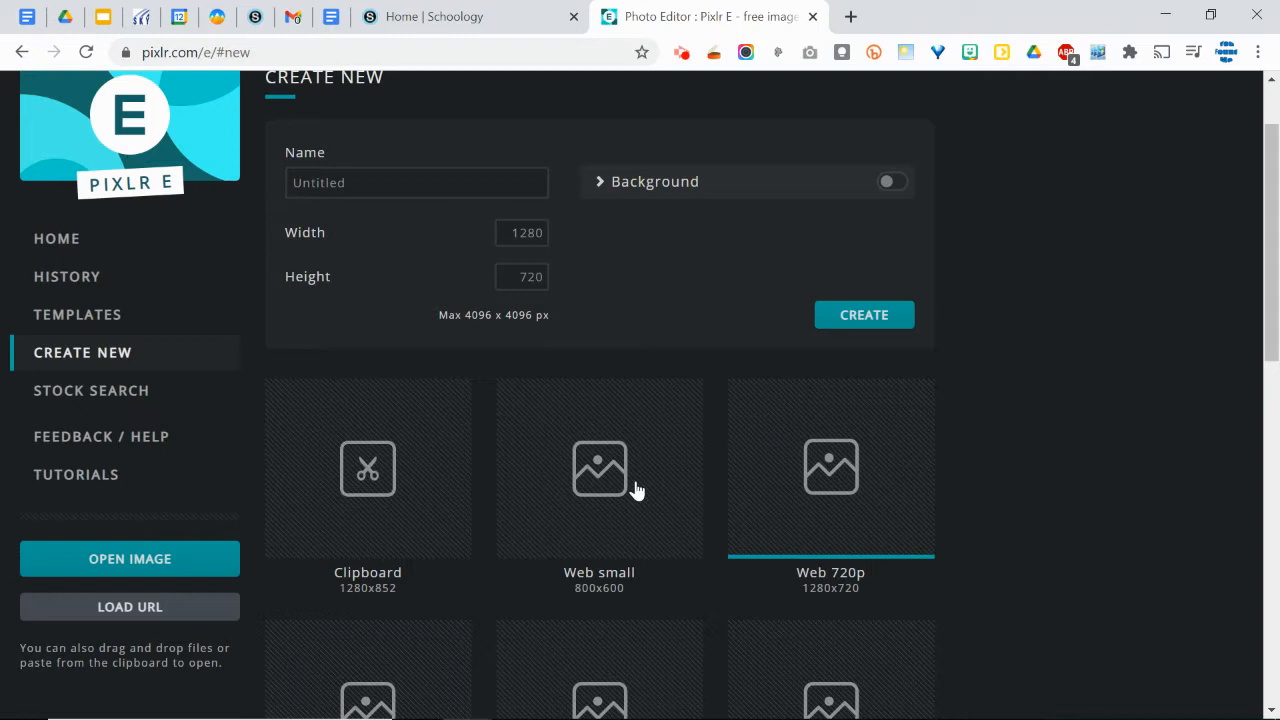
pyautogui.moveTo(324, 120)
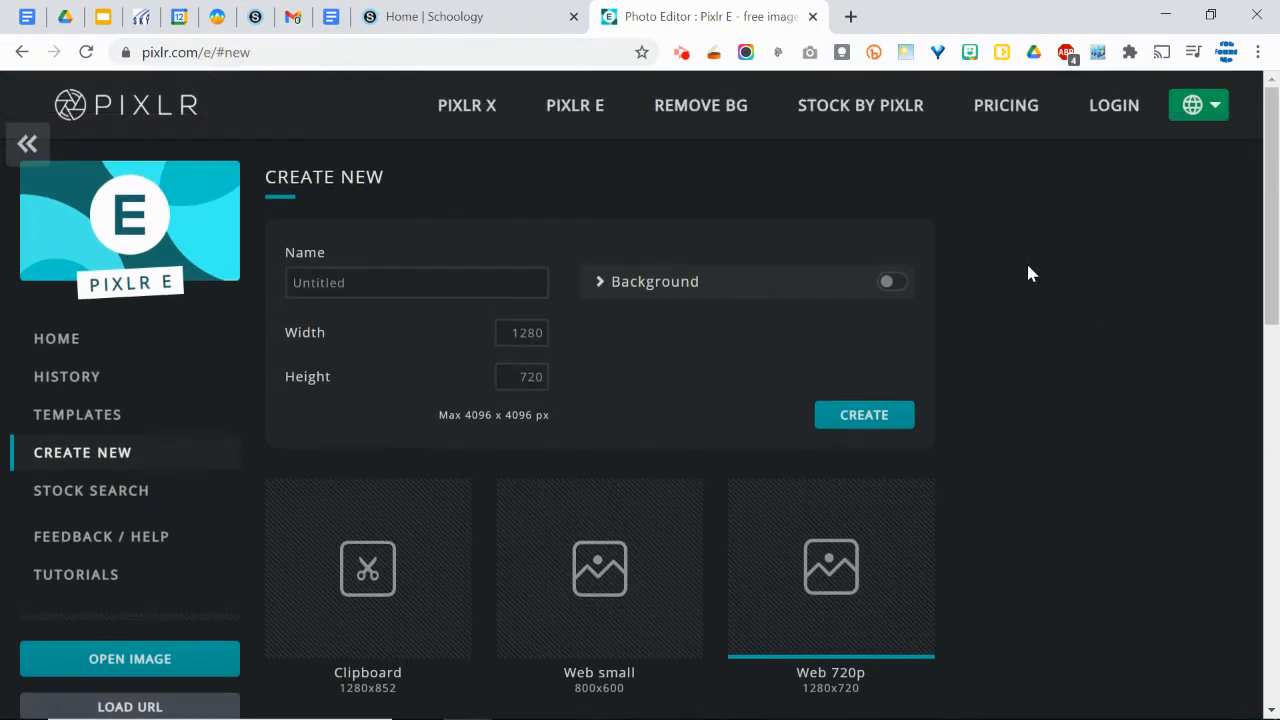
# - Create a transparent 721 × 1280 image named 'soccer text'
pyautogui.click(520, 332)
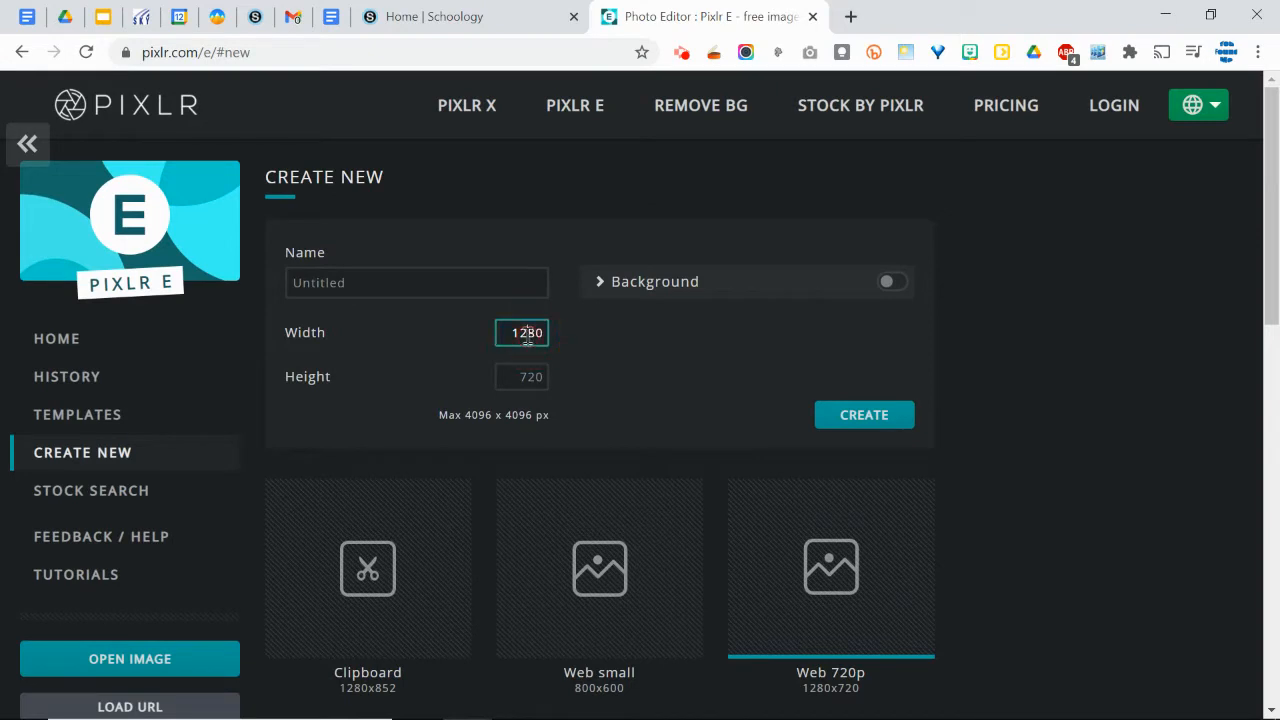
pyautogui.write('721')
pyautogui.click(522, 376)
pyautogui.write('1280')
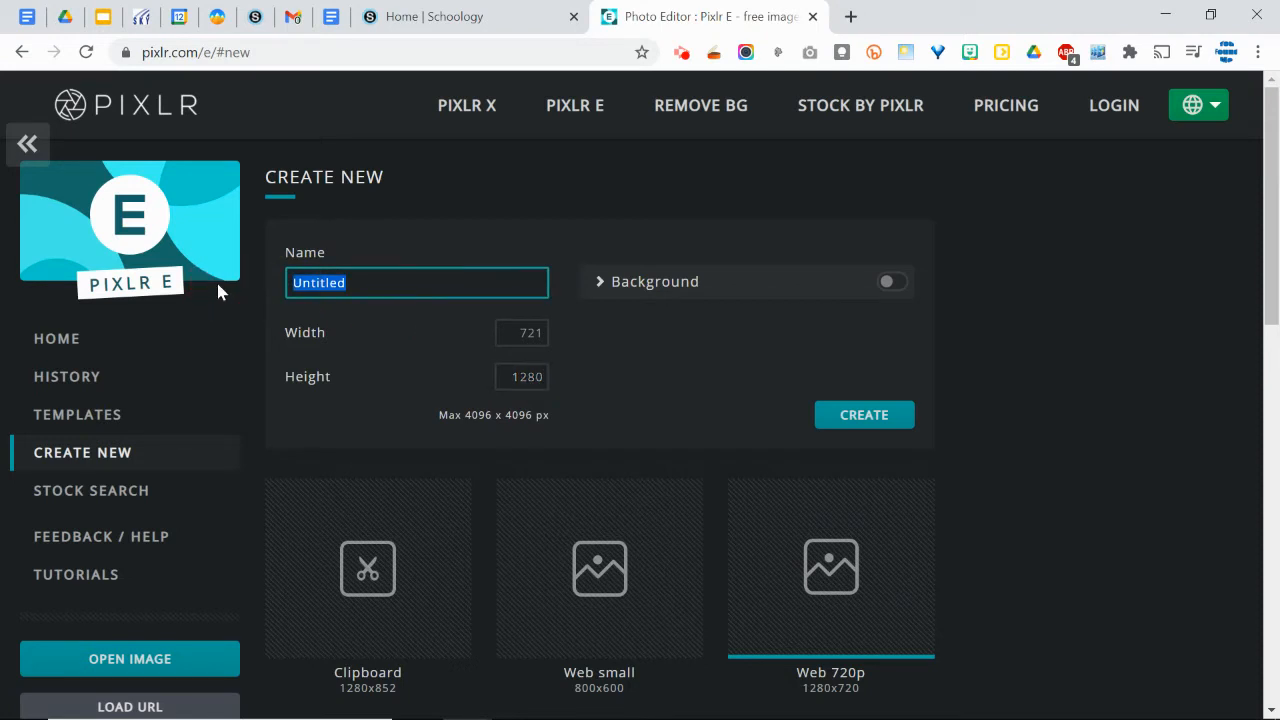
pyautogui.write('soccer text')
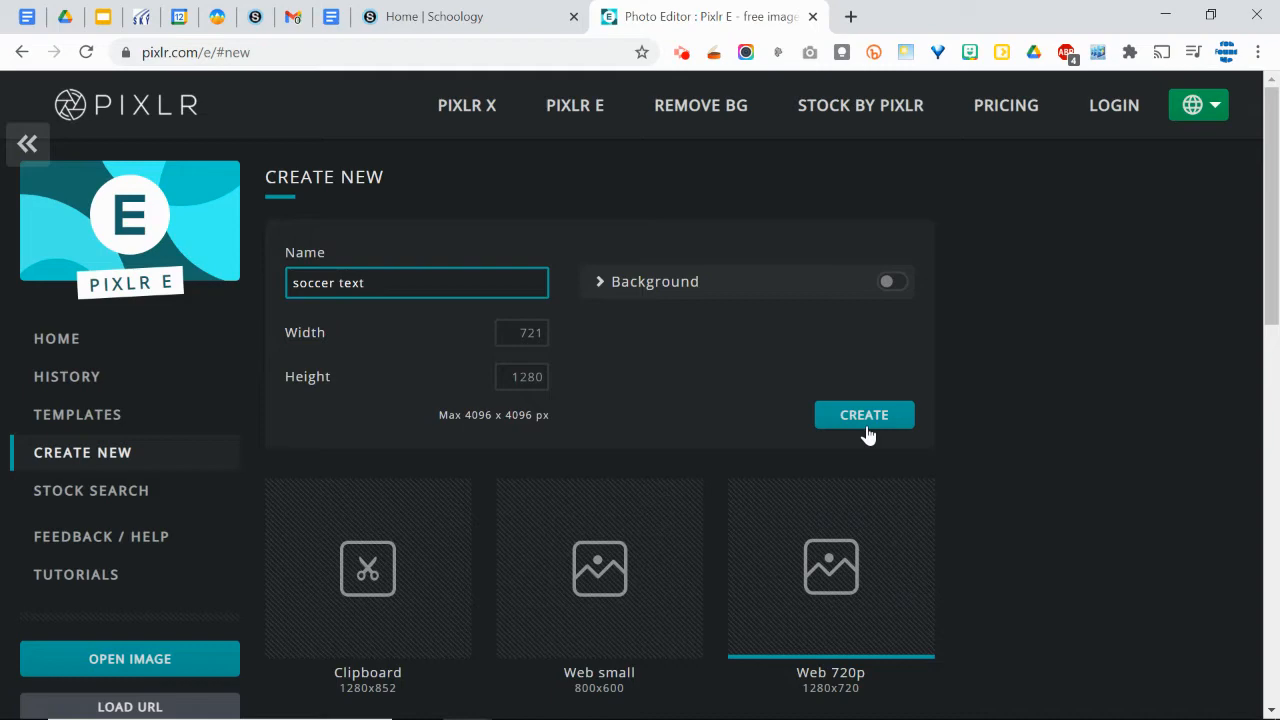
pyautogui.click(864, 414)
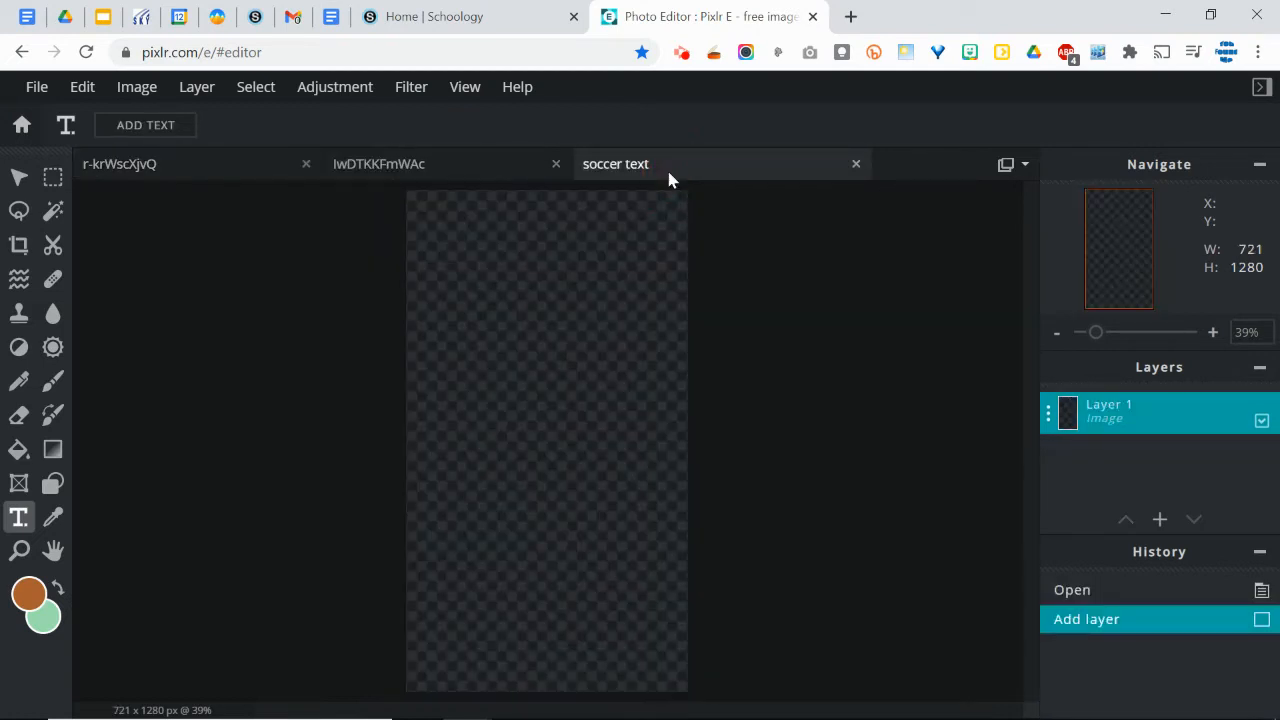
pyautogui.moveTo(580, 220)
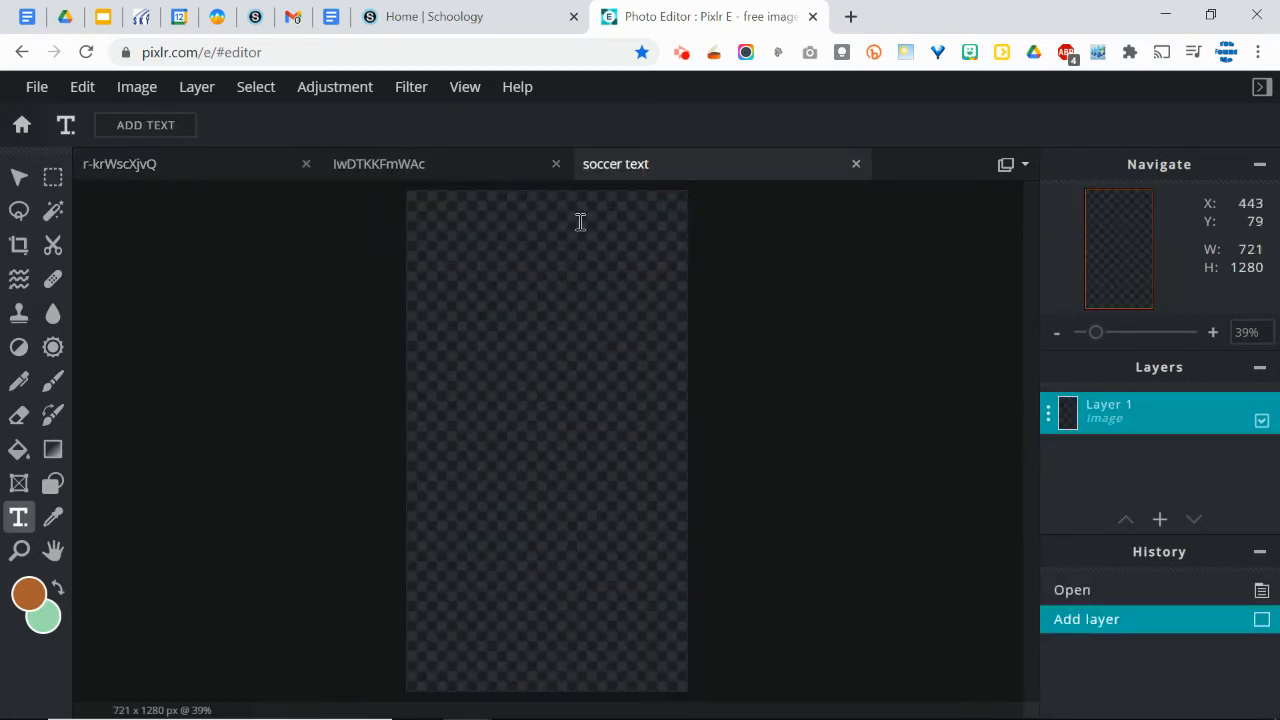
pyautogui.moveTo(166, 268)
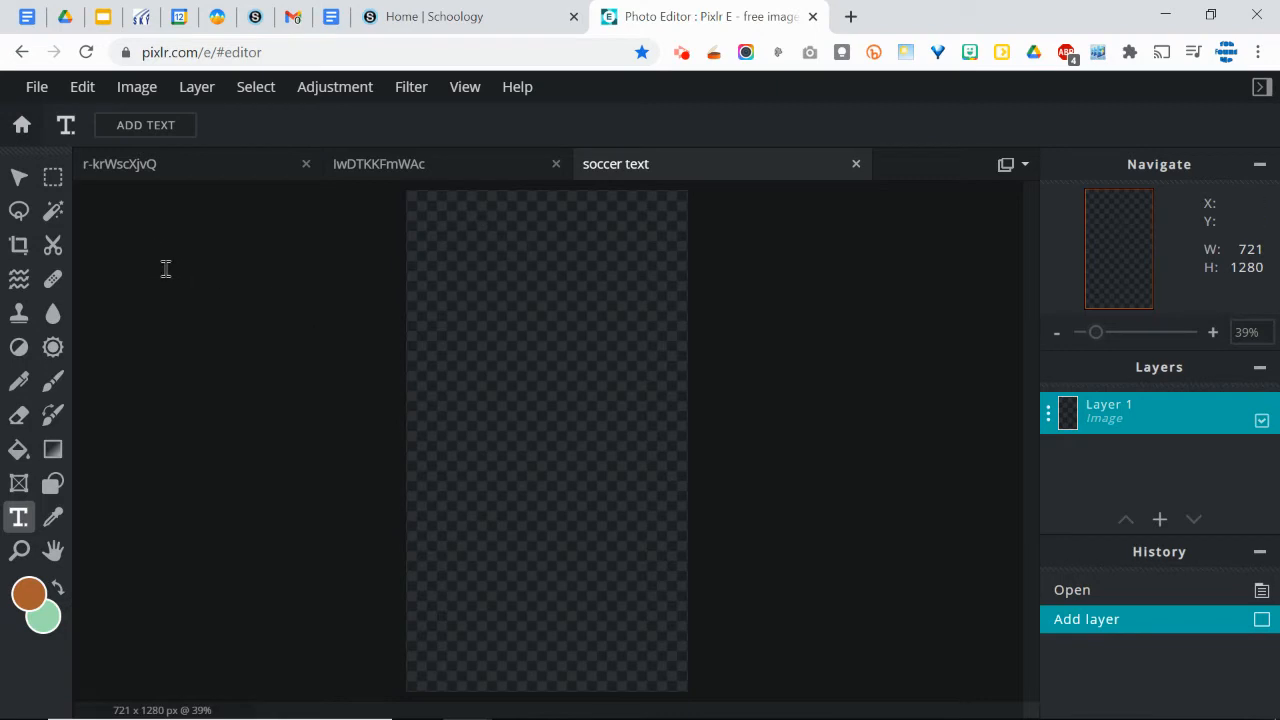
# - Add a text layer reading 'Soccer Monthly' in the middle of the blank canvas
pyautogui.click(144, 124)
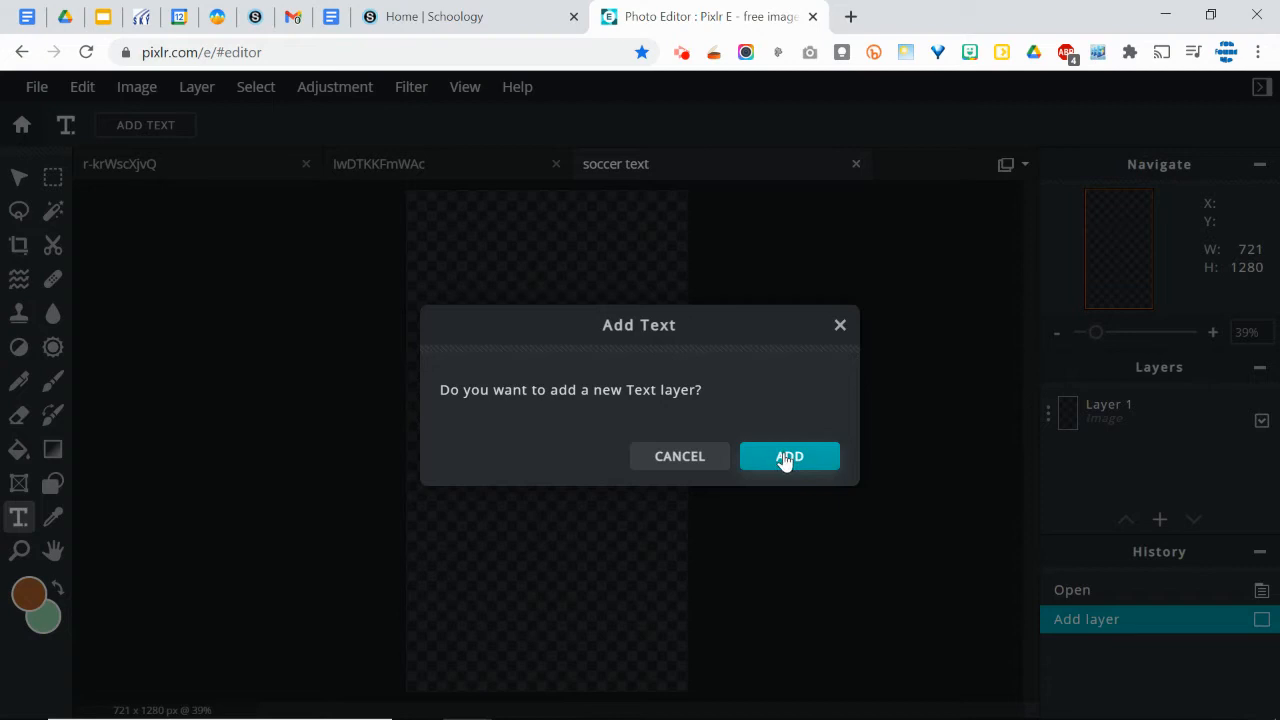
pyautogui.click(788, 456)
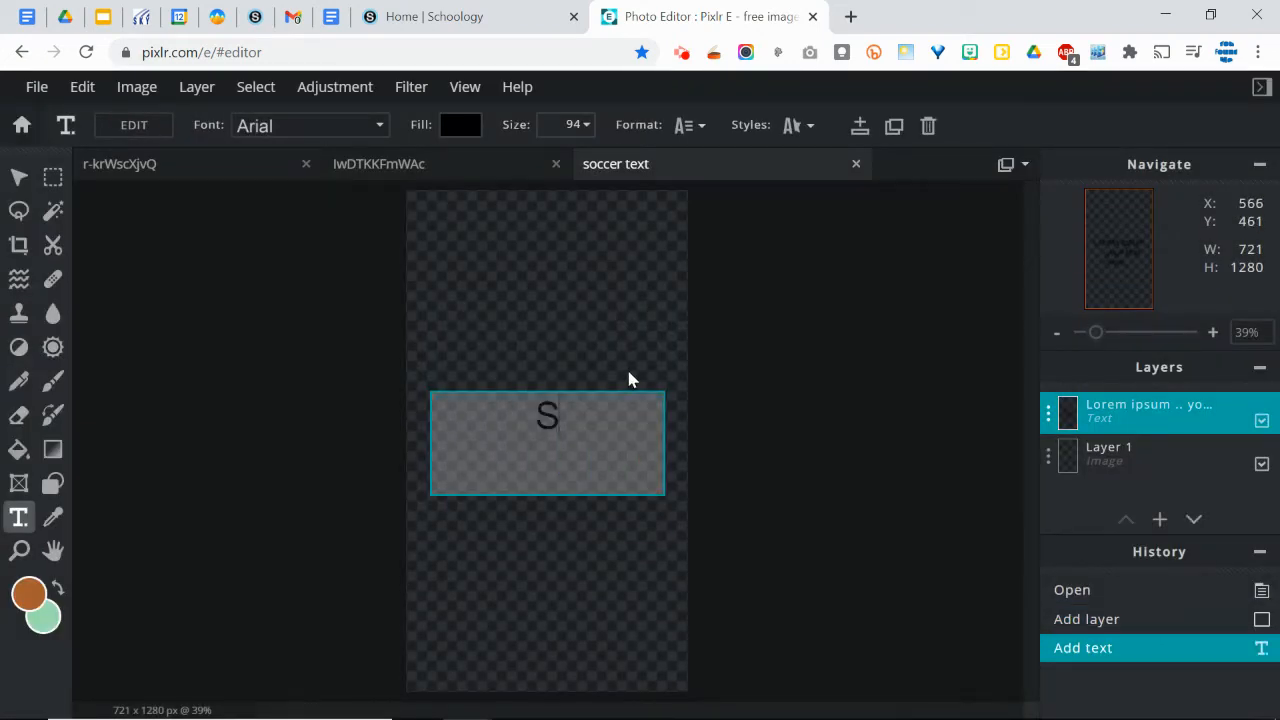
pyautogui.write('occer Monthly')
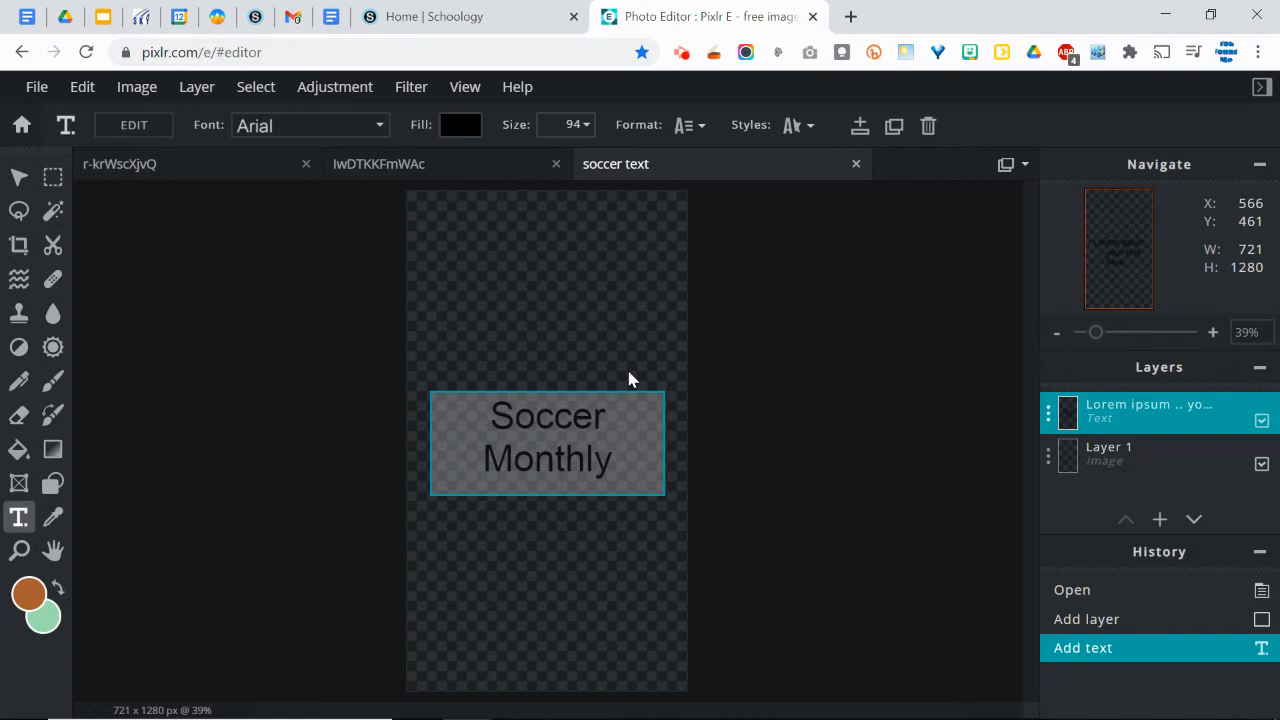
pyautogui.click(460, 124)
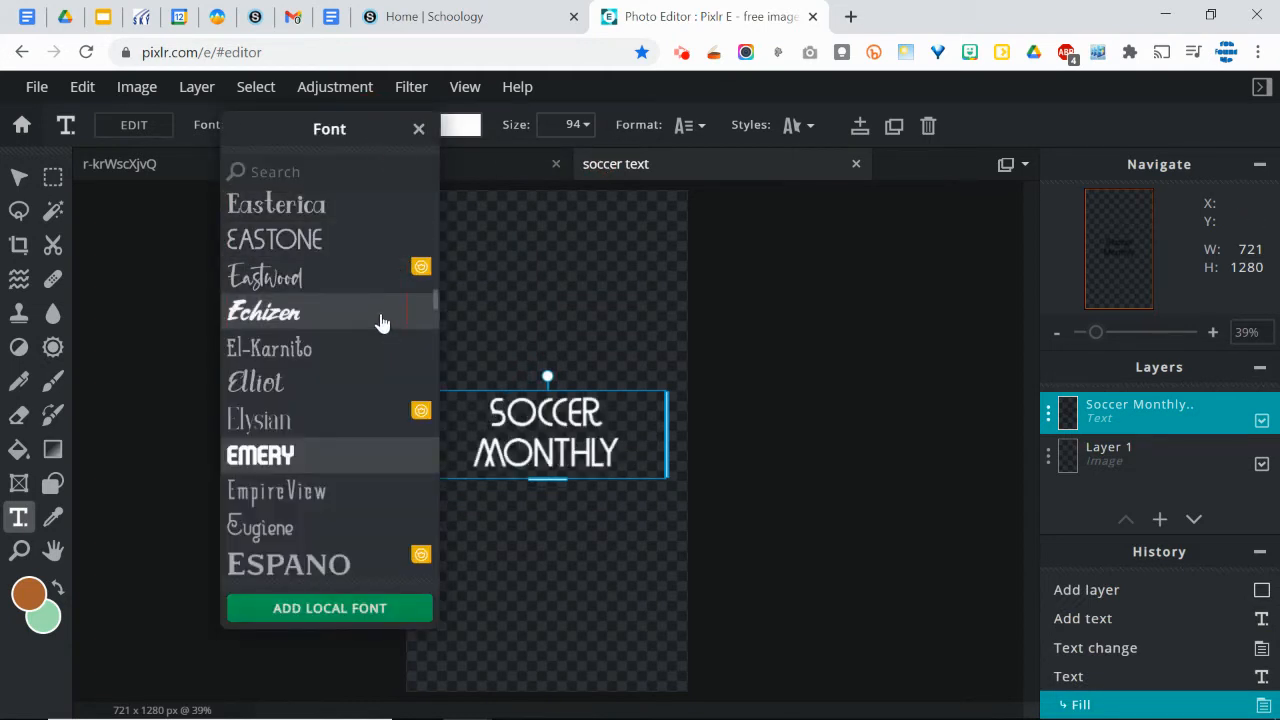
# - Set the white Soccer Monthly title in the Emery typeface and close the font list
pyautogui.click(260, 456)
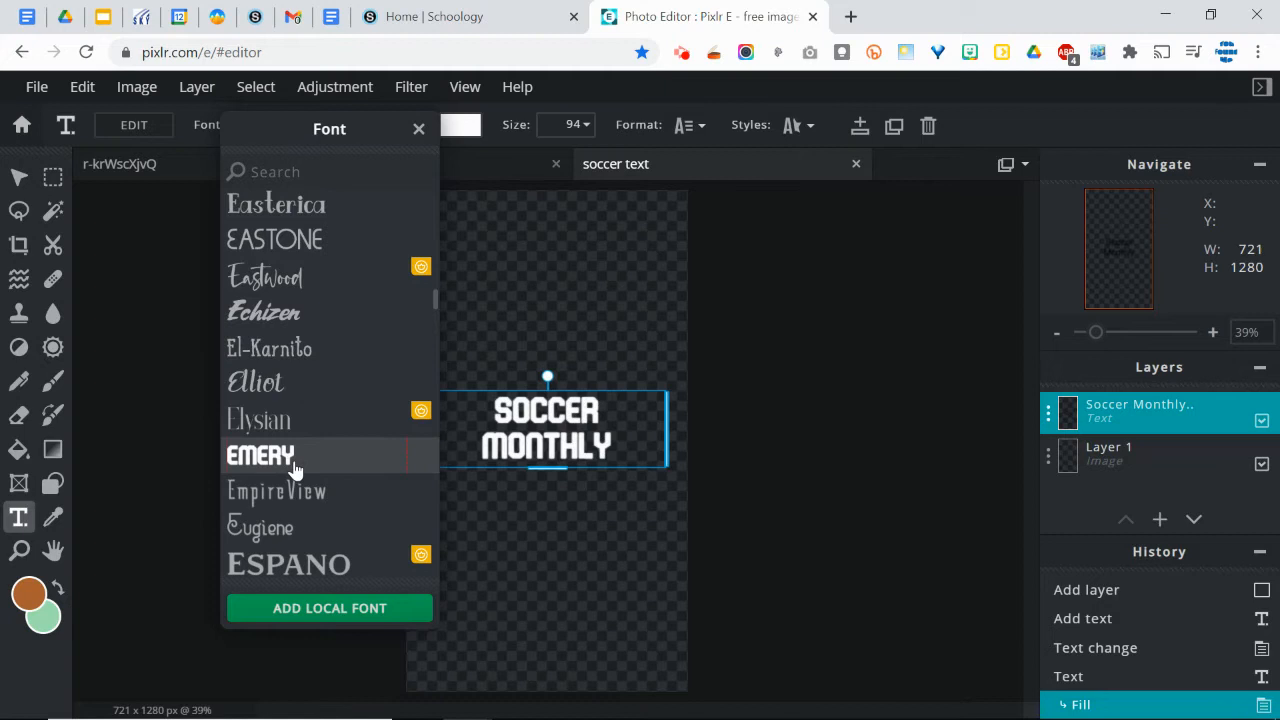
pyautogui.moveTo(294, 472)
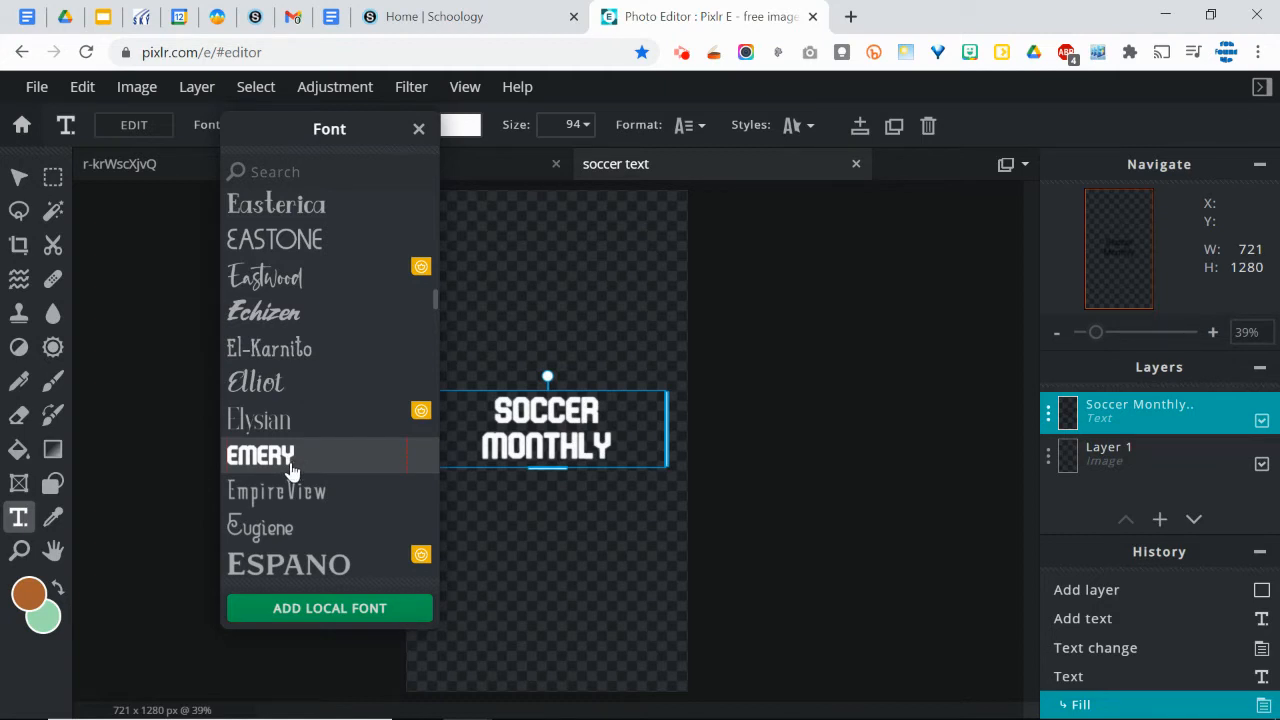
pyautogui.moveTo(296, 468)
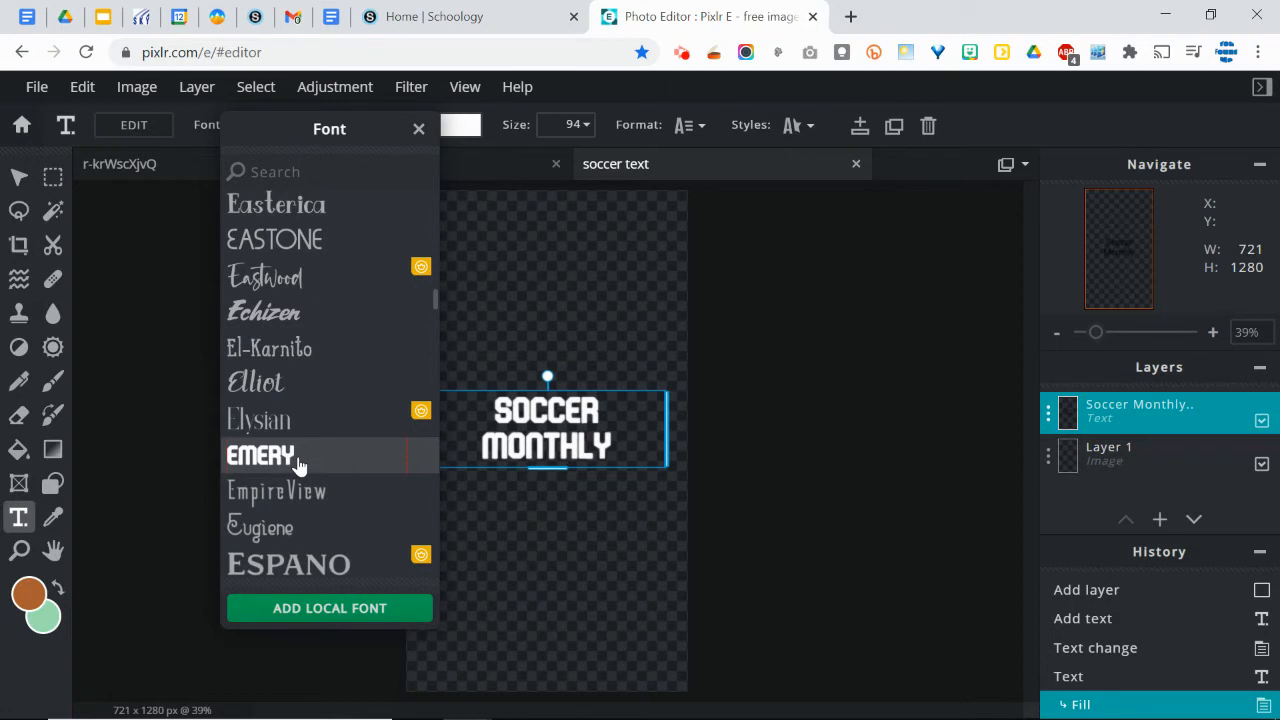
pyautogui.moveTo(304, 468)
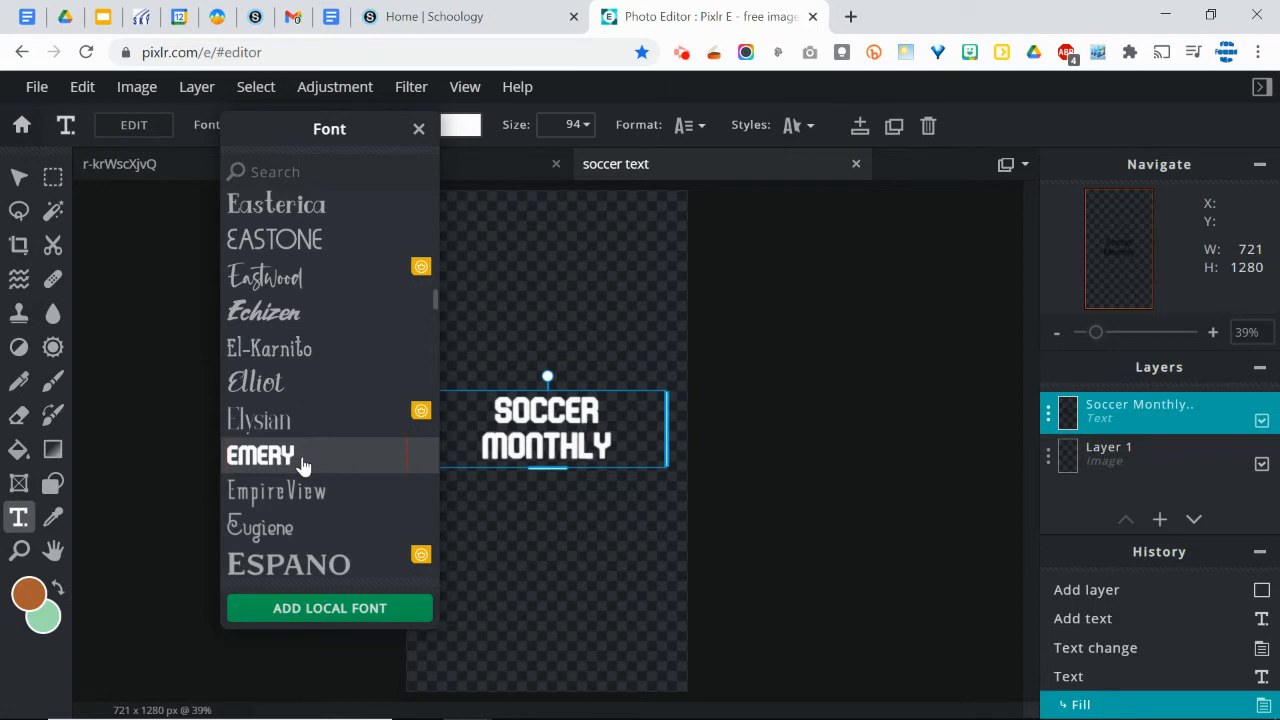
pyautogui.click(260, 456)
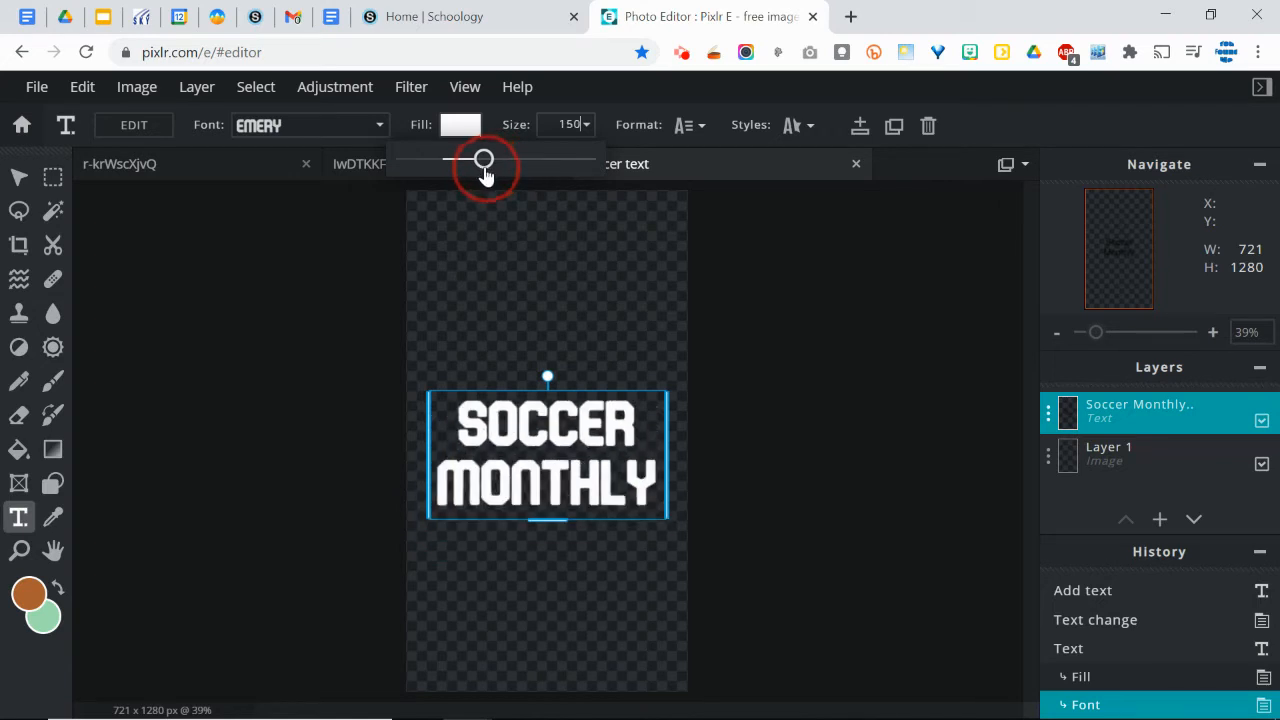
# - Raise the title size to 170 so it spans nearly the canvas width
pyautogui.moveTo(484, 160); pyautogui.dragTo(484, 160)
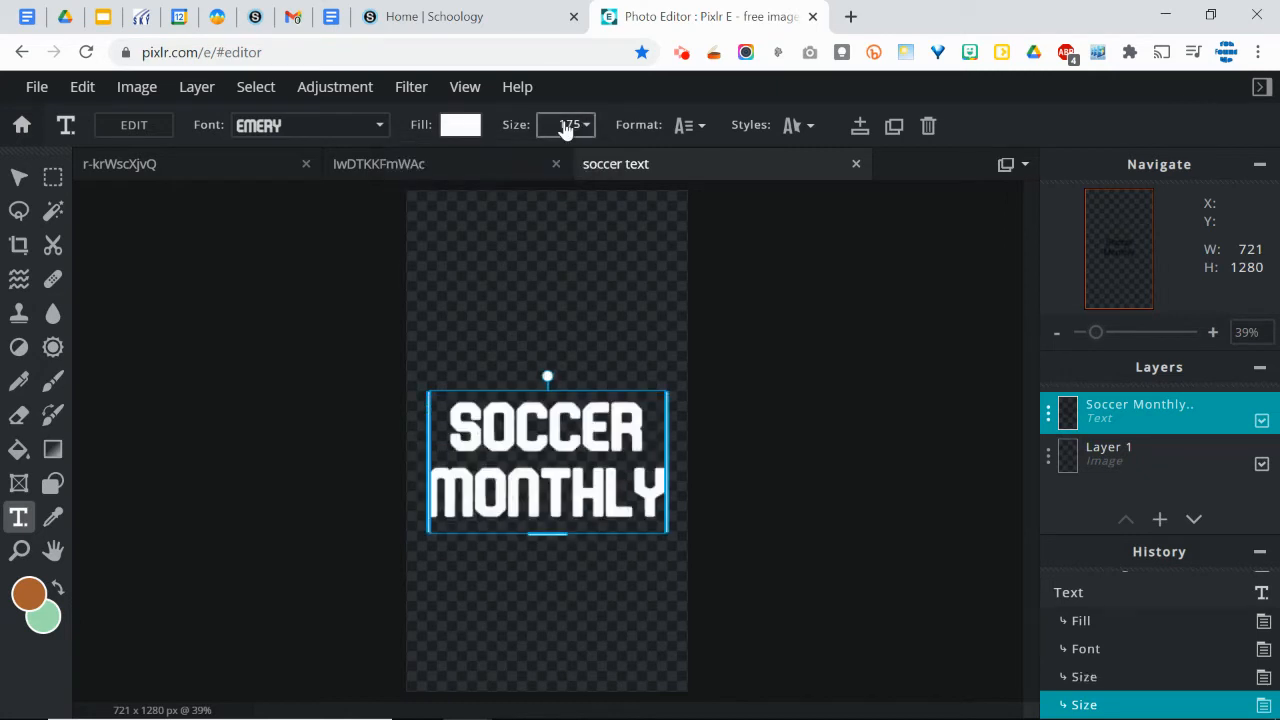
pyautogui.click(586, 124)
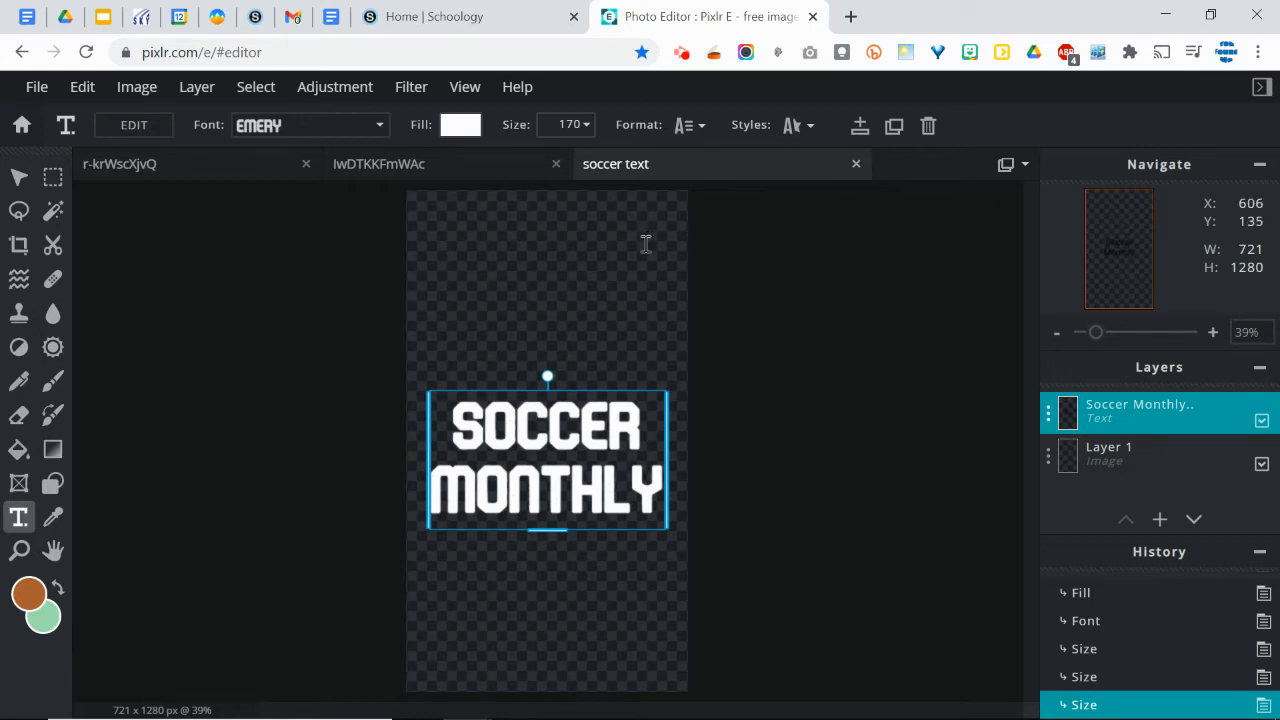
pyautogui.moveTo(648, 268)
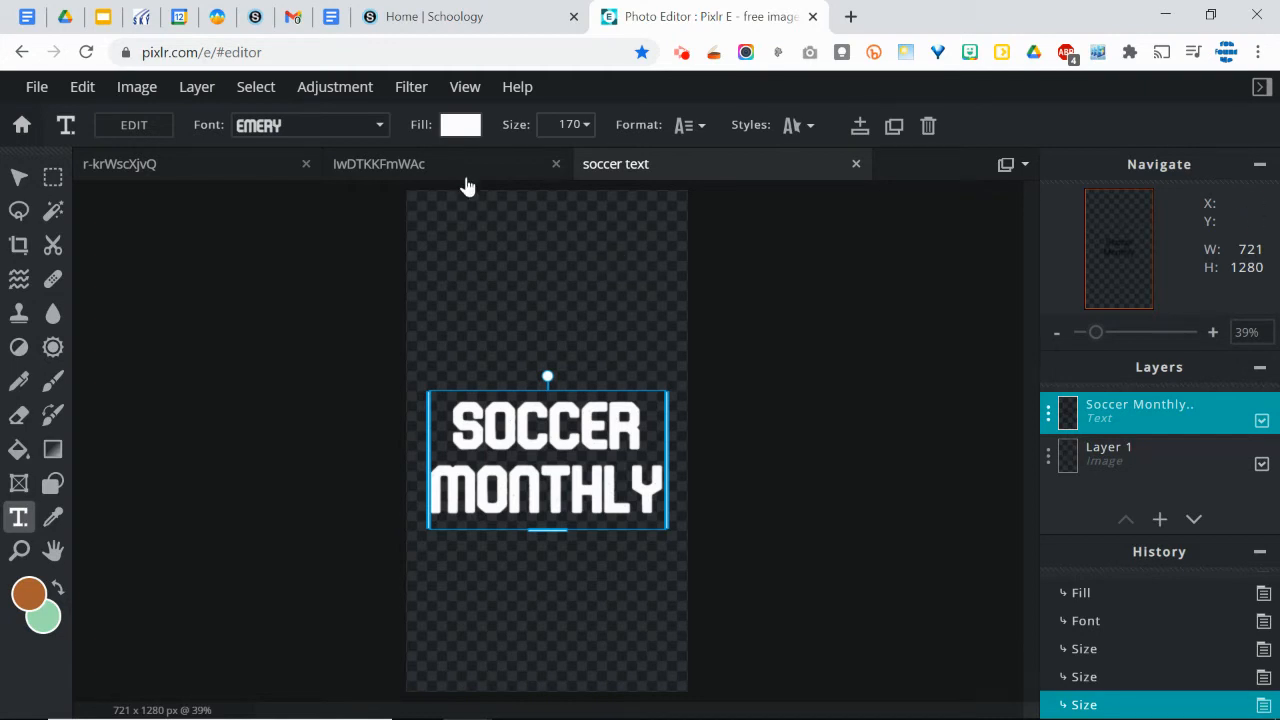
# - Switch to the lwDTKKFmWAc soccer ball photo tab, opening and dismissing its File menu
pyautogui.click(378, 164)
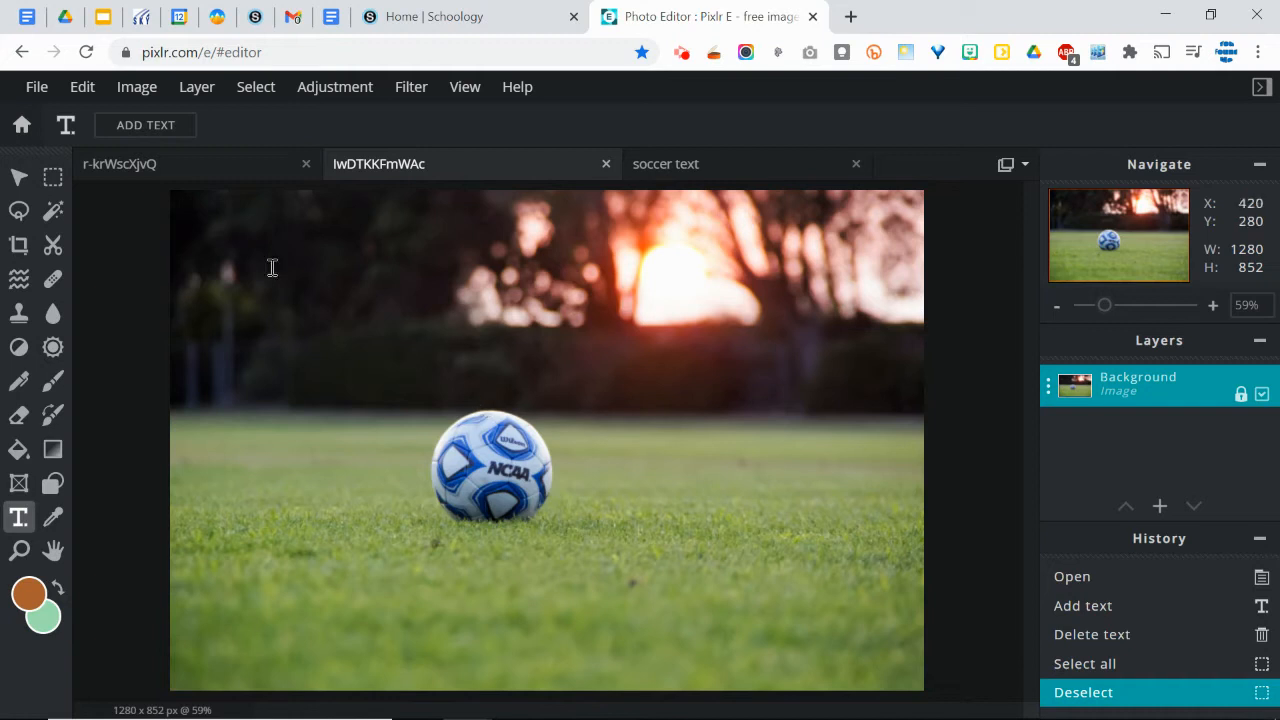
pyautogui.click(36, 86)
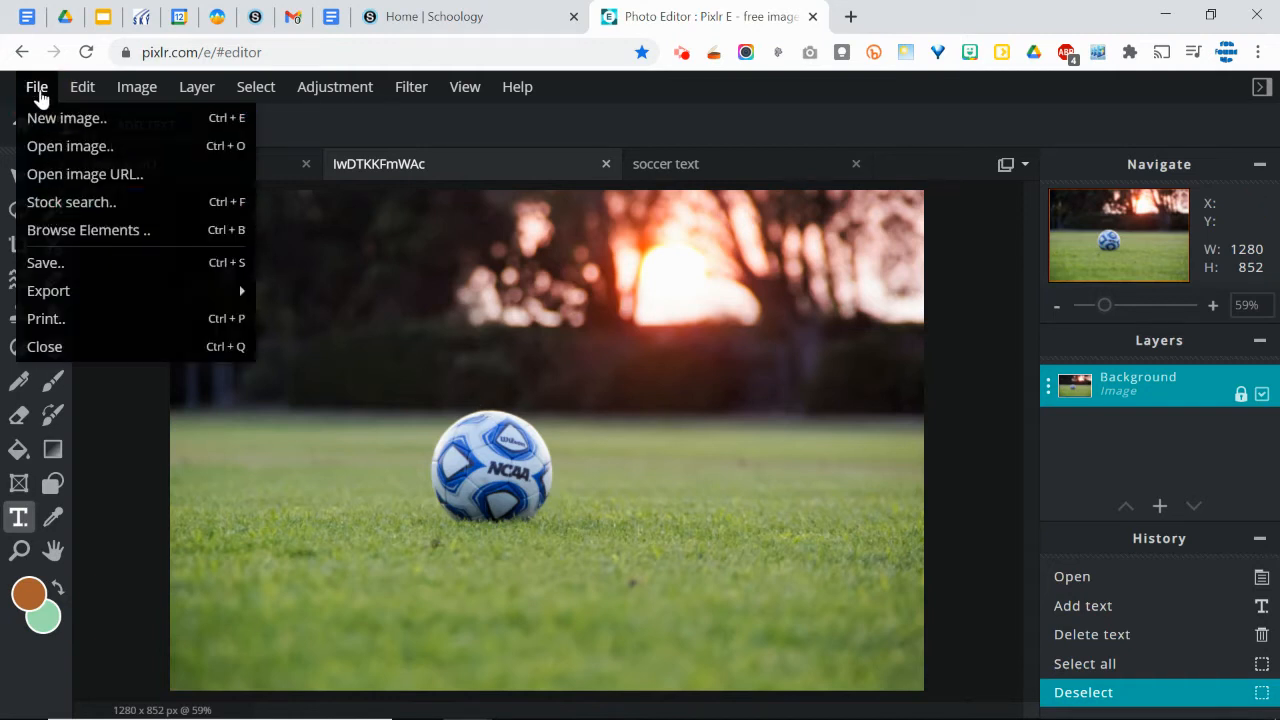
pyautogui.click(36, 86)
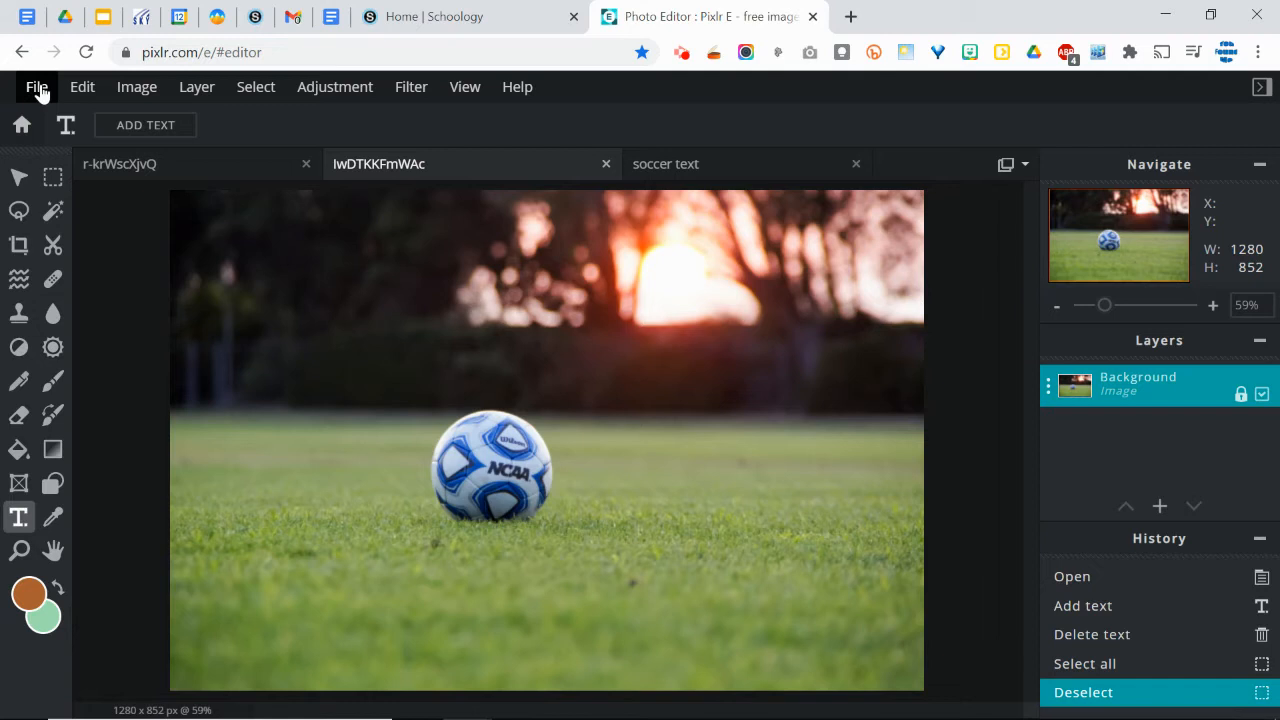
pyautogui.moveTo(308, 392)
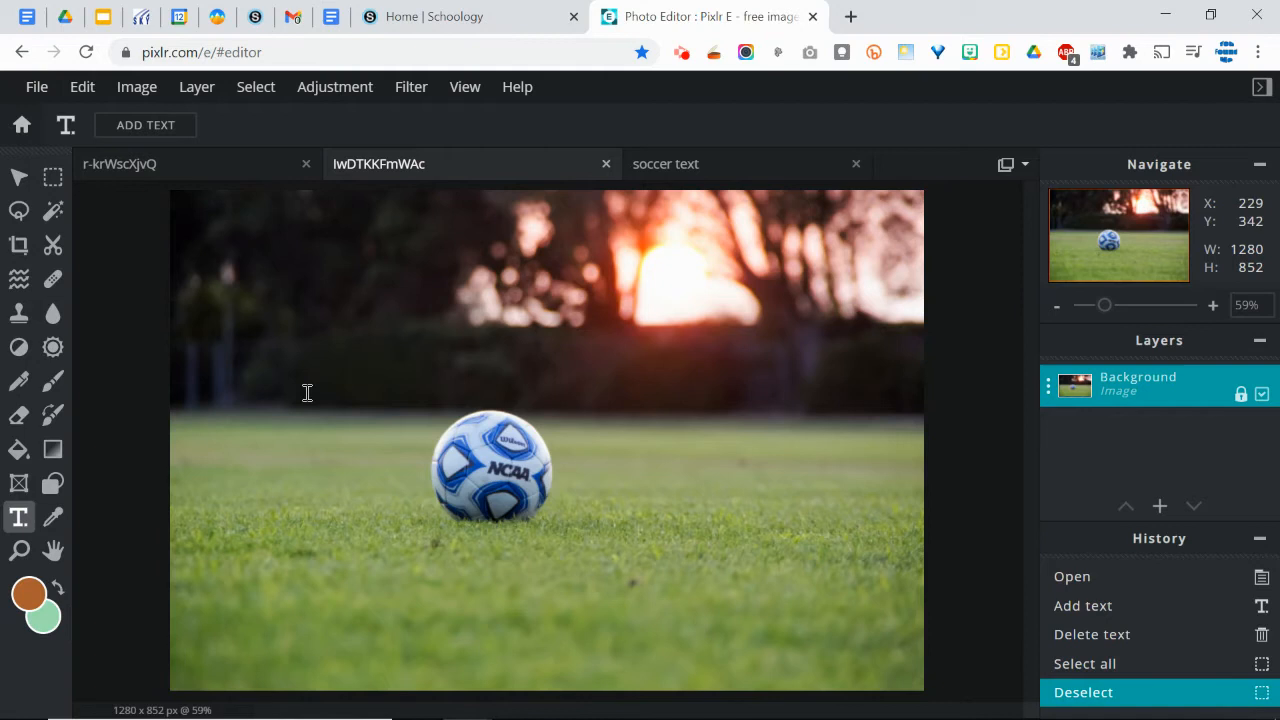
pyautogui.moveTo(428, 466)
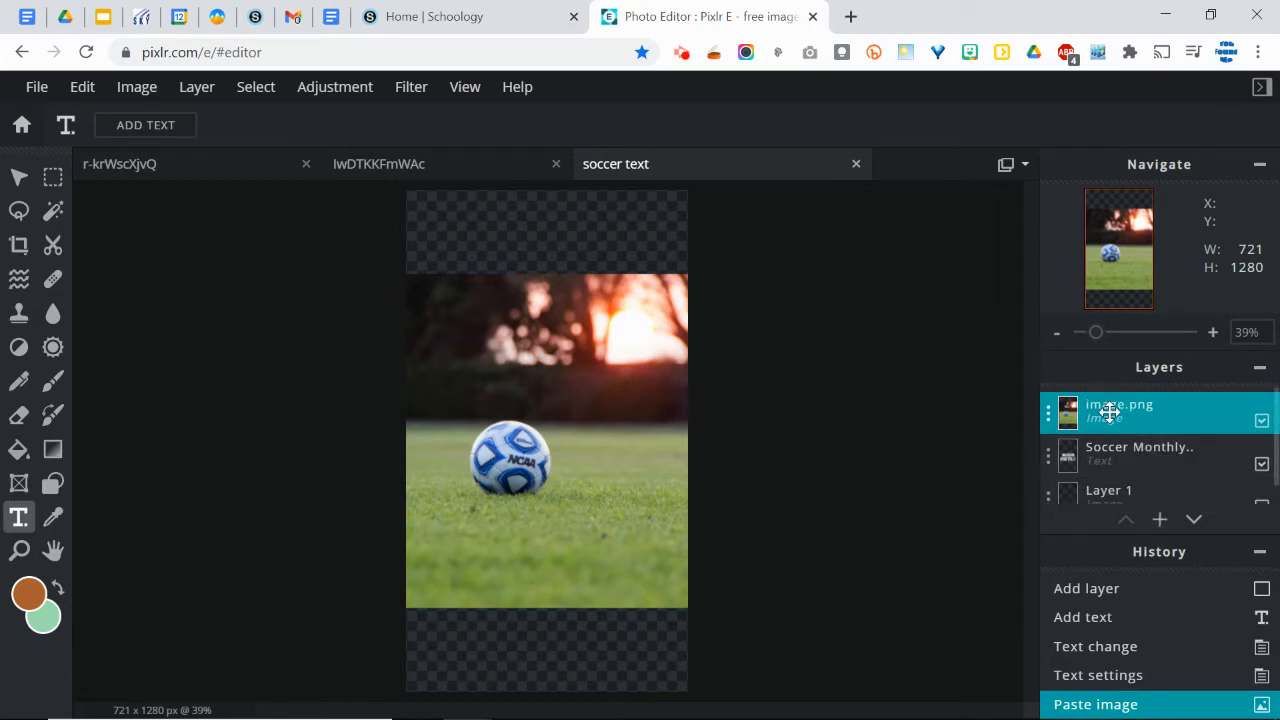
# - Rename the pasted soccer photo layer to 'turf' beneath the title text
pyautogui.doubleClick(1120, 412)
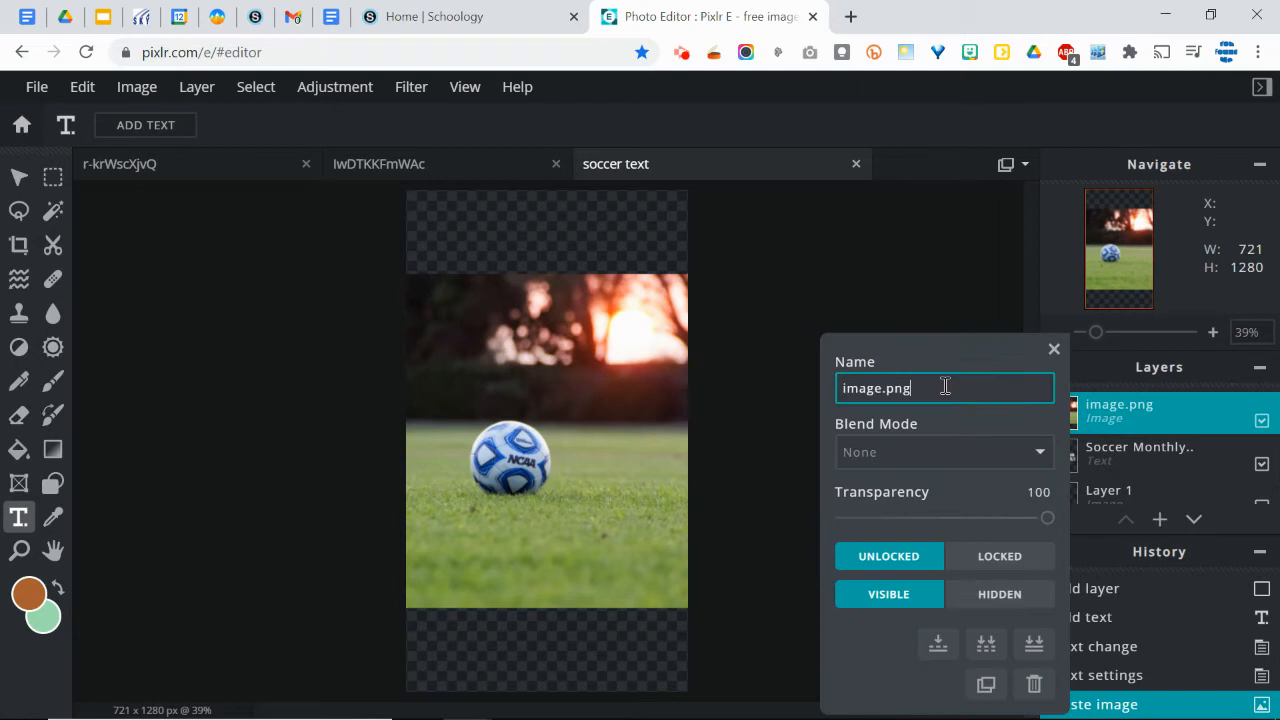
pyautogui.write('turf')
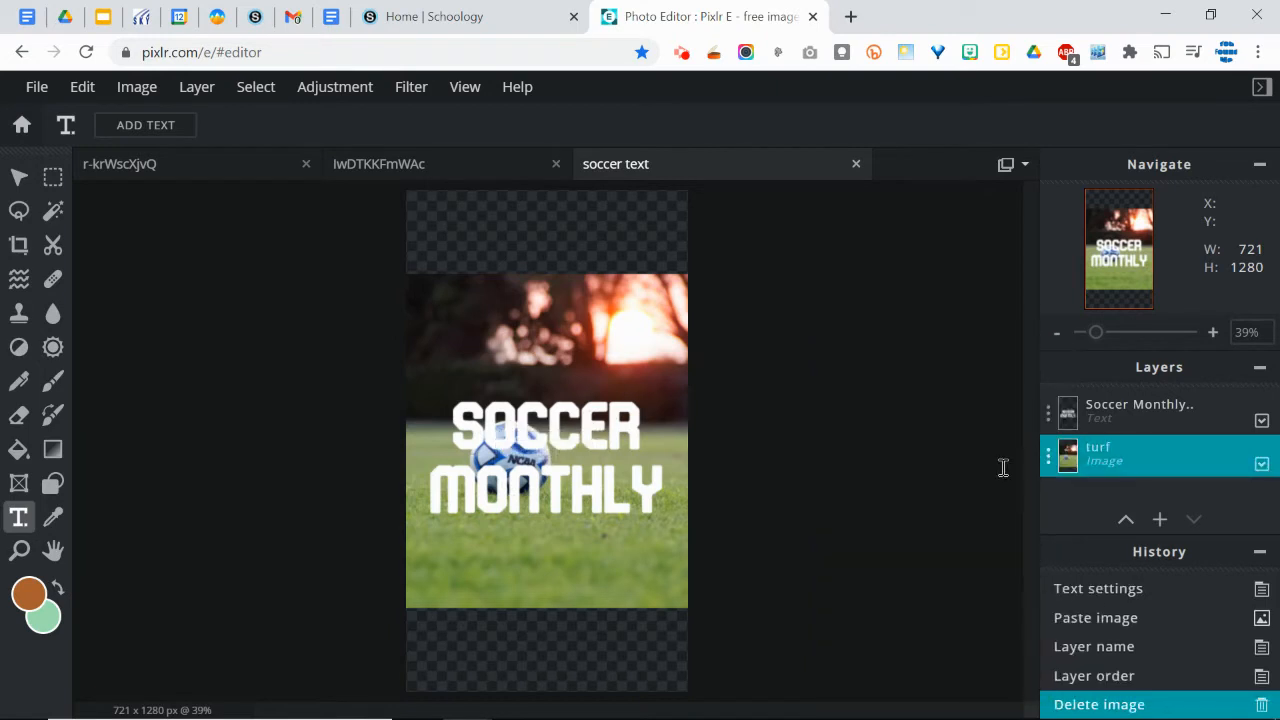
pyautogui.moveTo(960, 458)
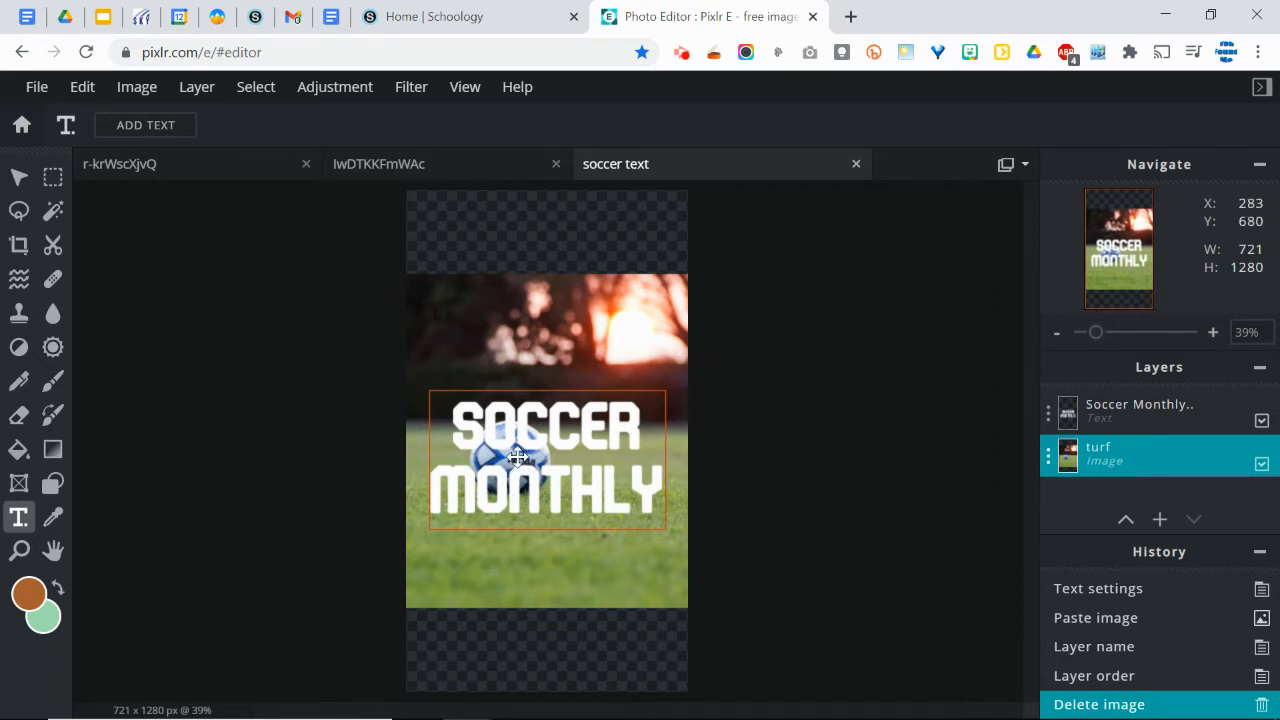
# - Move the Soccer Monthly title over the soccer ball and stretch it wider
pyautogui.click(1140, 410)
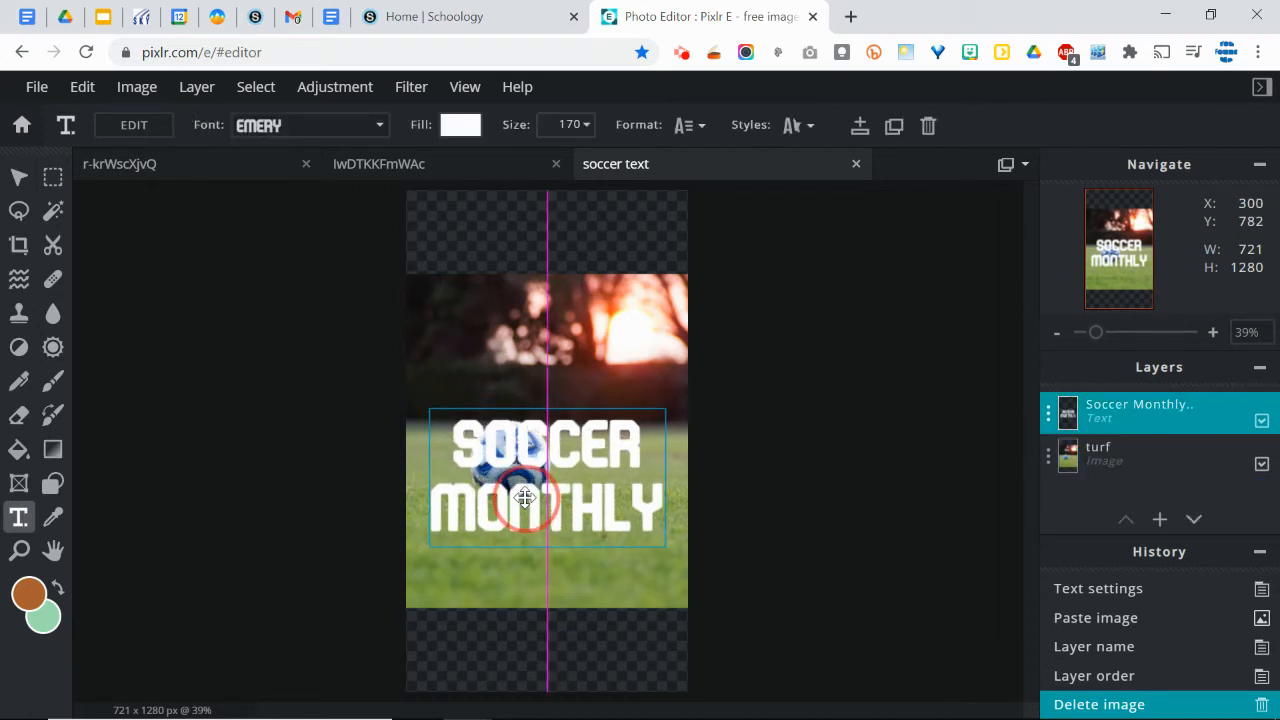
pyautogui.moveTo(524, 498); pyautogui.dragTo(558, 486)
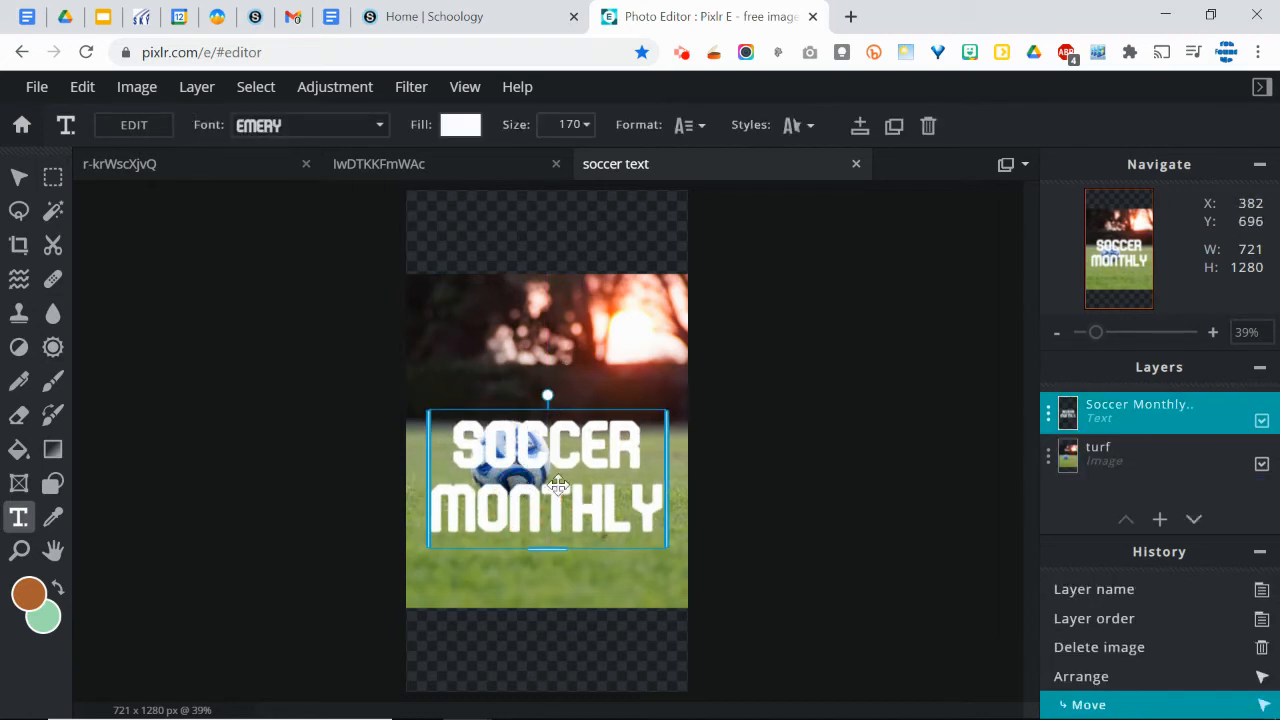
pyautogui.moveTo(556, 486); pyautogui.dragTo(540, 464)
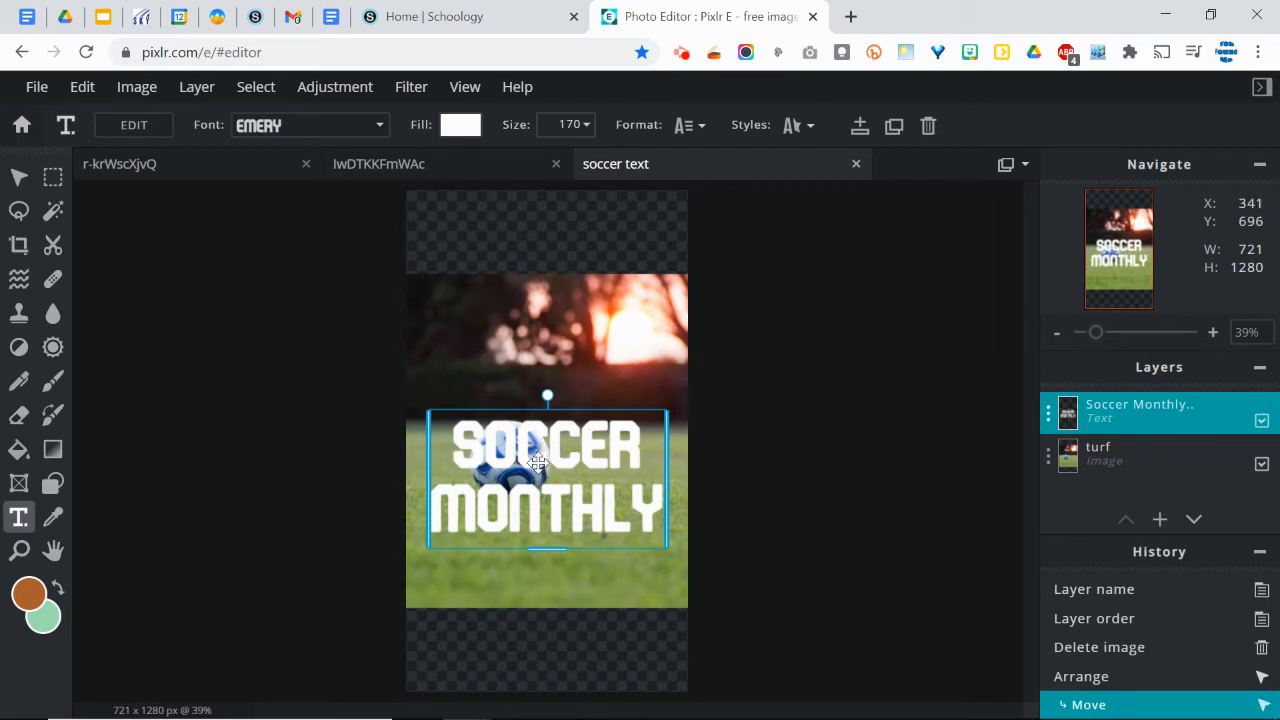
pyautogui.moveTo(540, 464); pyautogui.dragTo(604, 470)
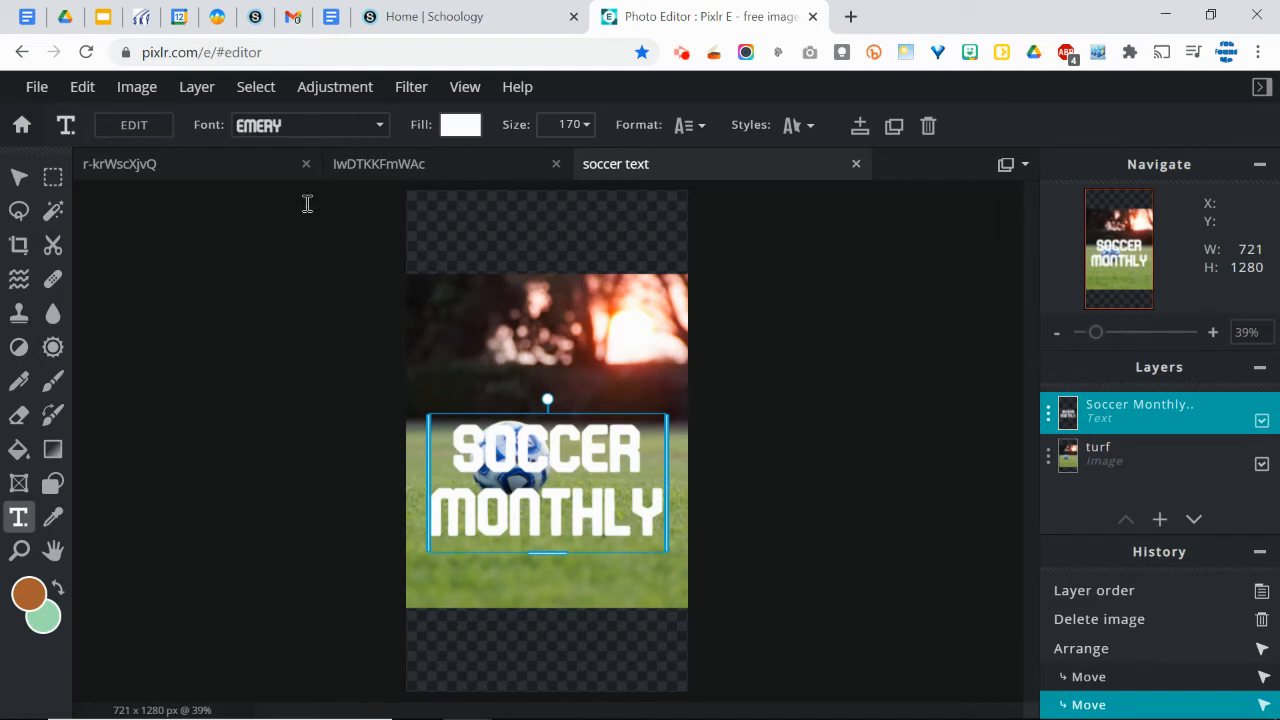
pyautogui.moveTo(318, 248)
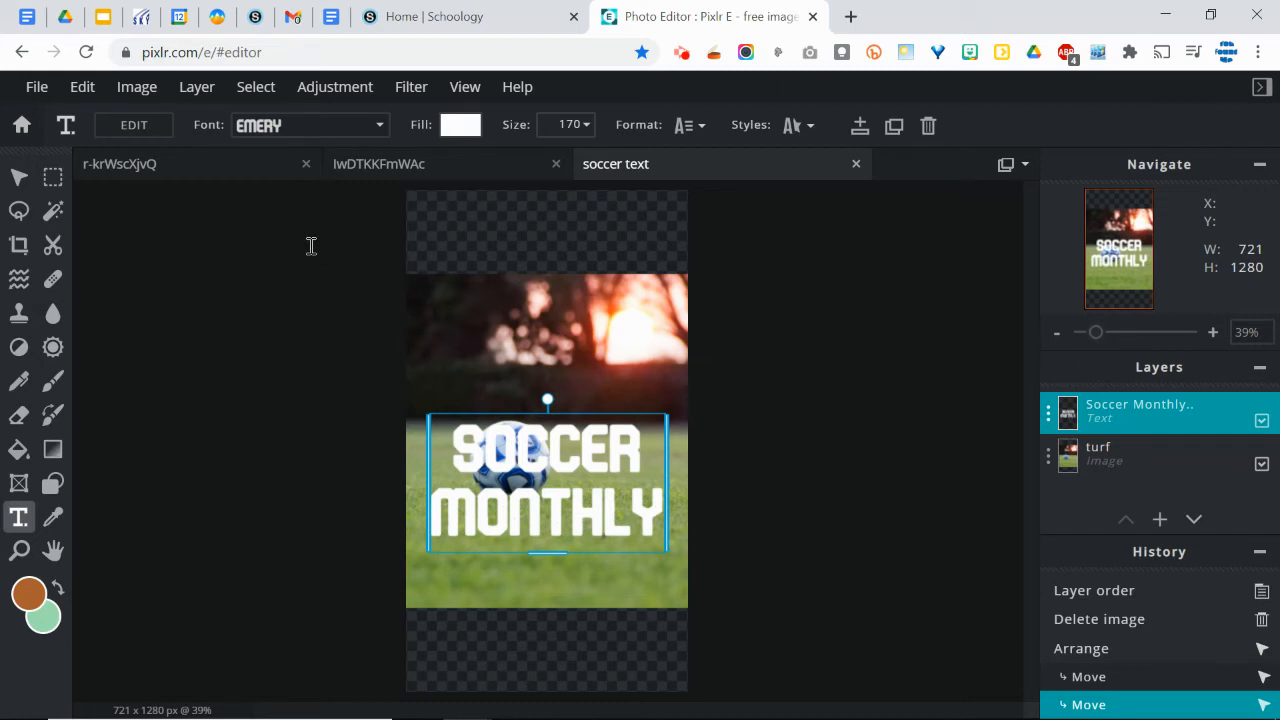
pyautogui.moveTo(428, 426)
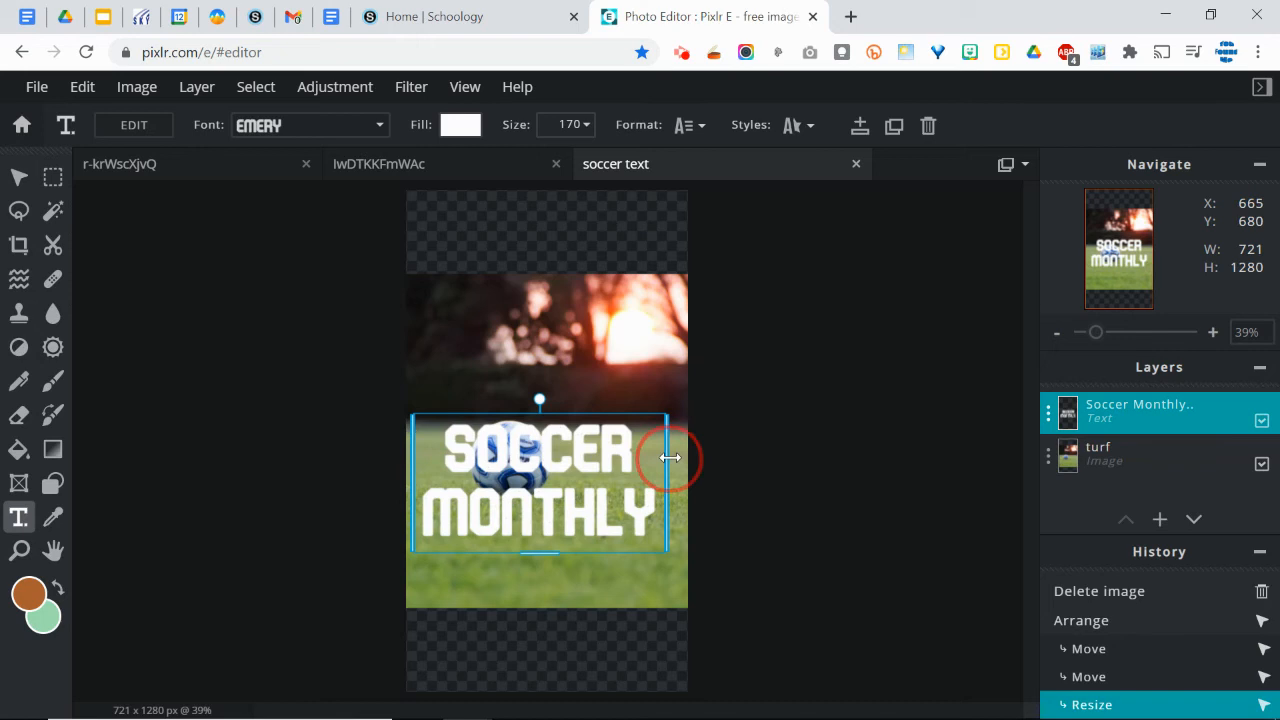
pyautogui.moveTo(670, 458); pyautogui.dragTo(592, 462)
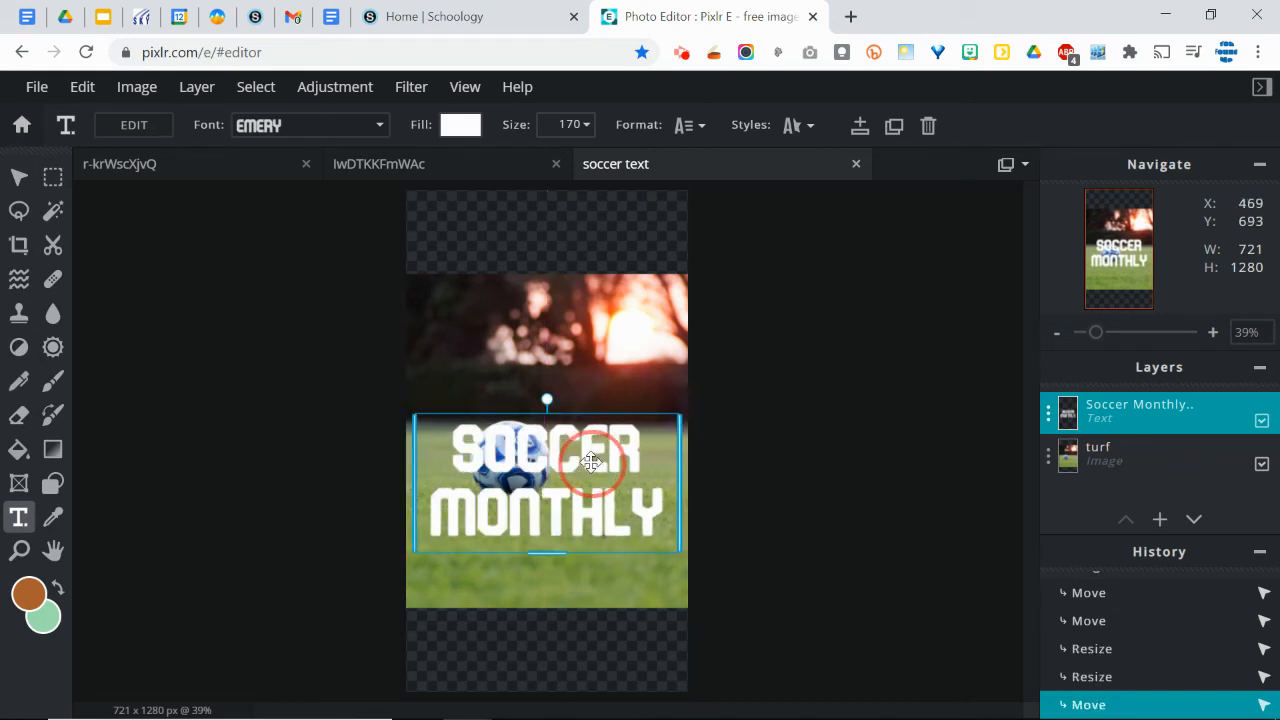
pyautogui.click(196, 86)
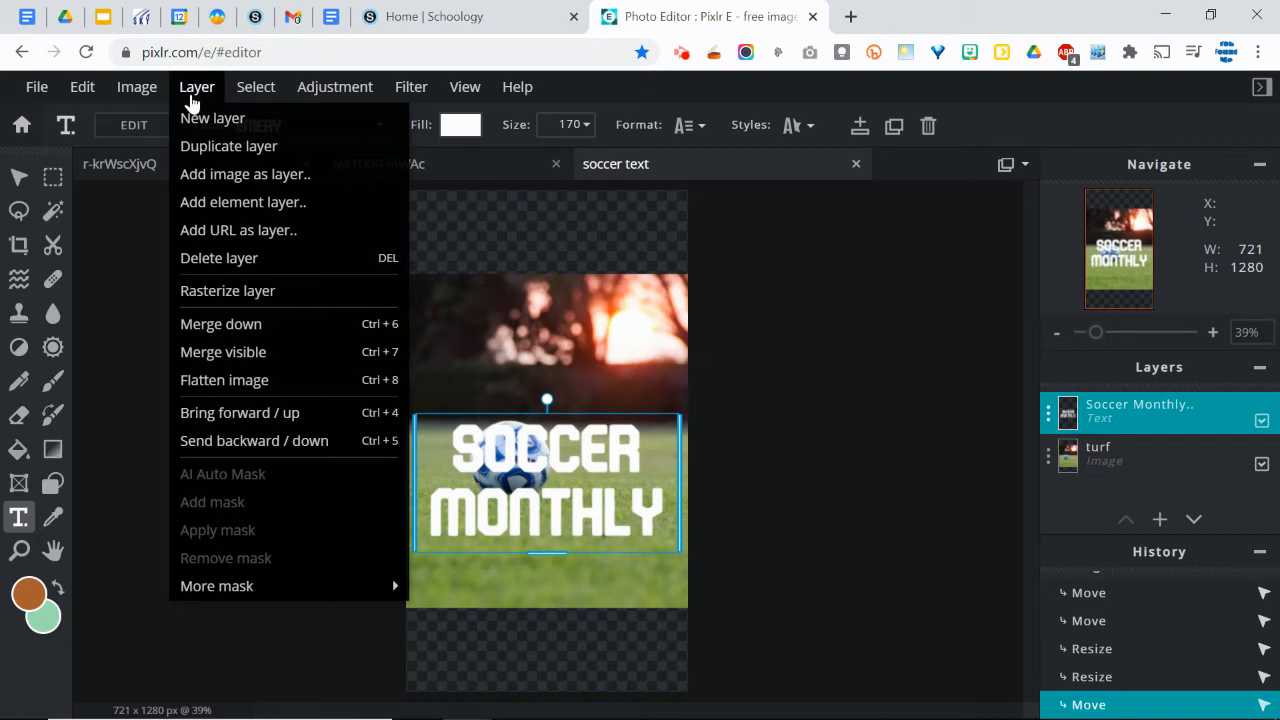
pyautogui.moveTo(240, 290)
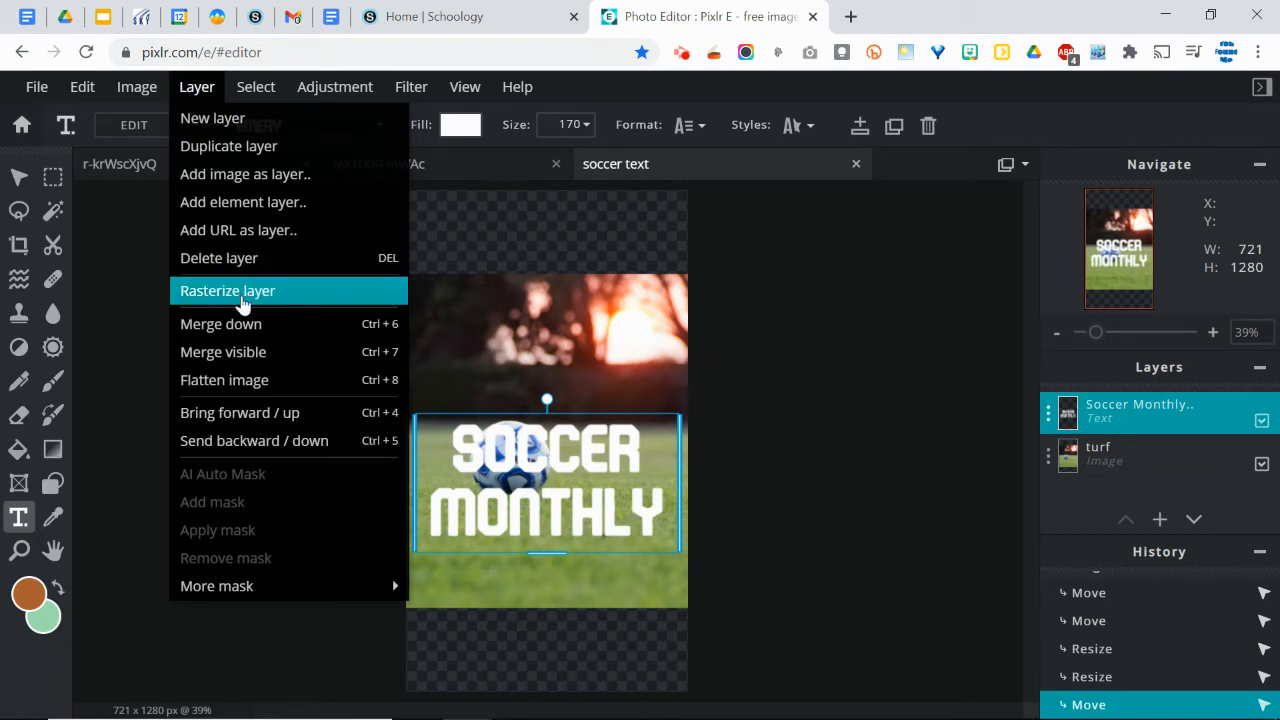
# - Rasterize the SOCCER MONTHLY text layer into pixels via the Layer menu
pyautogui.click(228, 290)
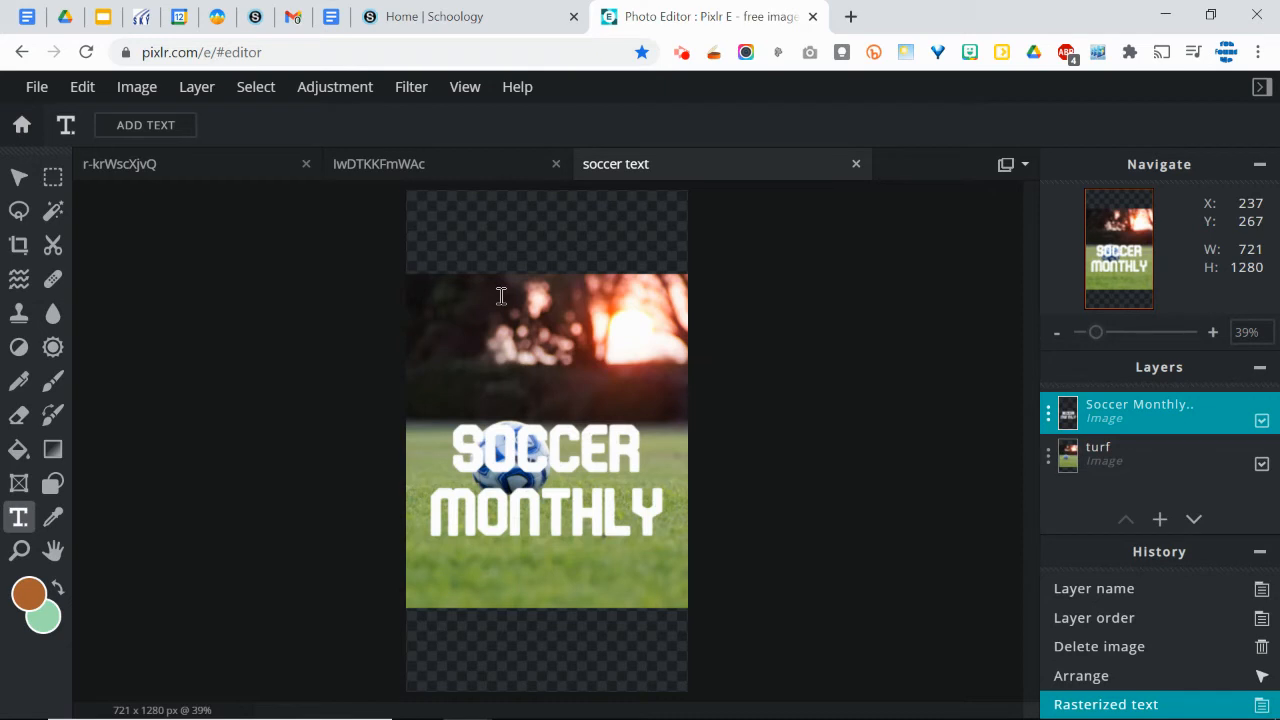
pyautogui.moveTo(460, 404)
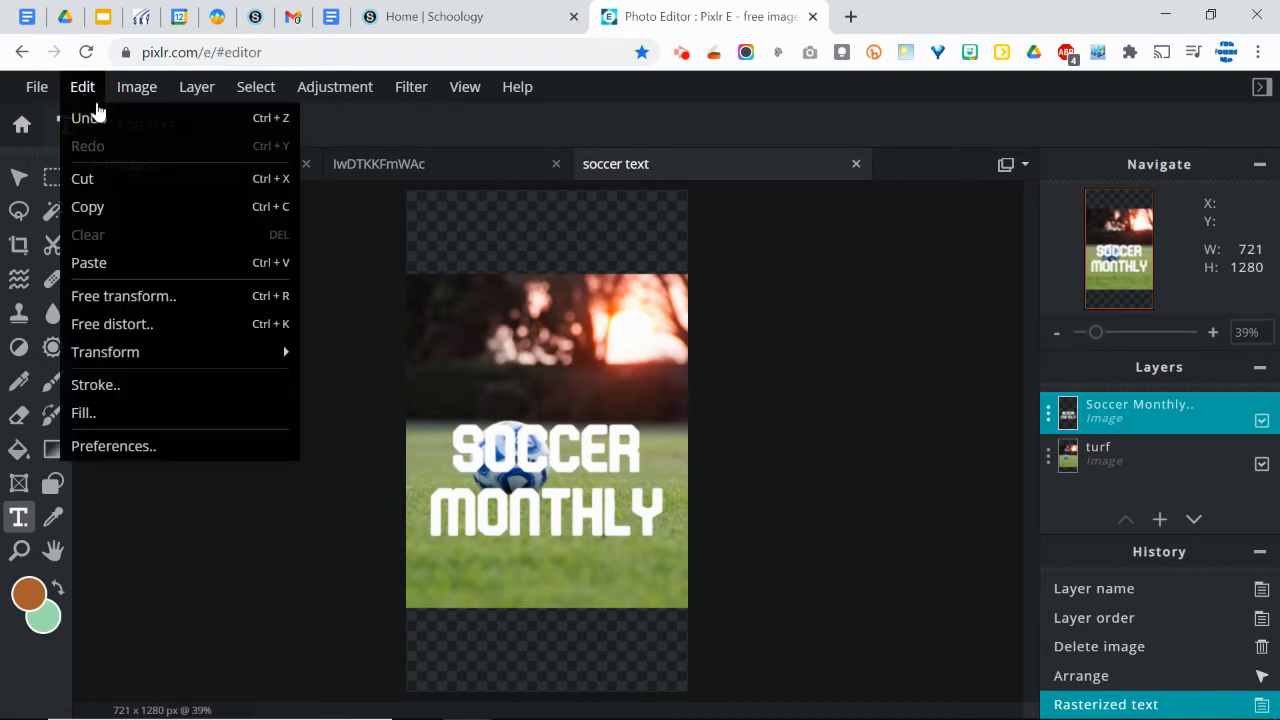
# - Free-transform the rasterized title so it stretches slightly past both cover edges, then apply
pyautogui.click(124, 296)
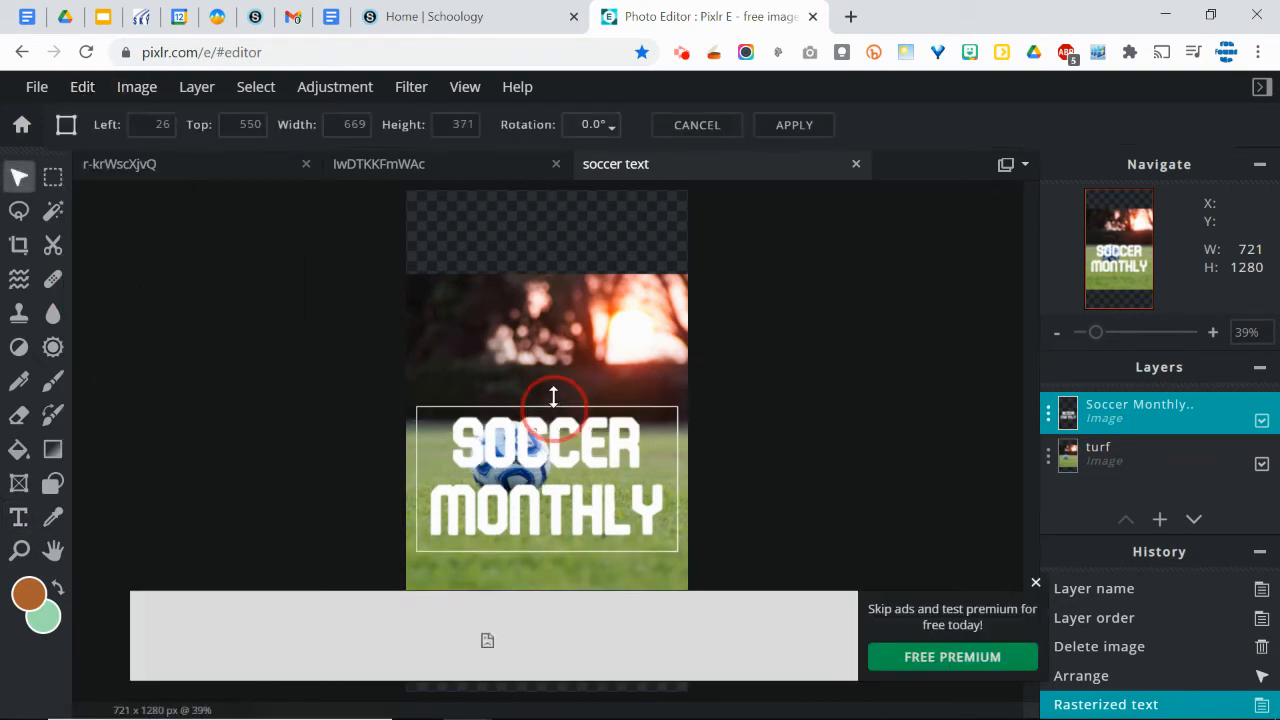
pyautogui.moveTo(552, 396); pyautogui.dragTo(540, 442)
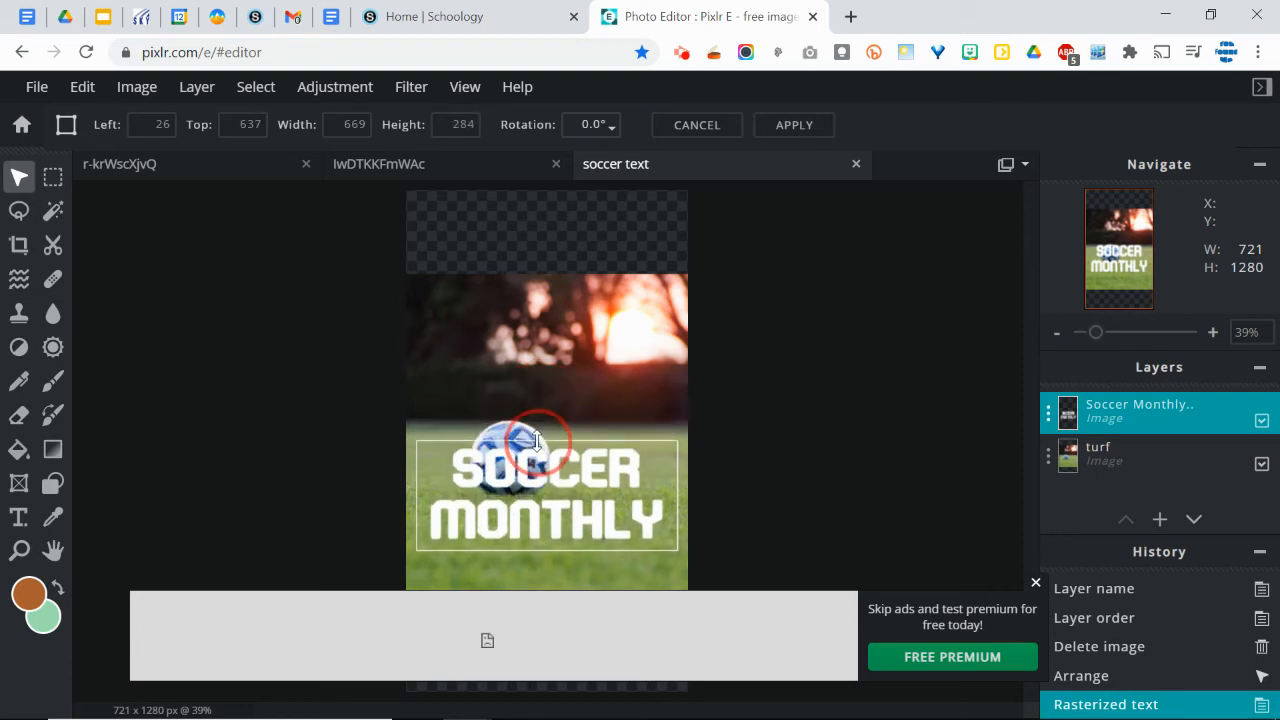
pyautogui.moveTo(540, 440); pyautogui.dragTo(680, 412)
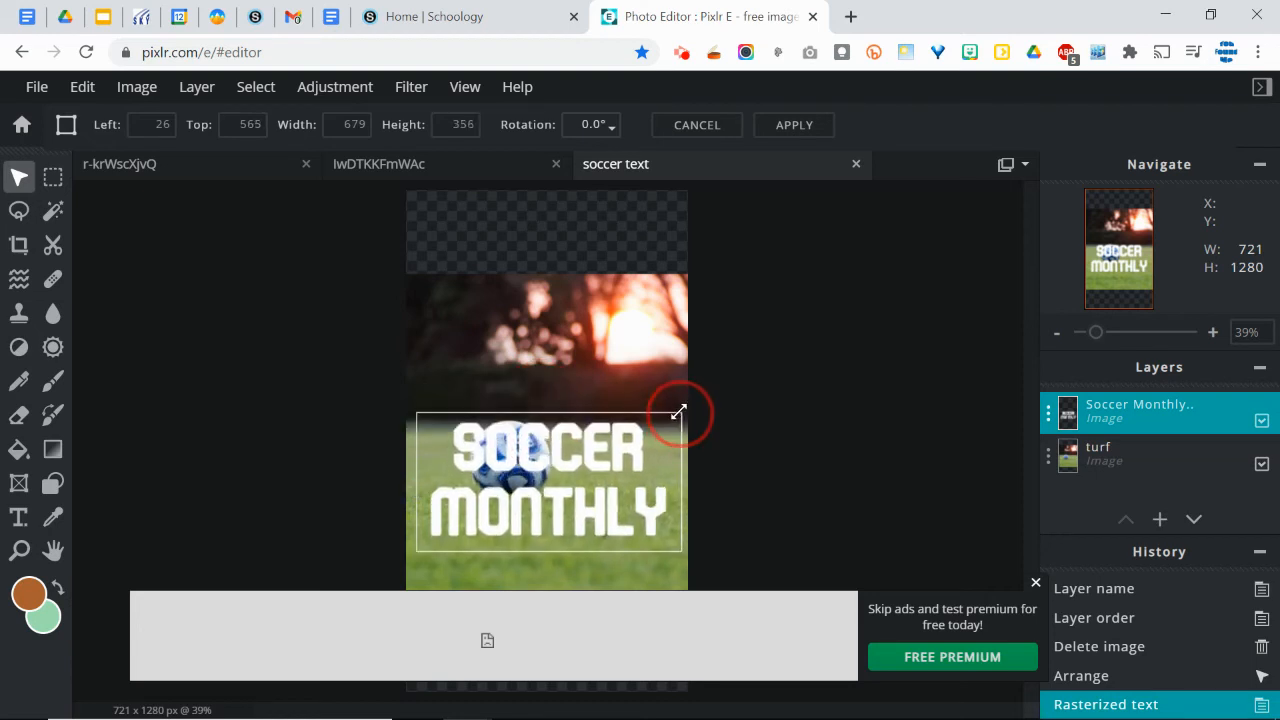
pyautogui.moveTo(680, 412); pyautogui.dragTo(412, 564)
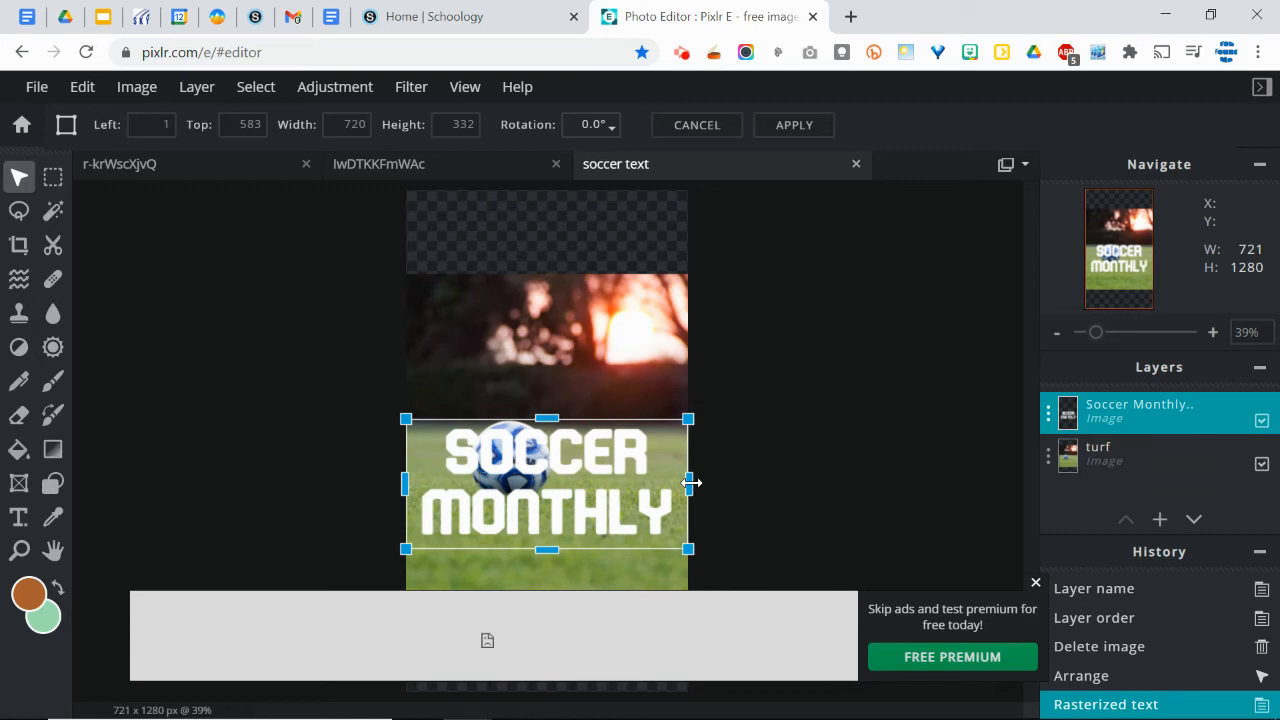
pyautogui.moveTo(404, 482); pyautogui.dragTo(392, 482)
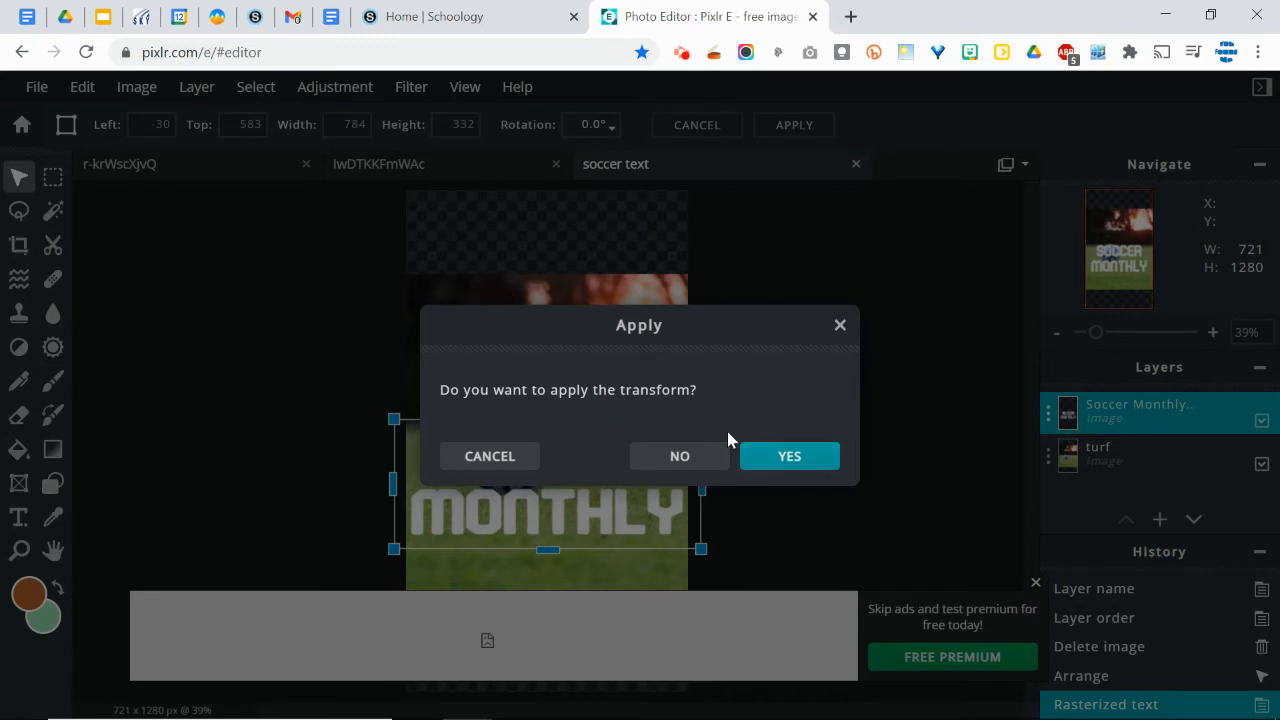
pyautogui.click(788, 456)
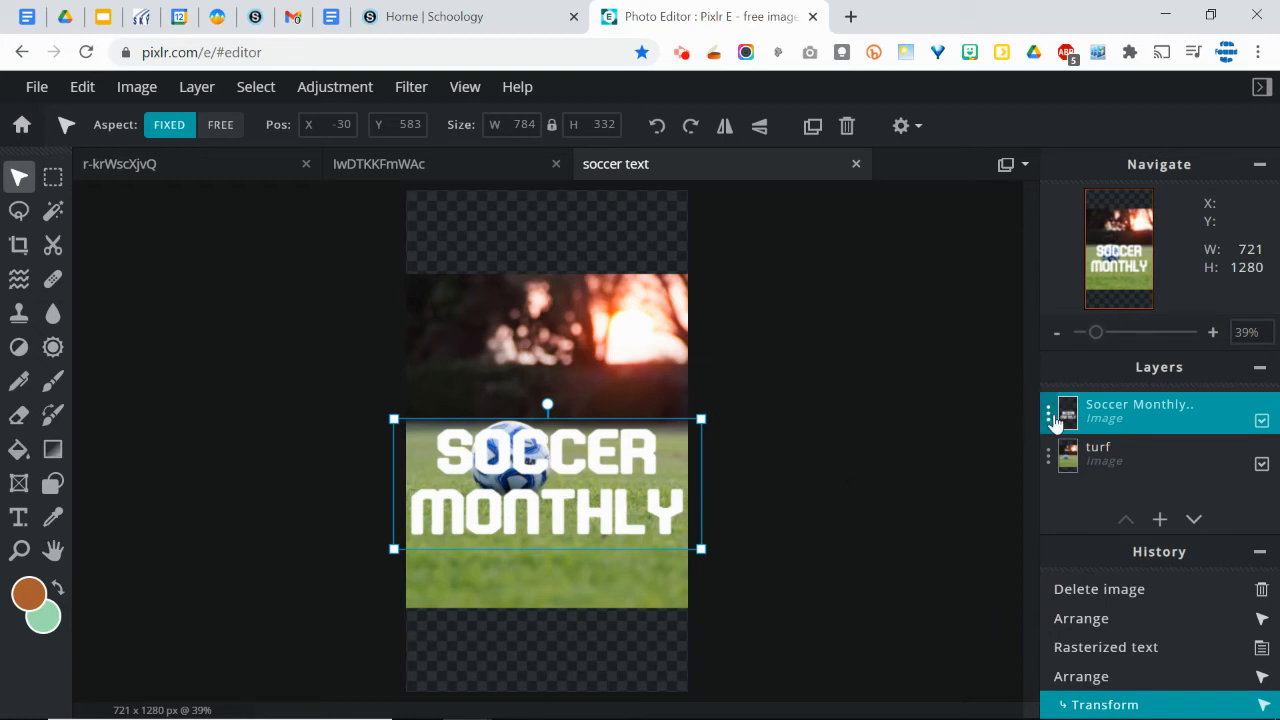
# - Set the title layer's blend mode to Mask and merge it down onto the turf photo
pyautogui.click(1048, 412)
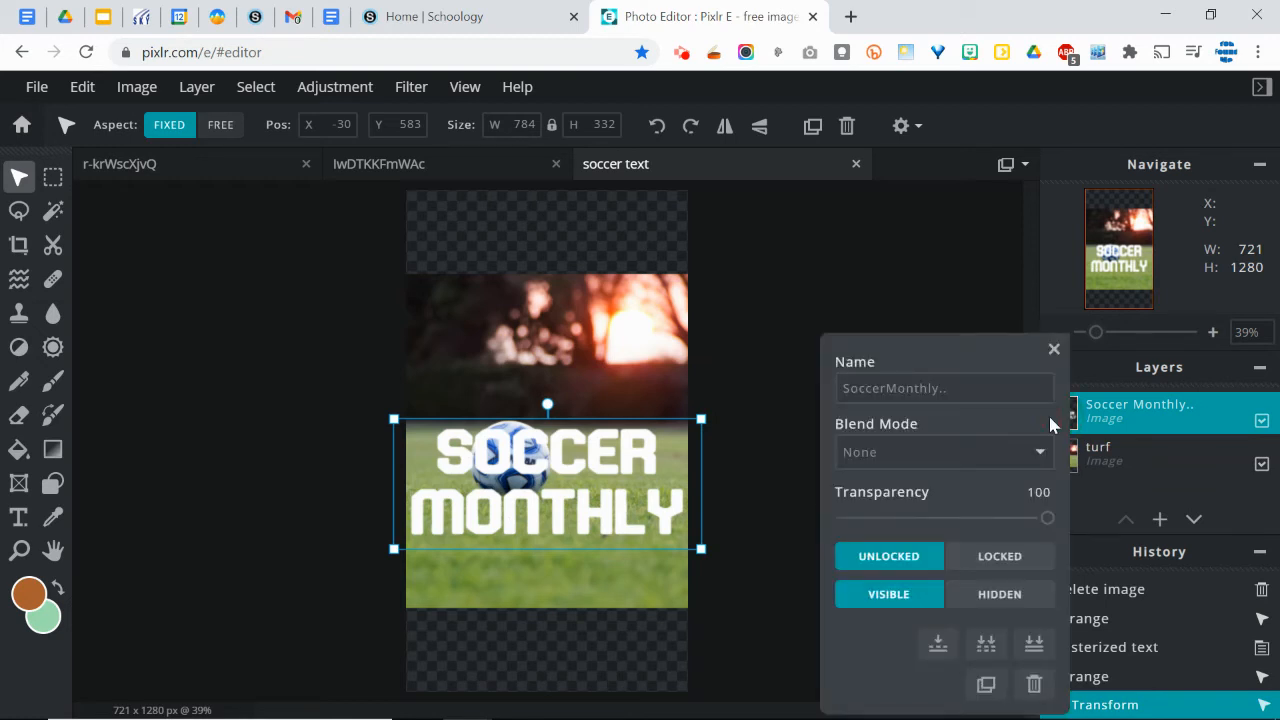
pyautogui.click(940, 452)
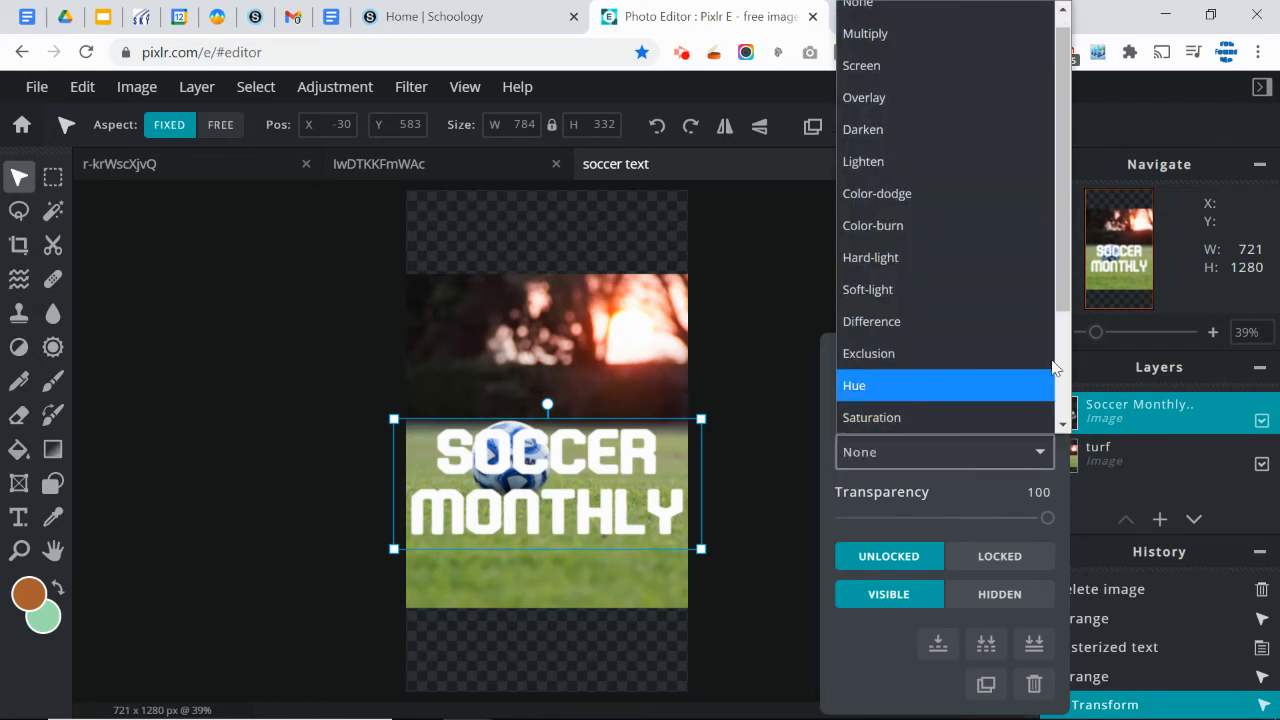
pyautogui.scroll(-3)
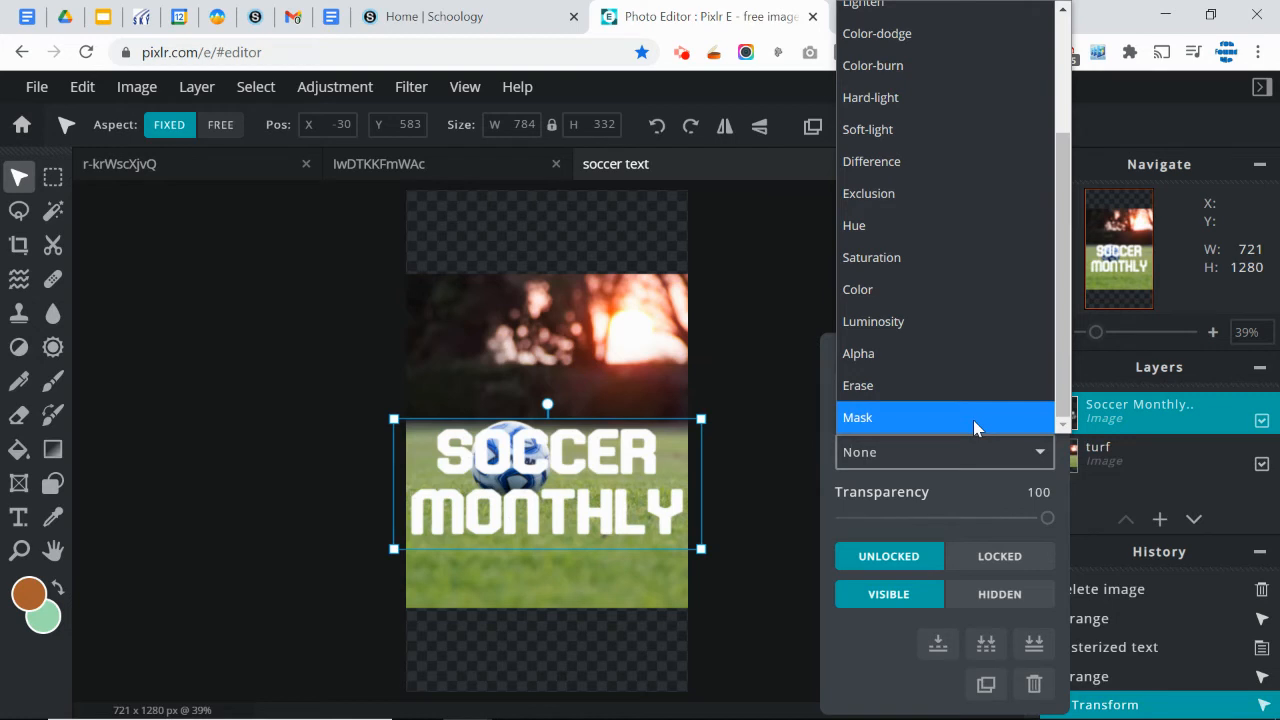
pyautogui.click(856, 418)
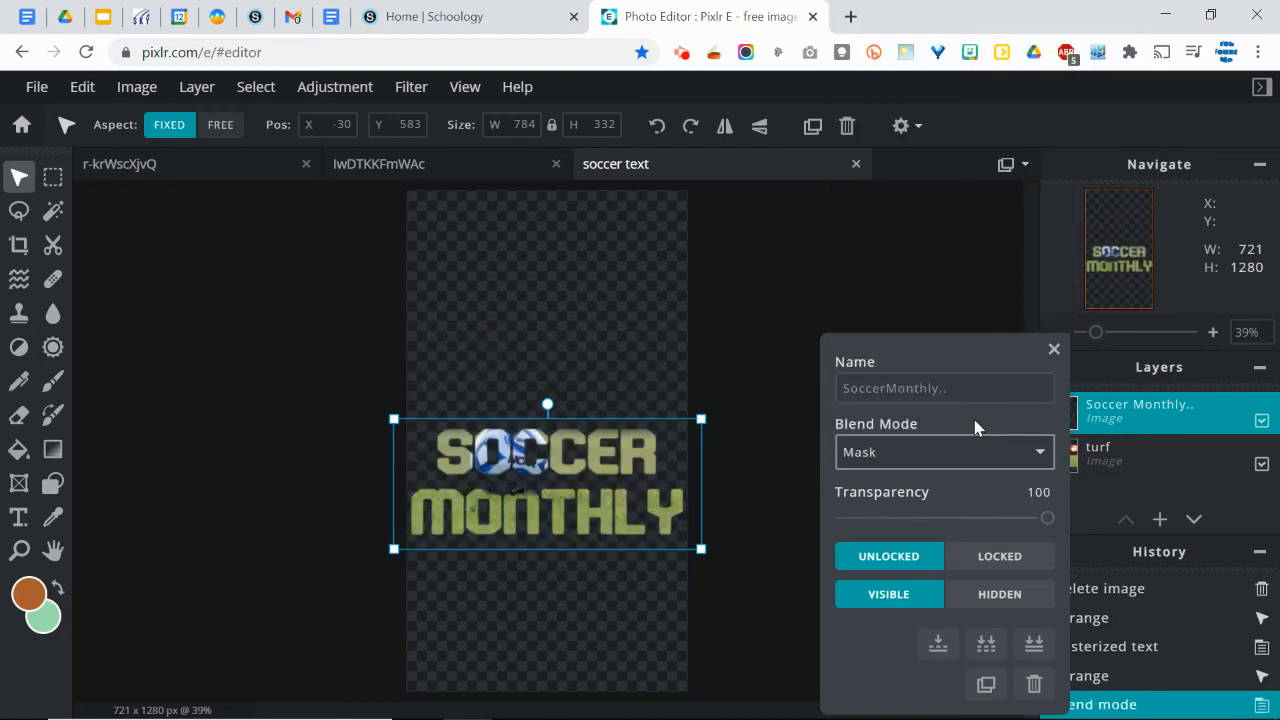
pyautogui.moveTo(956, 418)
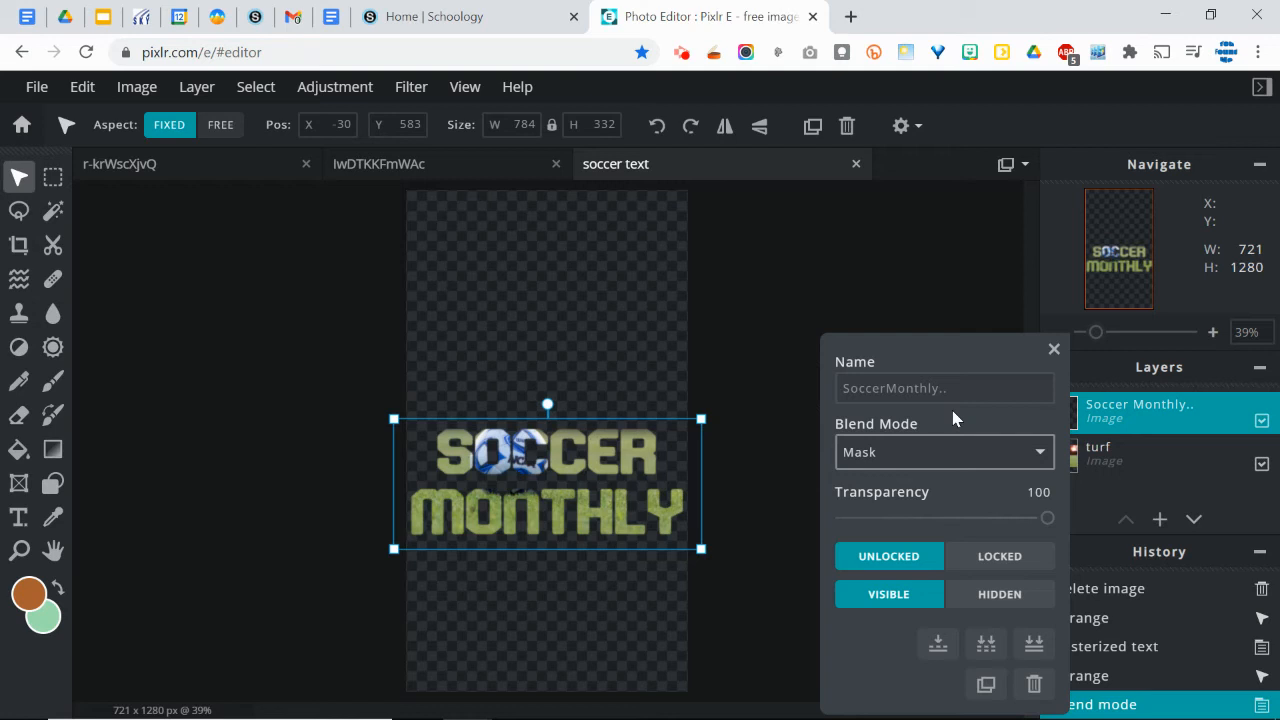
pyautogui.moveTo(700, 476)
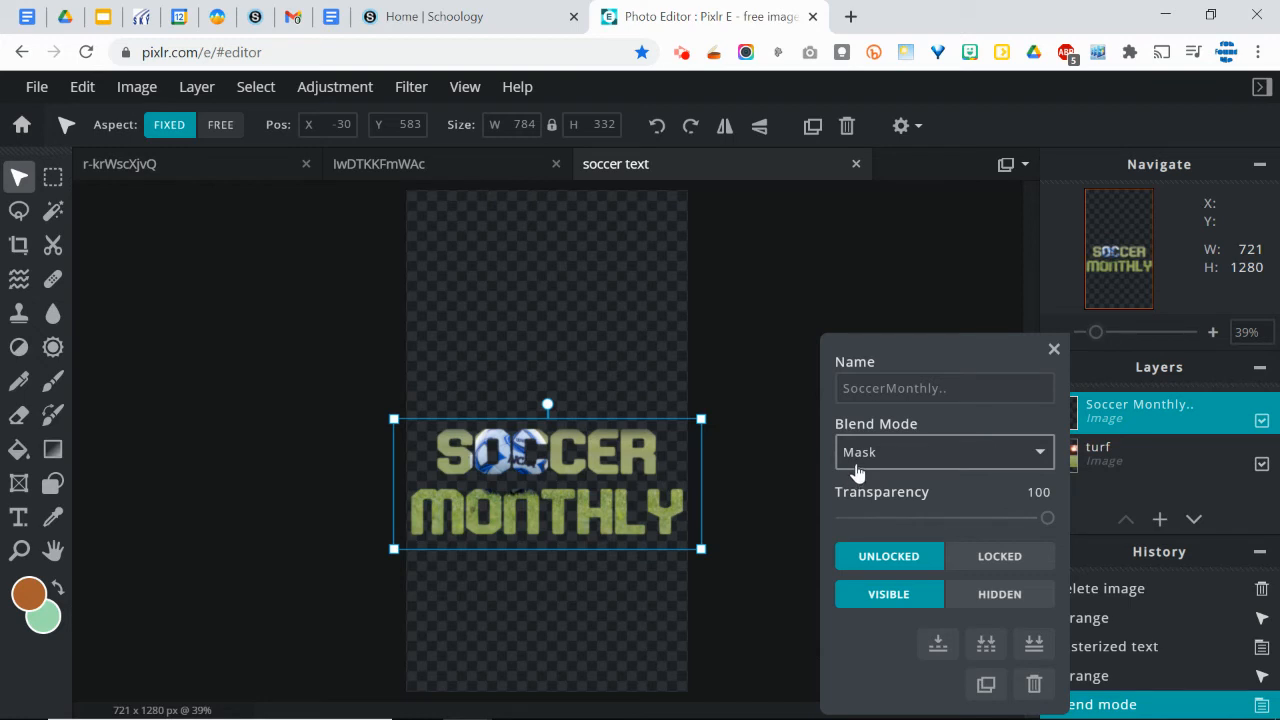
pyautogui.moveTo(870, 480)
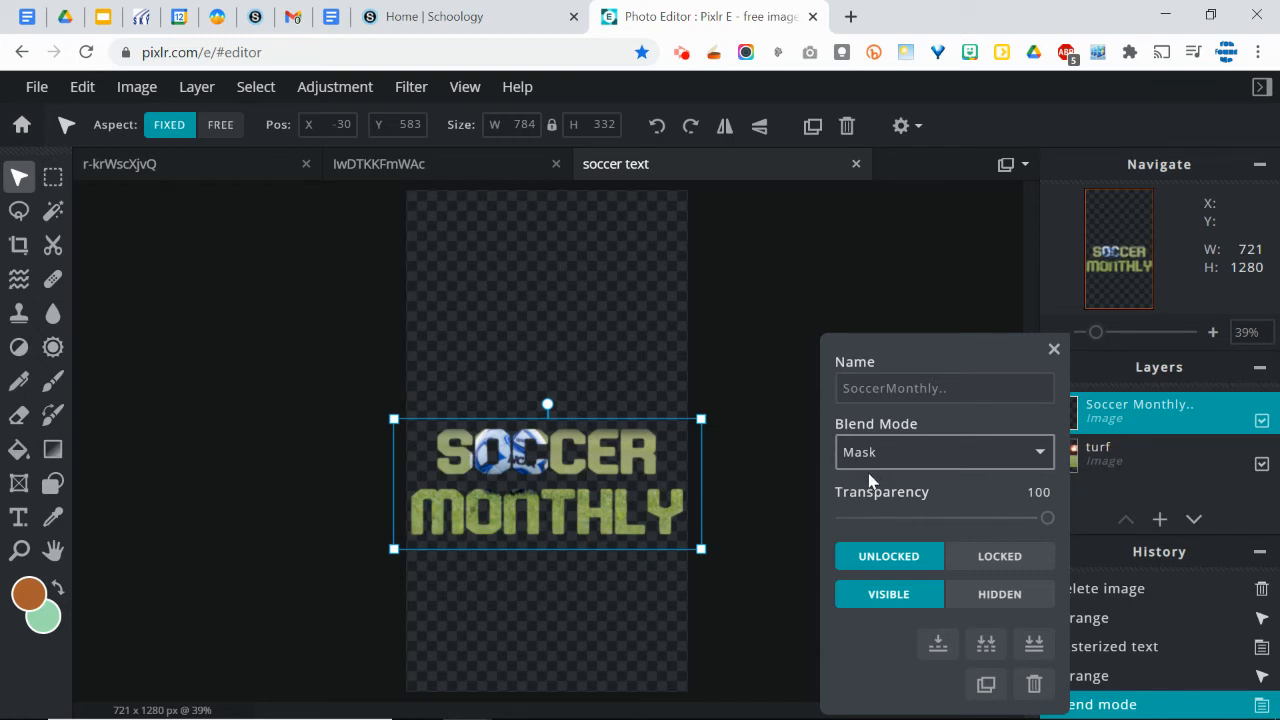
pyautogui.moveTo(922, 436)
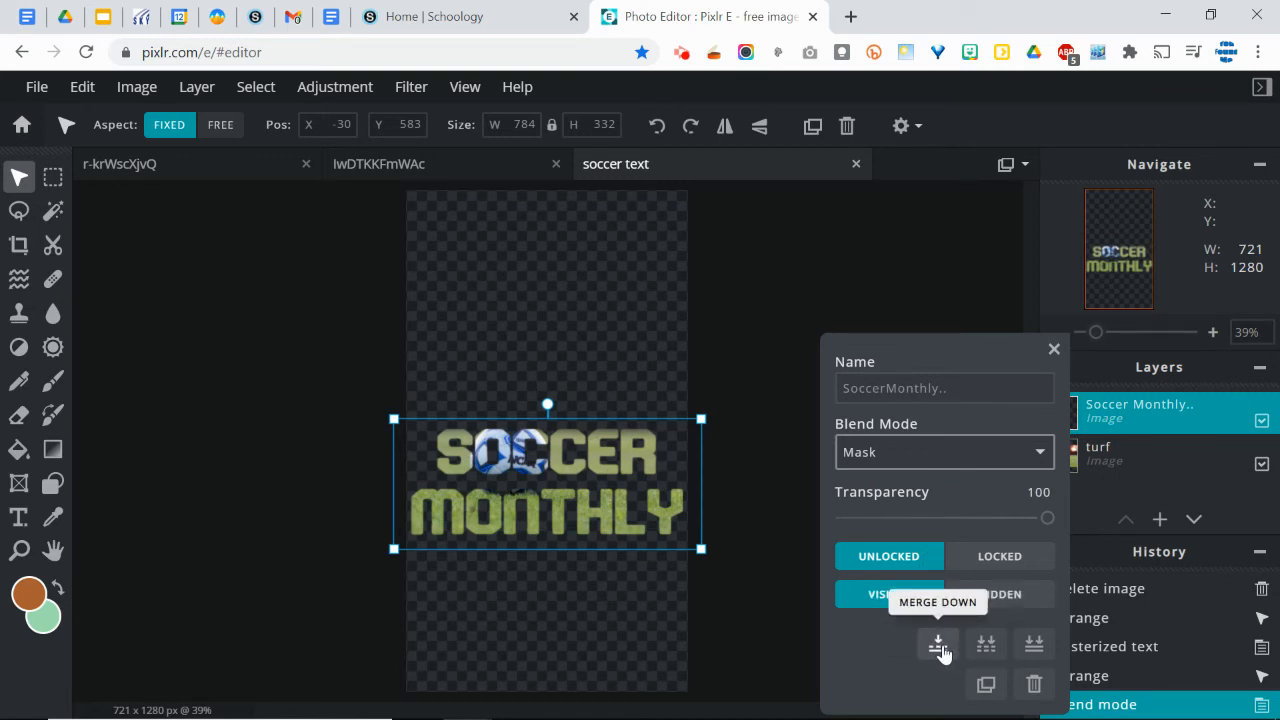
pyautogui.click(936, 644)
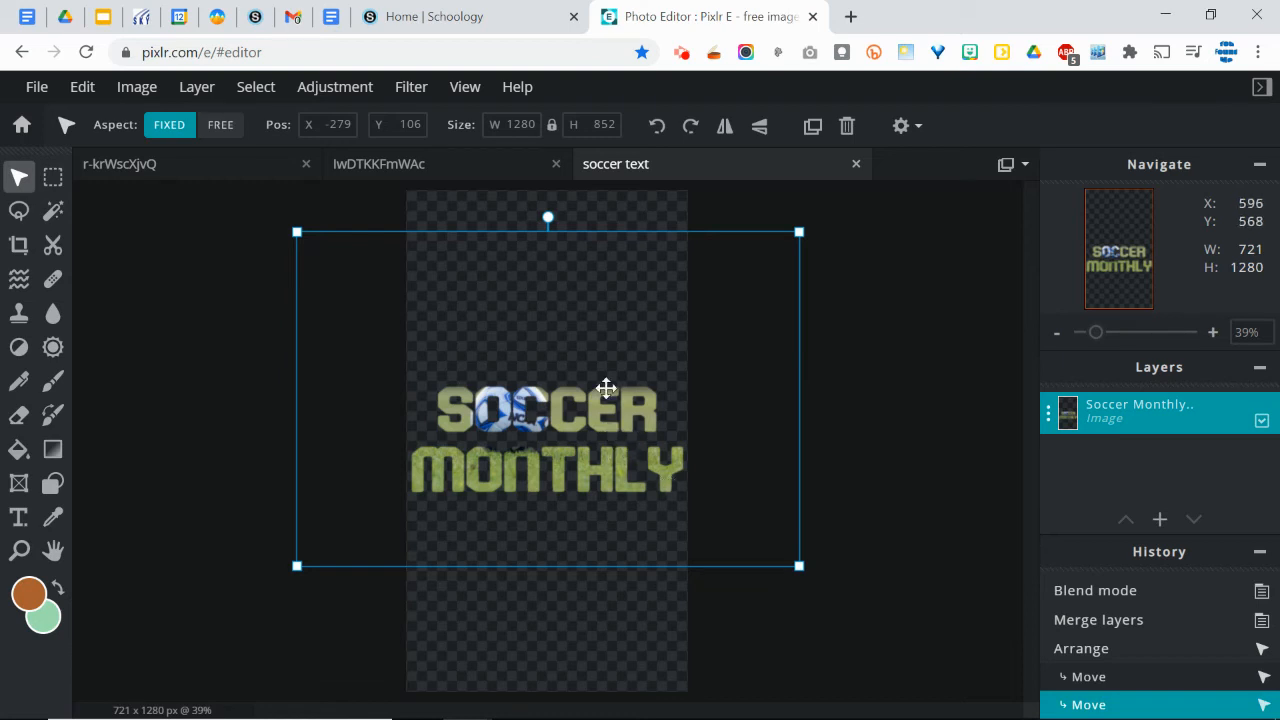
pyautogui.click(412, 86)
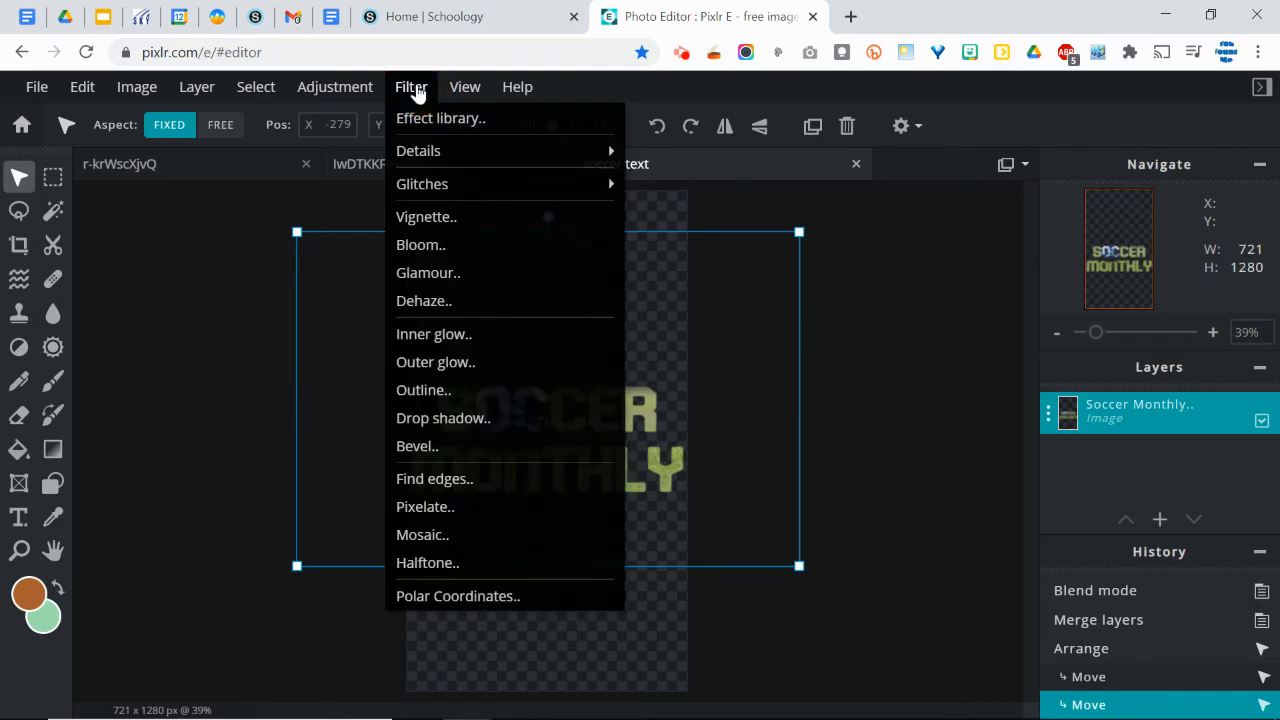
pyautogui.moveTo(416, 446)
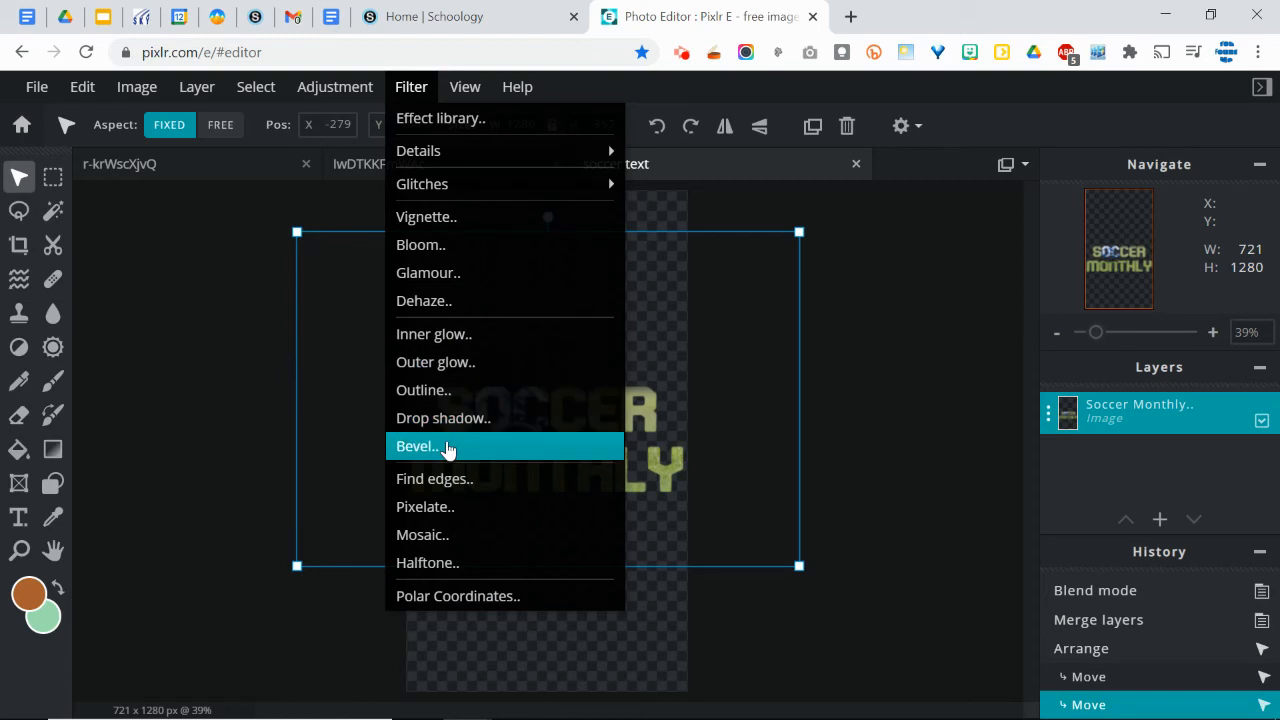
pyautogui.click(436, 360)
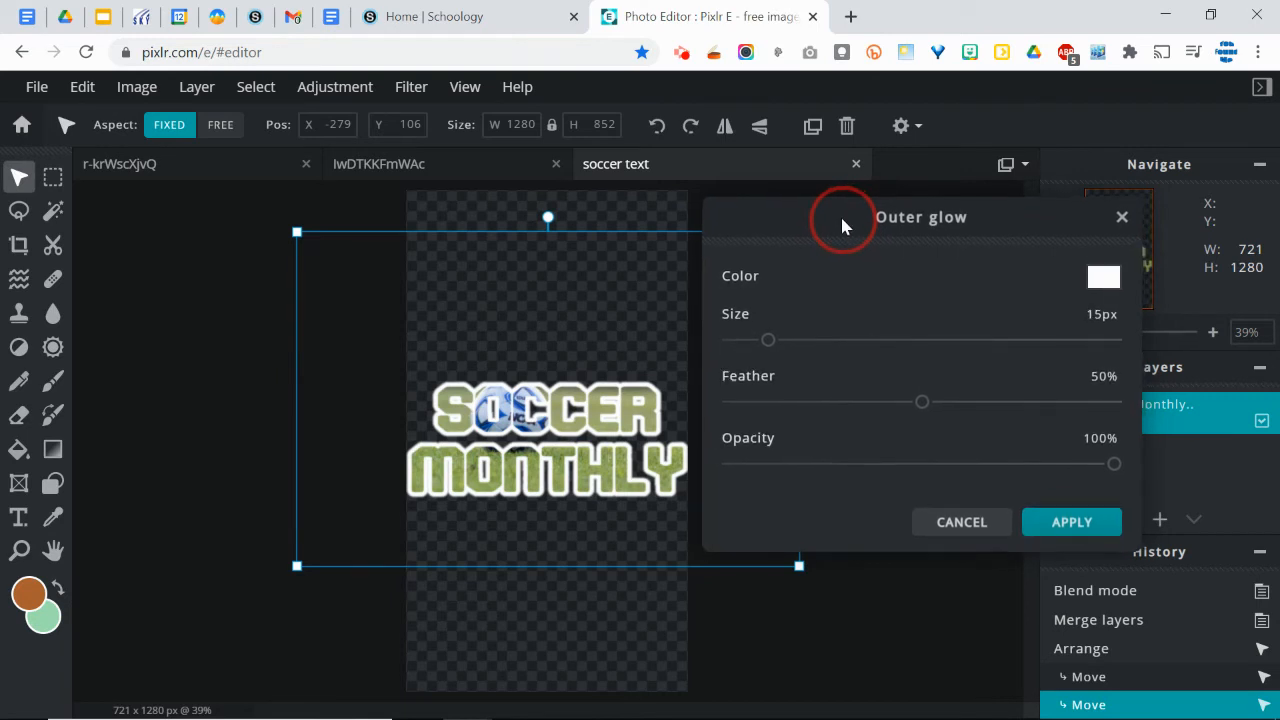
pyautogui.moveTo(768, 340); pyautogui.dragTo(748, 342)
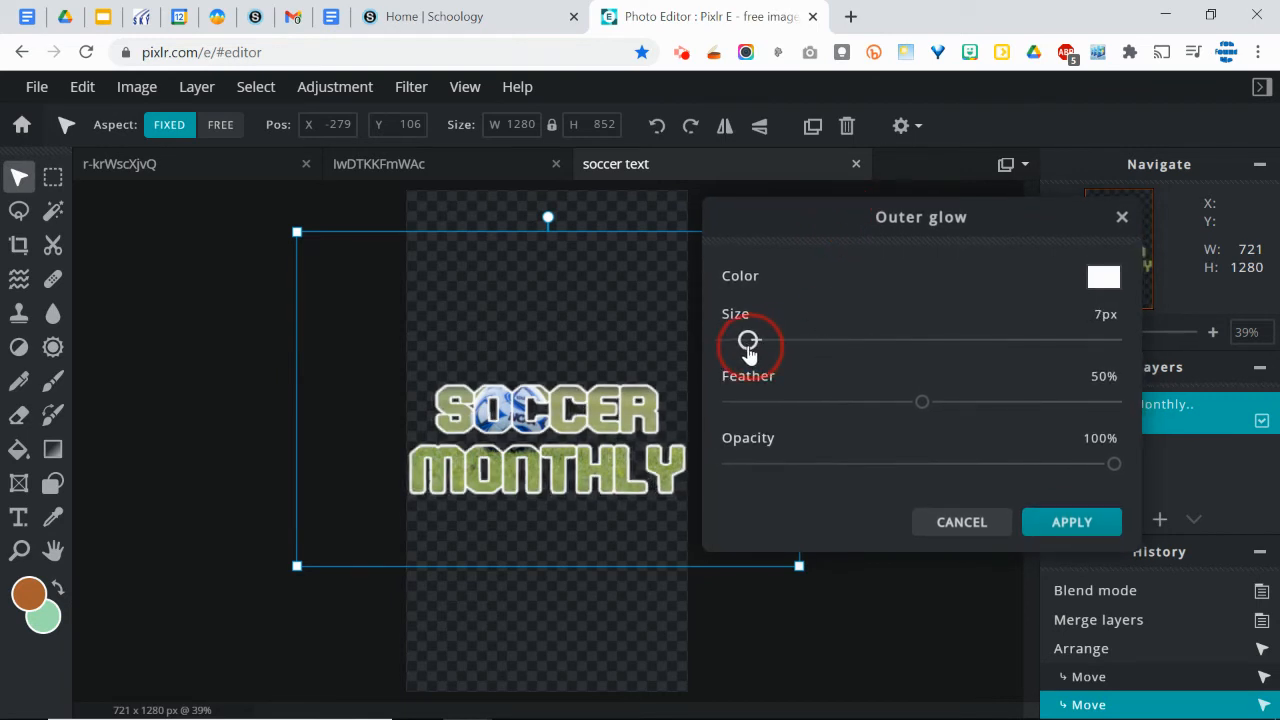
pyautogui.click(1104, 276)
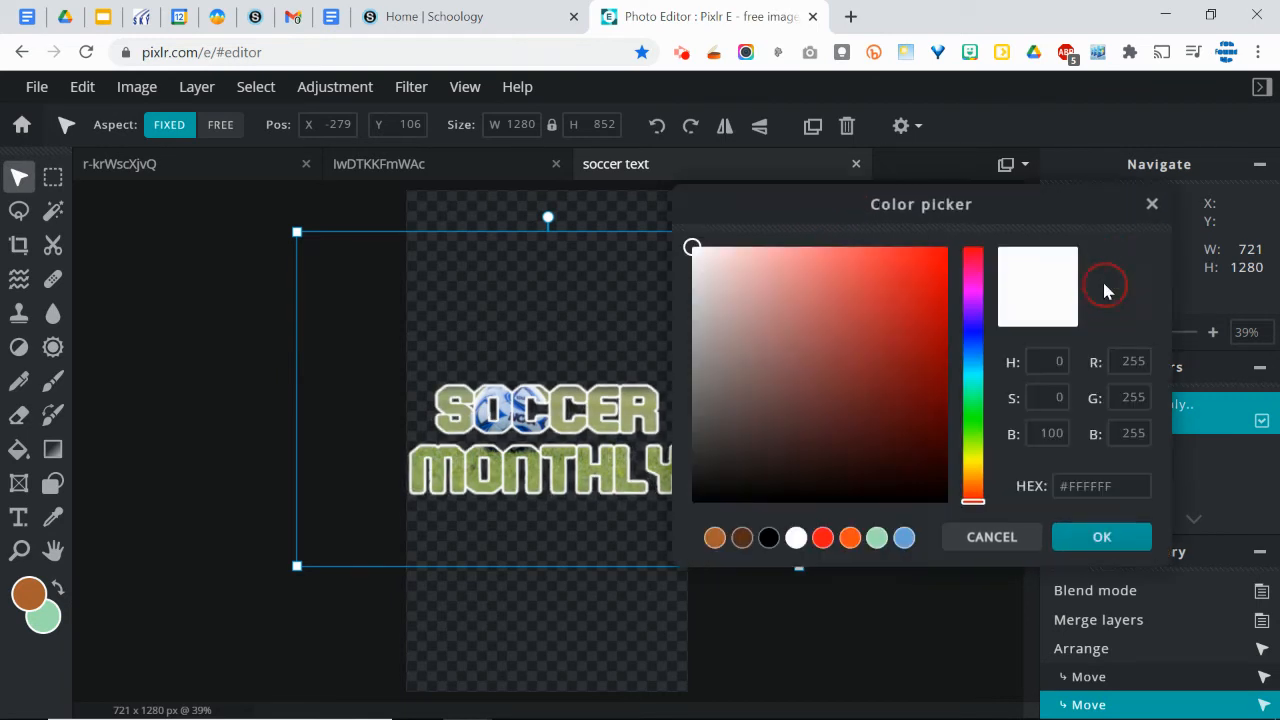
pyautogui.moveTo(850, 504)
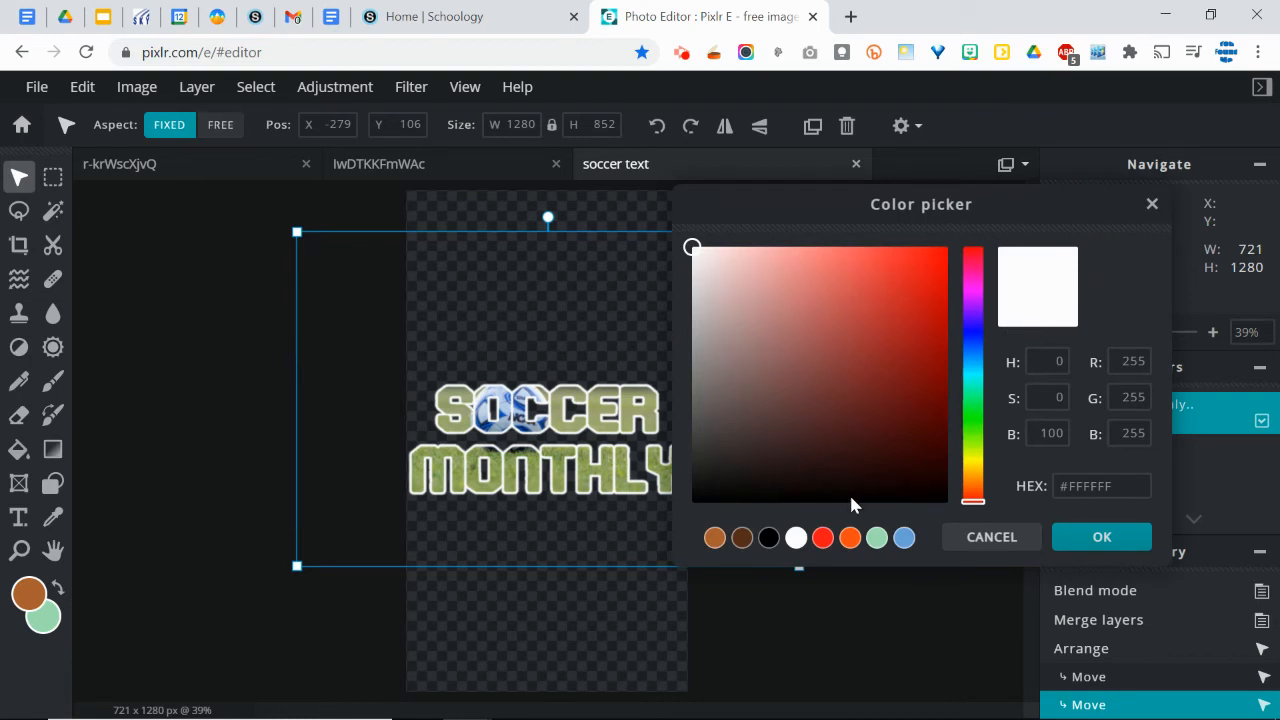
pyautogui.moveTo(862, 300)
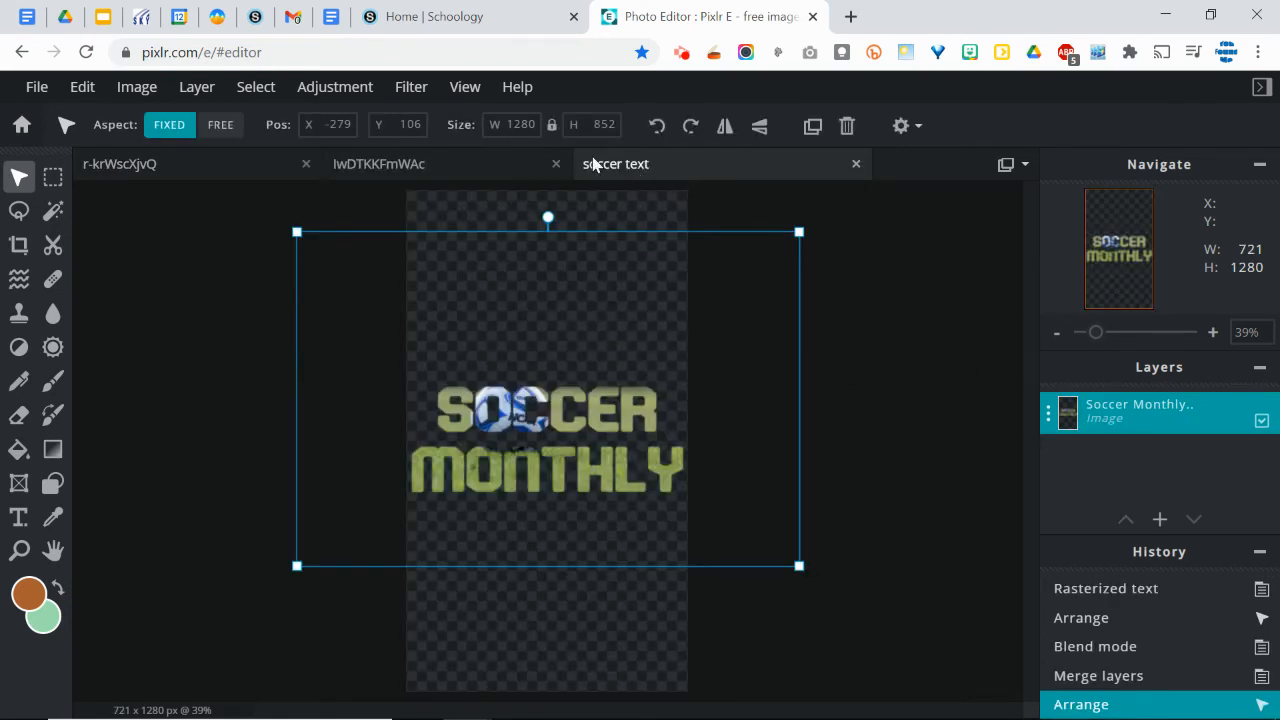
# - Start an Outer glow filter on the title and set its colour to black
pyautogui.click(412, 86)
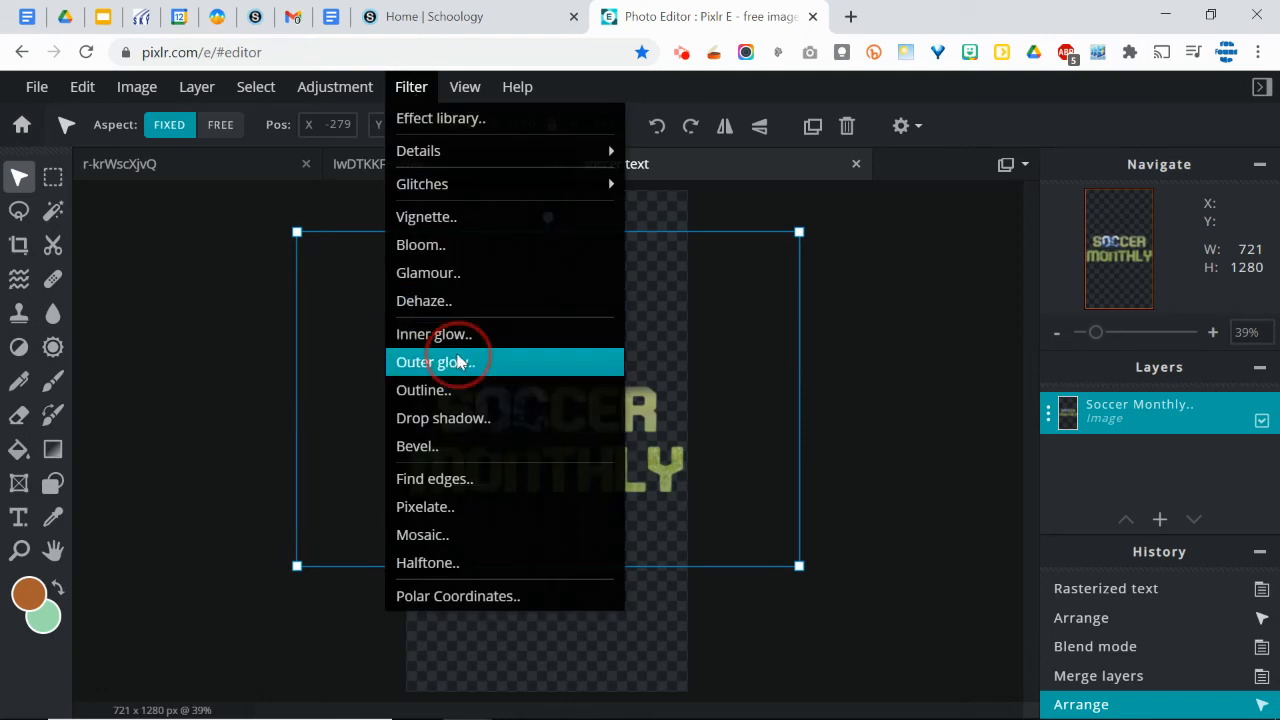
pyautogui.click(436, 360)
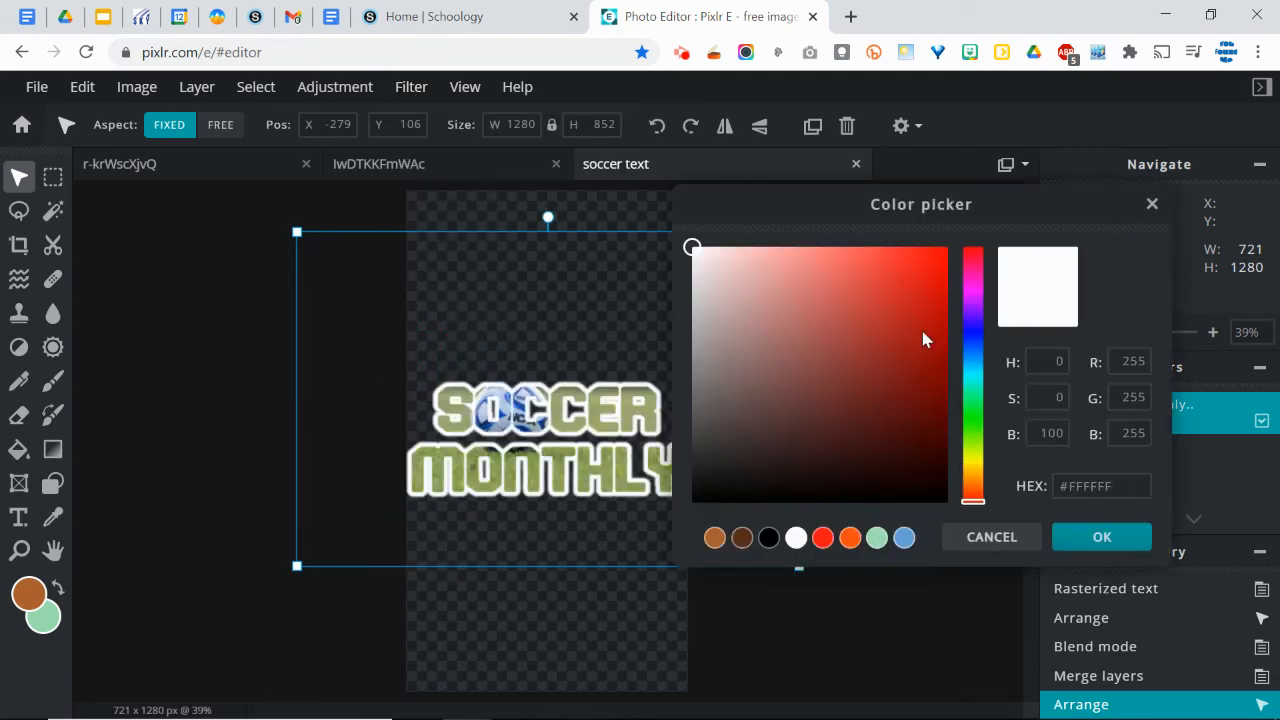
pyautogui.click(696, 500)
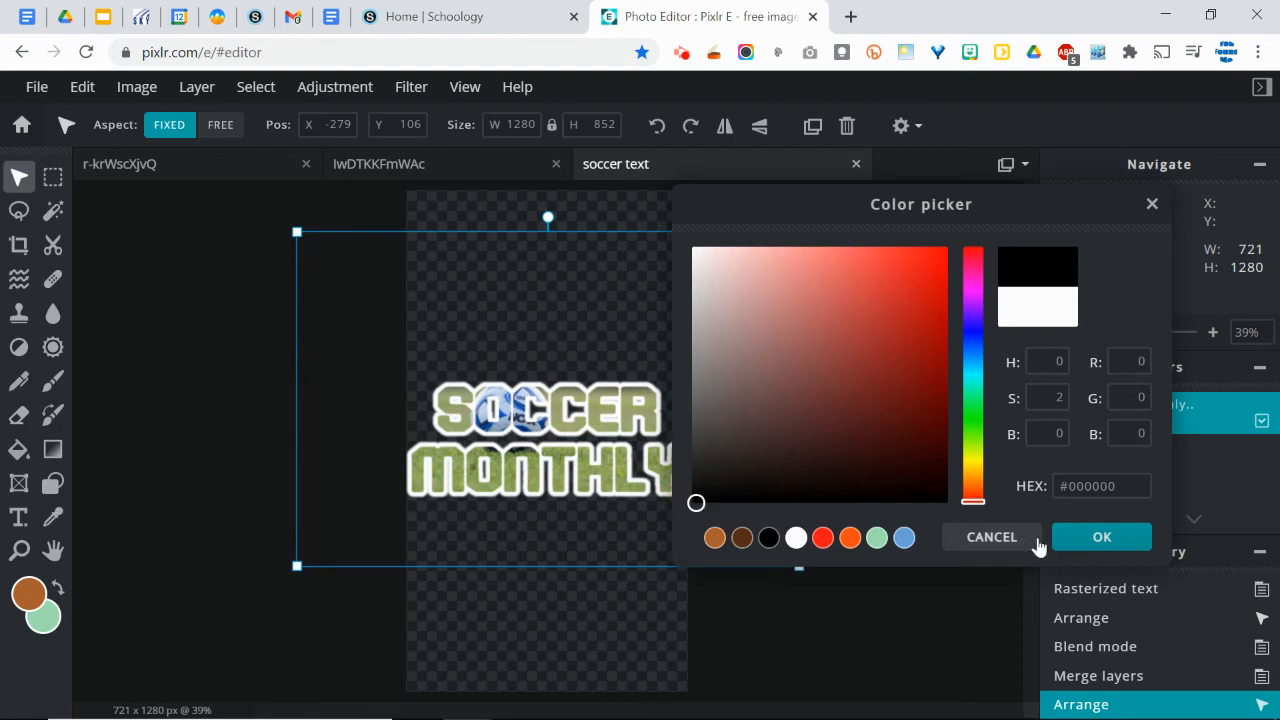
pyautogui.click(1100, 536)
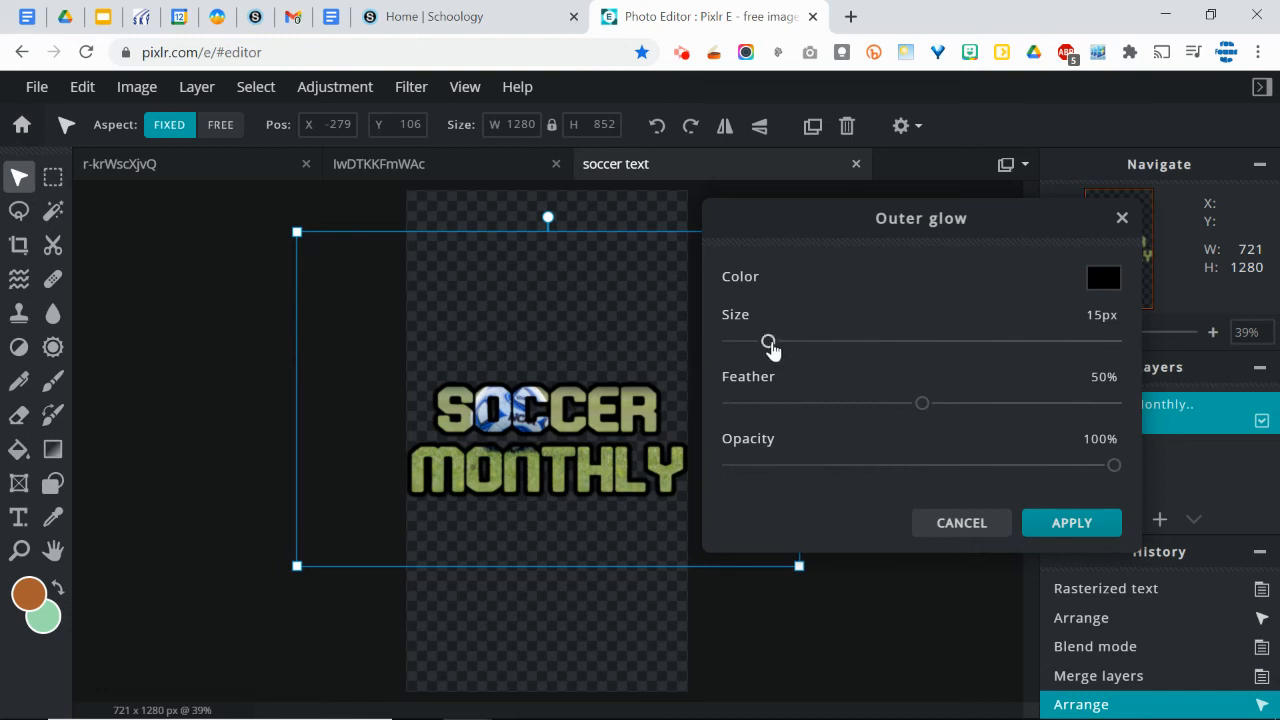
# - Set the glow to size 9px, feather 65%, opacity 75% and apply it
pyautogui.moveTo(768, 340); pyautogui.dragTo(756, 340)
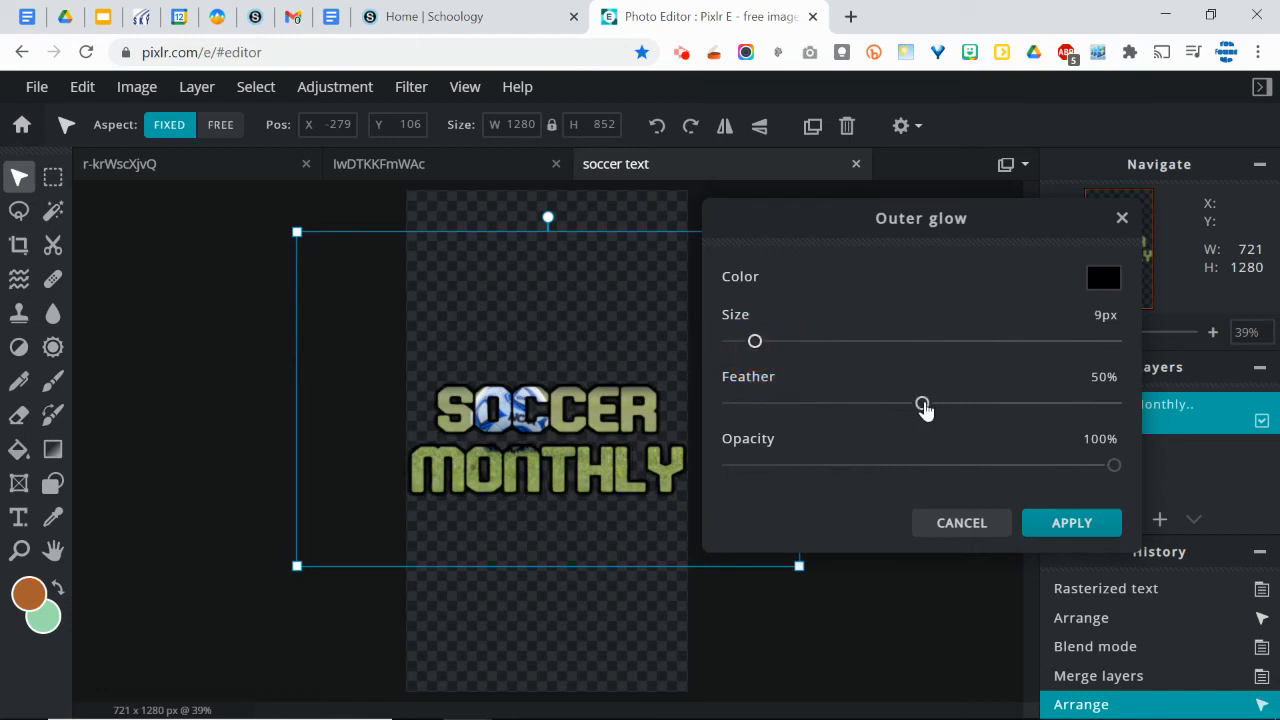
pyautogui.moveTo(922, 402); pyautogui.dragTo(984, 402)
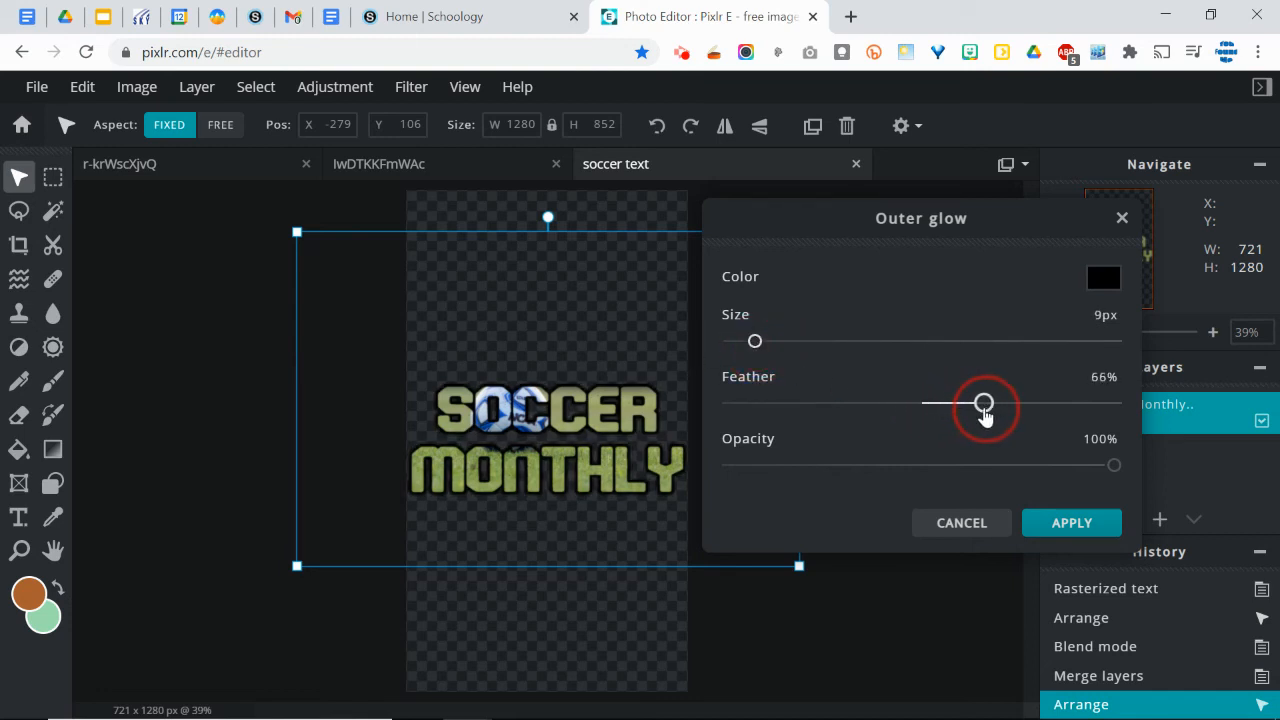
pyautogui.moveTo(984, 404); pyautogui.dragTo(952, 404)
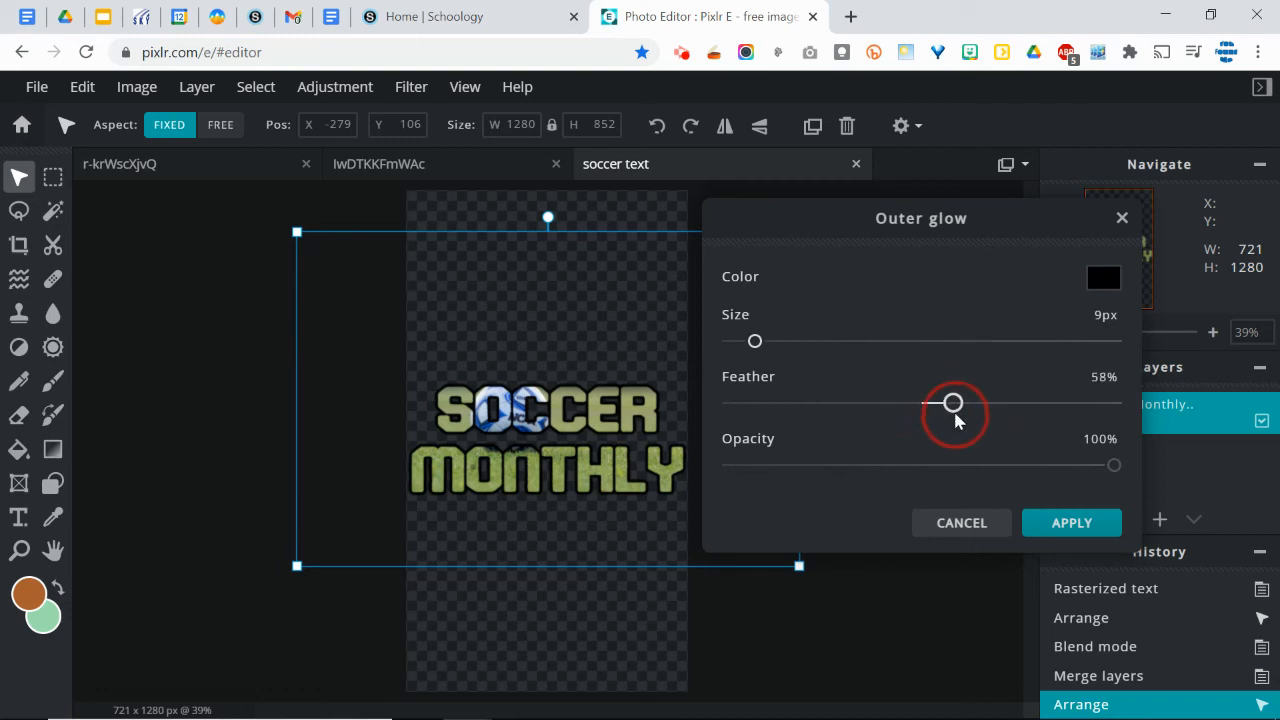
pyautogui.moveTo(952, 404); pyautogui.dragTo(982, 404)
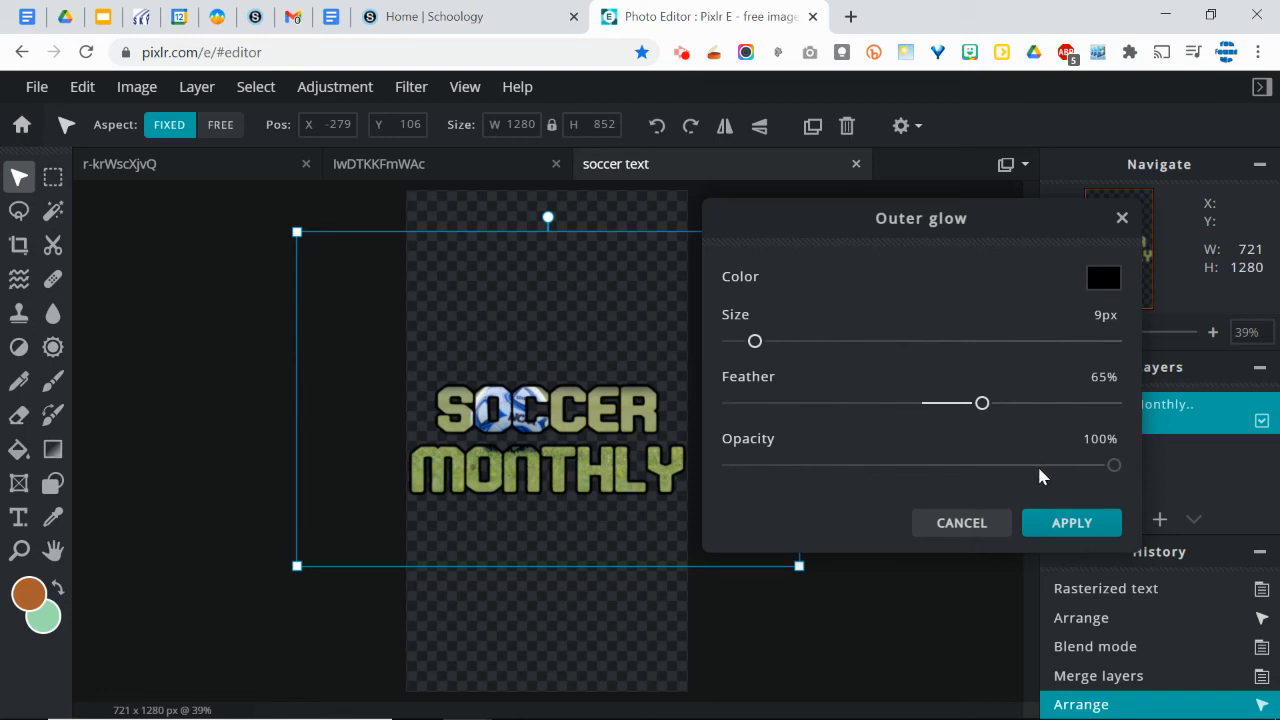
pyautogui.moveTo(1032, 484)
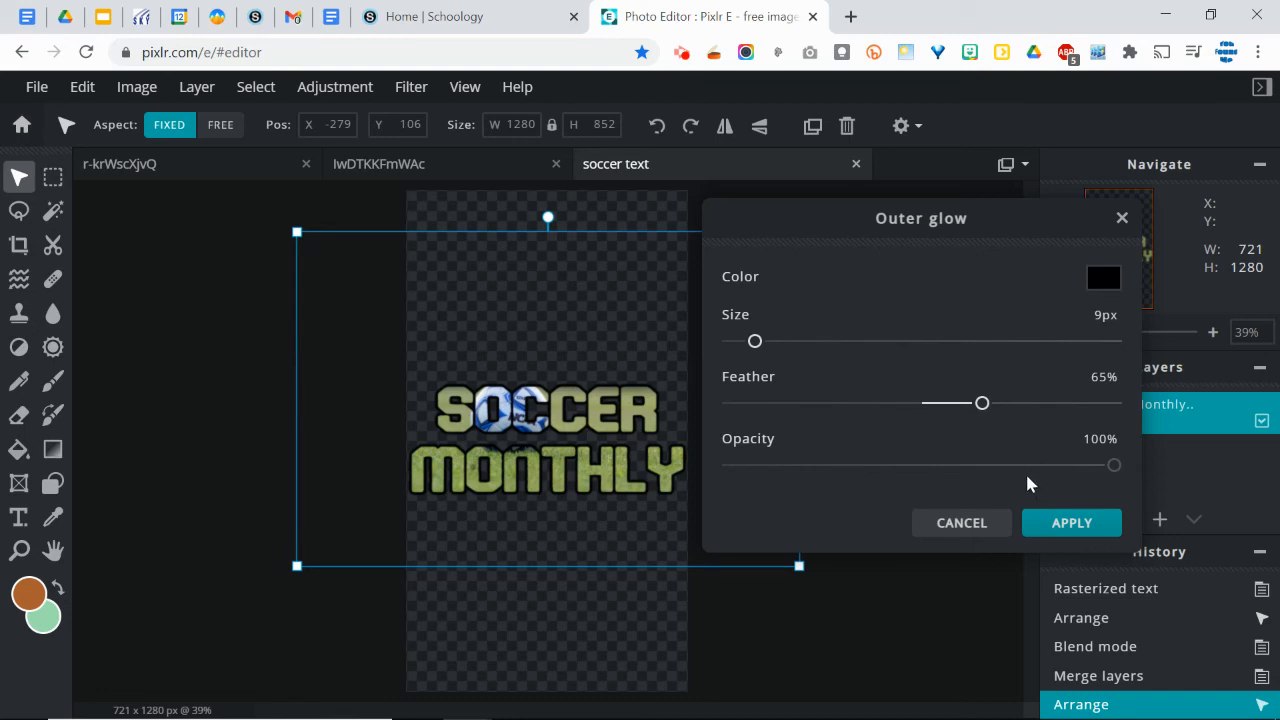
pyautogui.moveTo(1114, 464); pyautogui.dragTo(1050, 464)
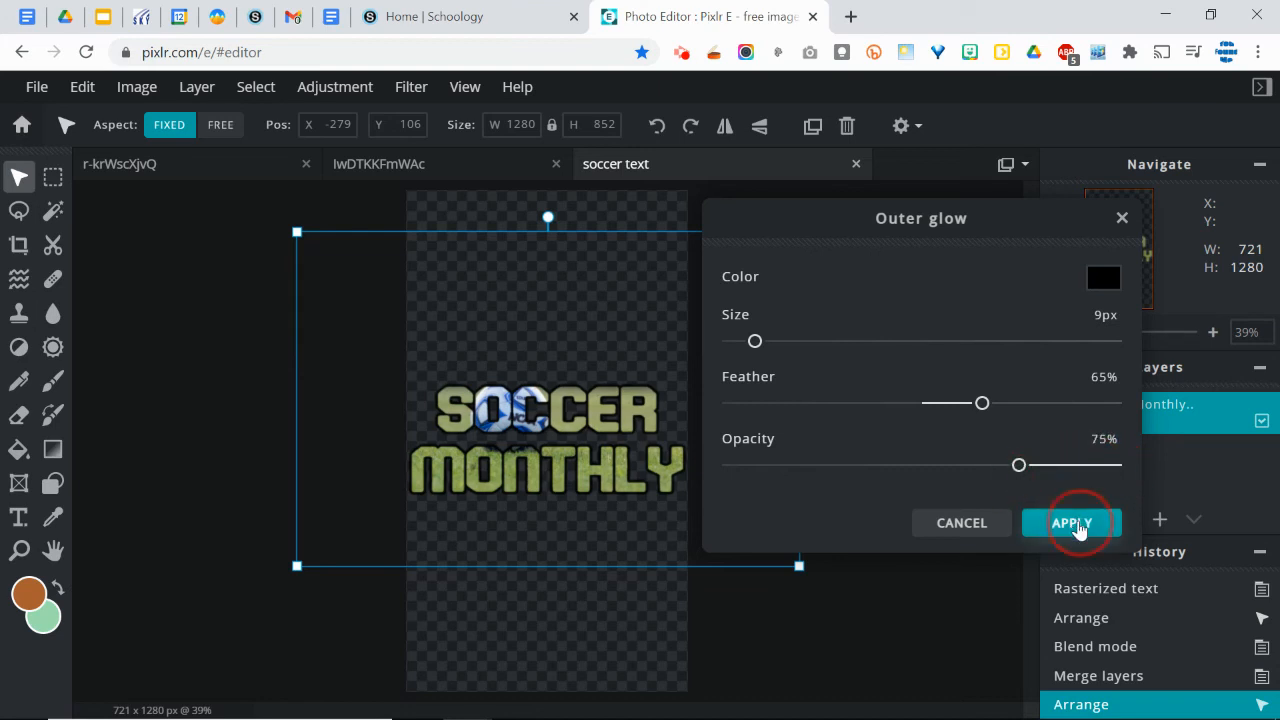
pyautogui.click(1072, 522)
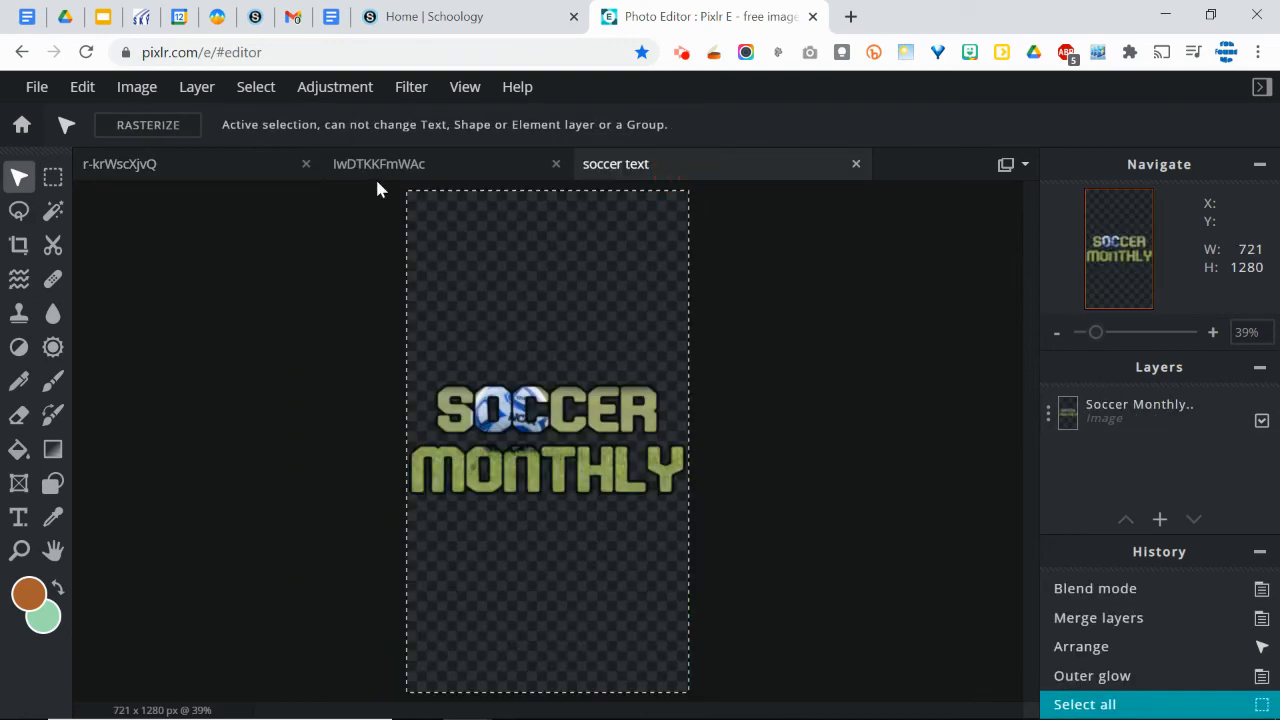
# - Save the glowing title as soccer text.png and return to the soccer player photo's tab
pyautogui.click(36, 86)
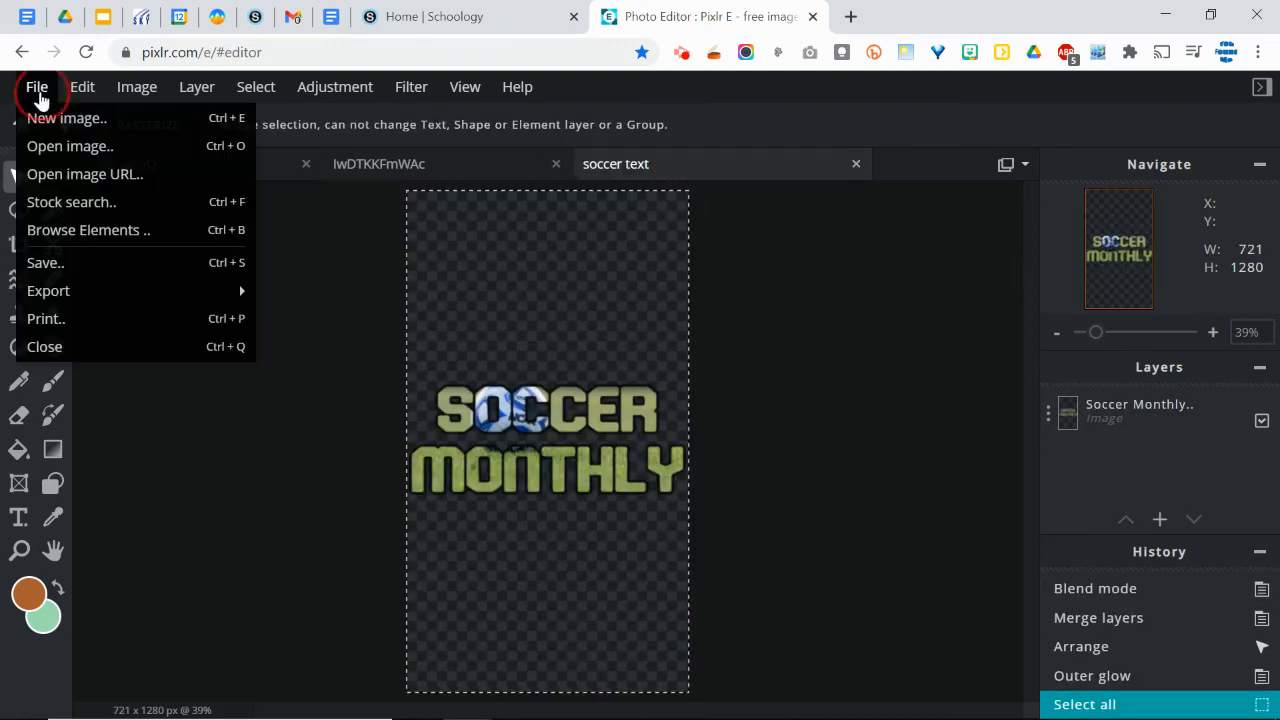
pyautogui.moveTo(44, 262)
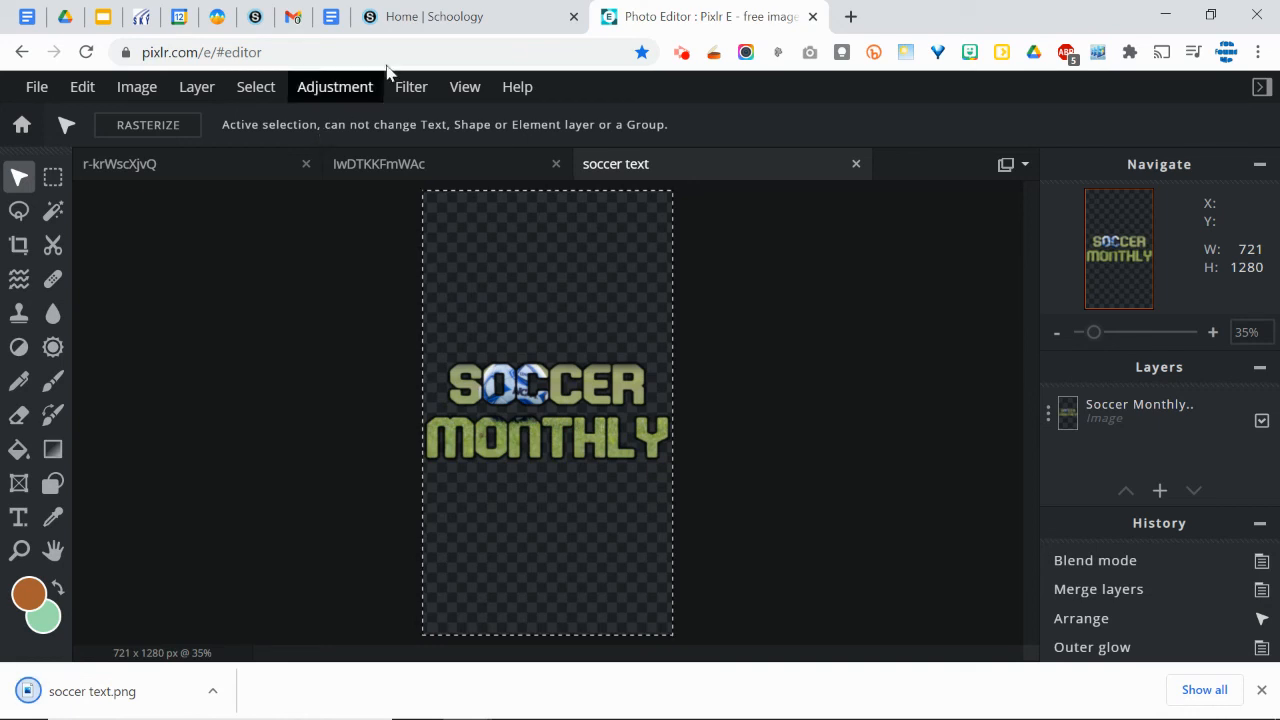
pyautogui.click(196, 86)
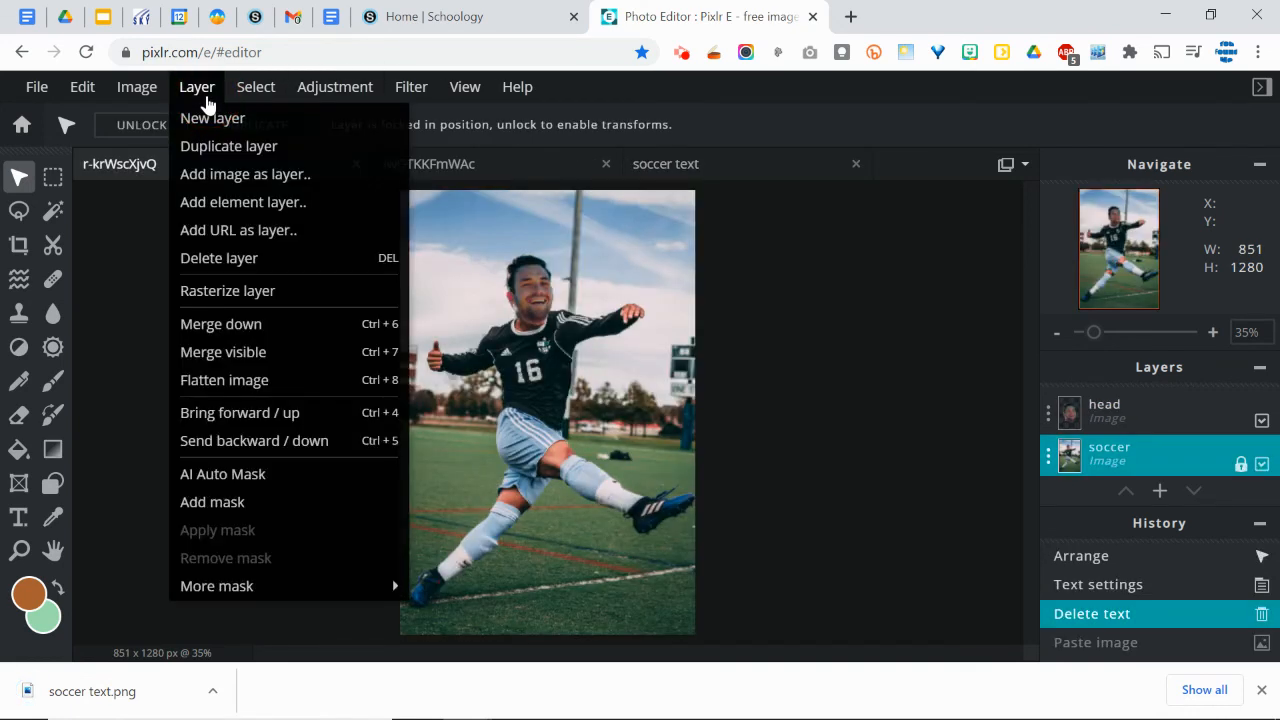
pyautogui.moveTo(244, 174)
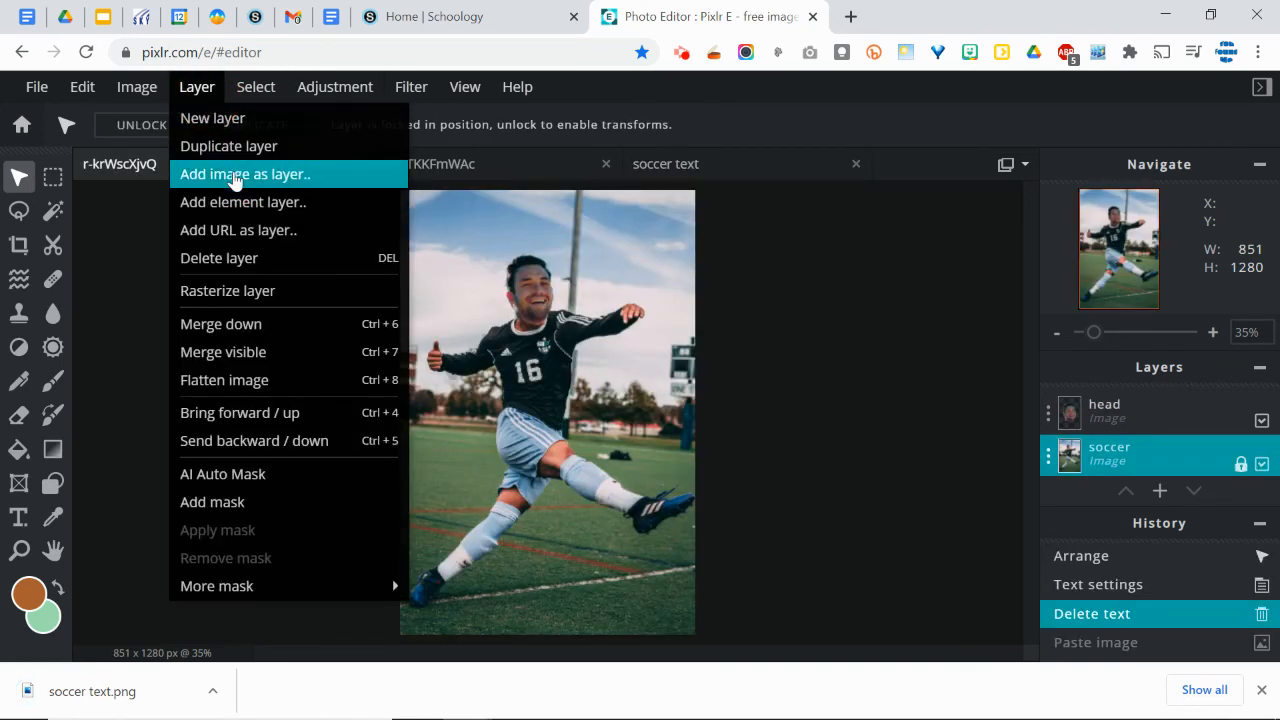
# - Add soccer text.png as a new layer and raise it above the head layer
pyautogui.click(244, 172)
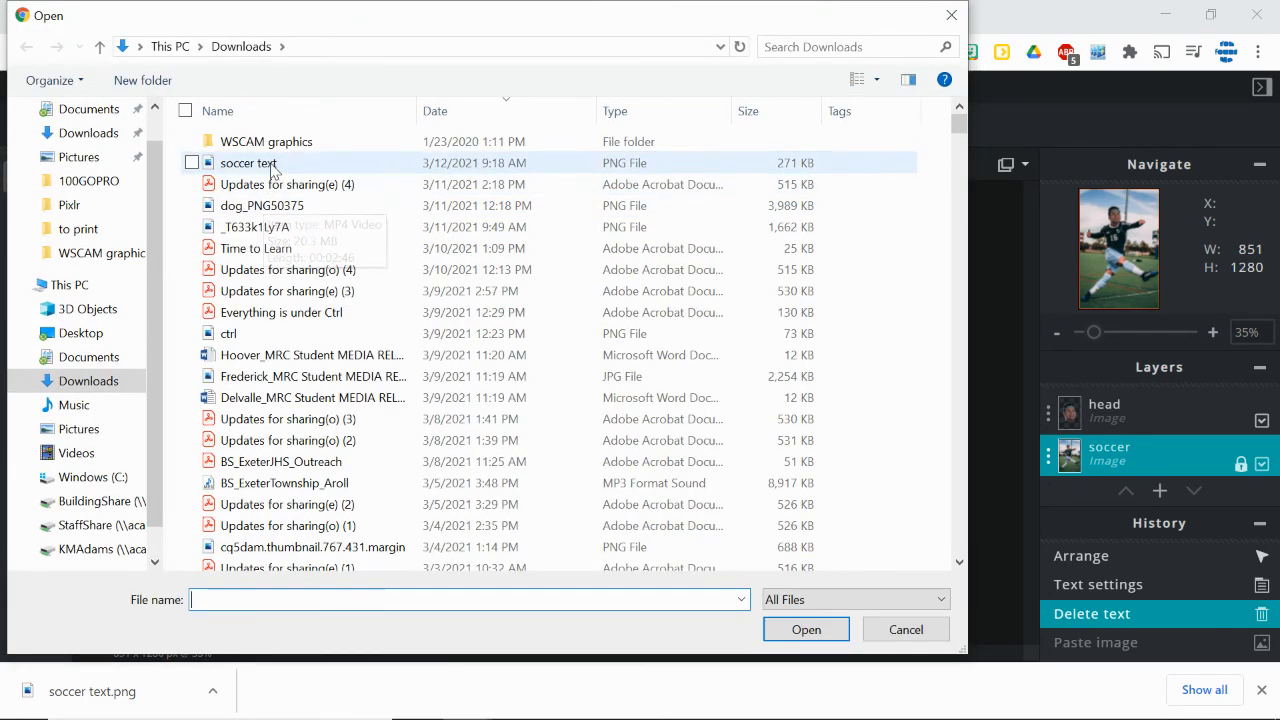
pyautogui.click(804, 628)
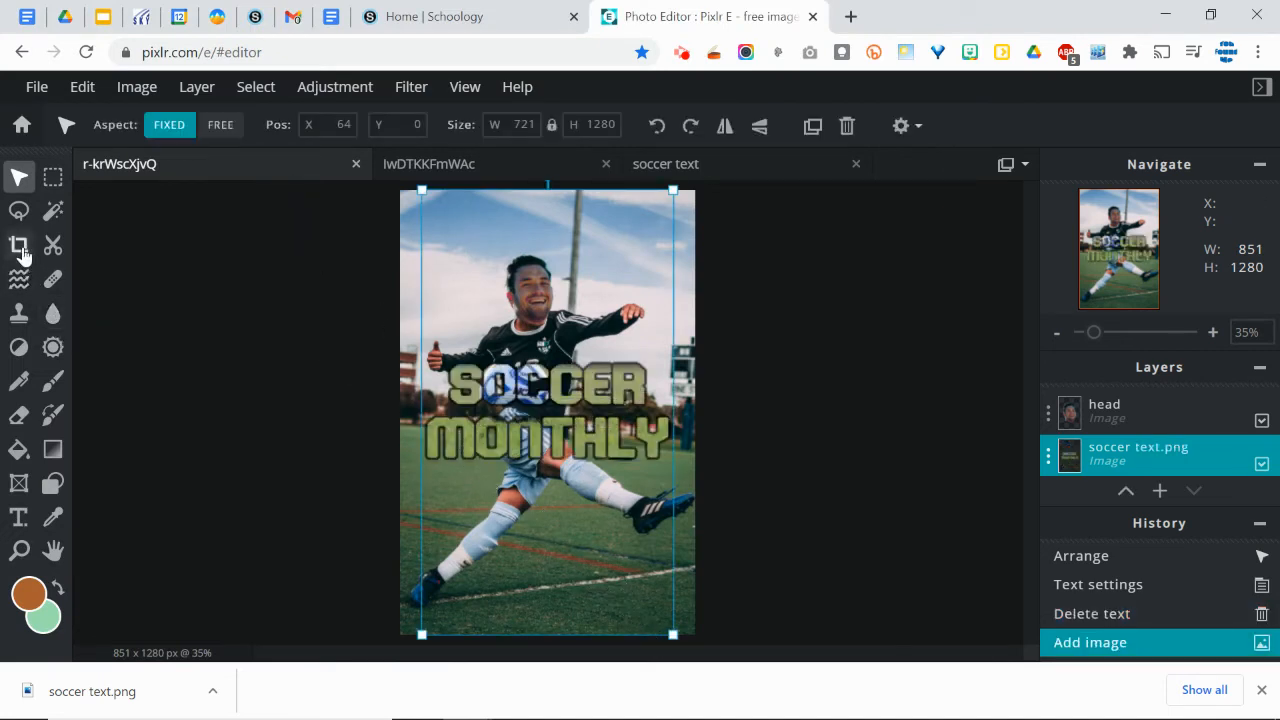
pyautogui.click(20, 244)
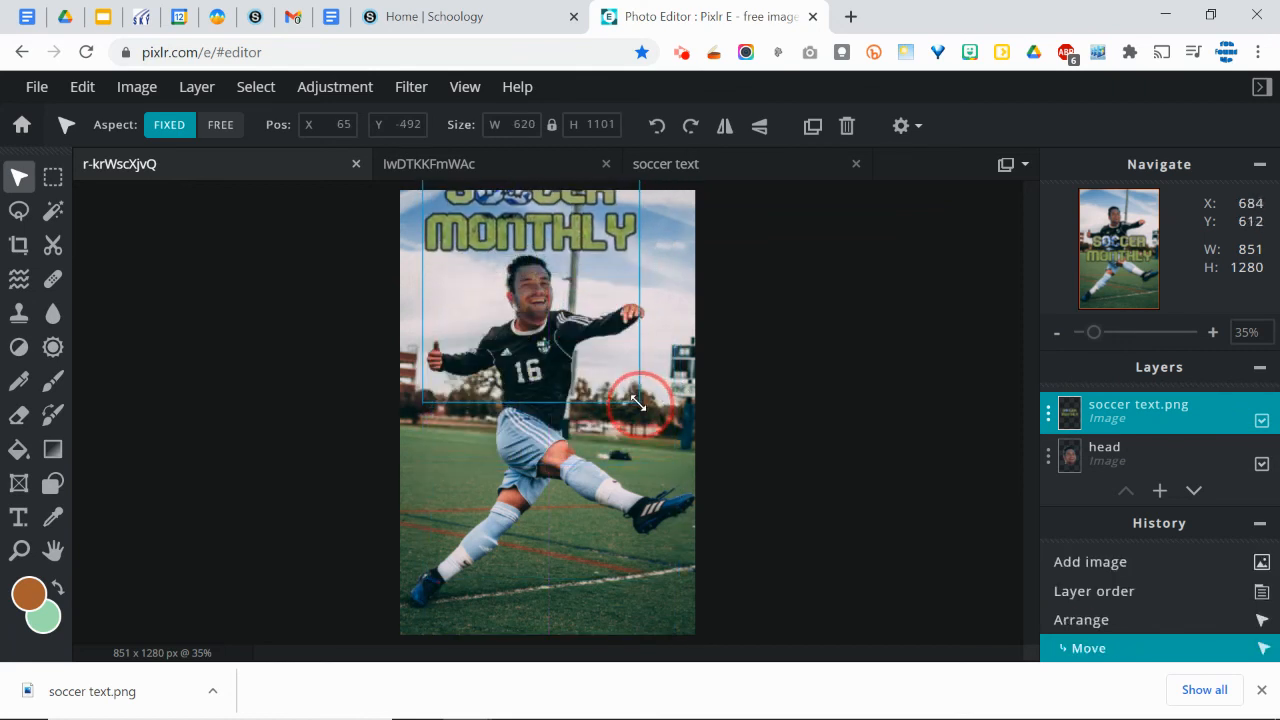
# - Resize and reposition the title image to fit across the top of the photo
pyautogui.moveTo(1092, 332); pyautogui.dragTo(1088, 332)
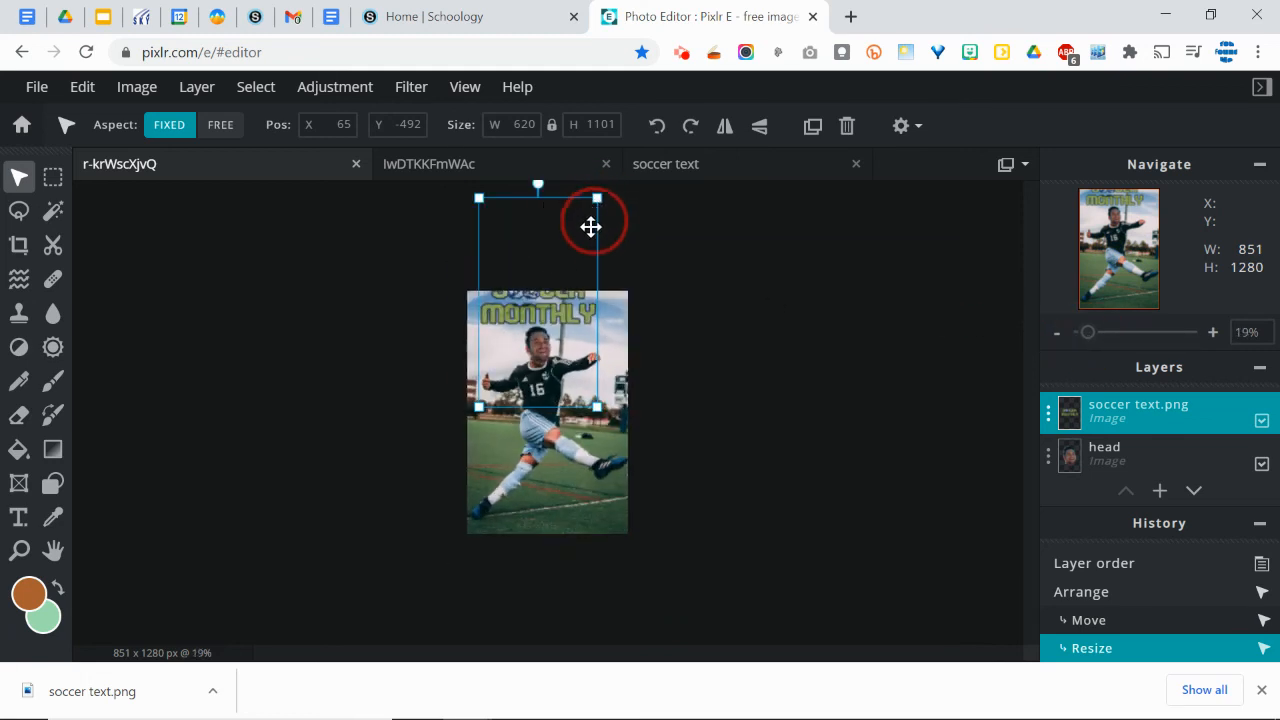
pyautogui.moveTo(596, 198); pyautogui.dragTo(580, 242)
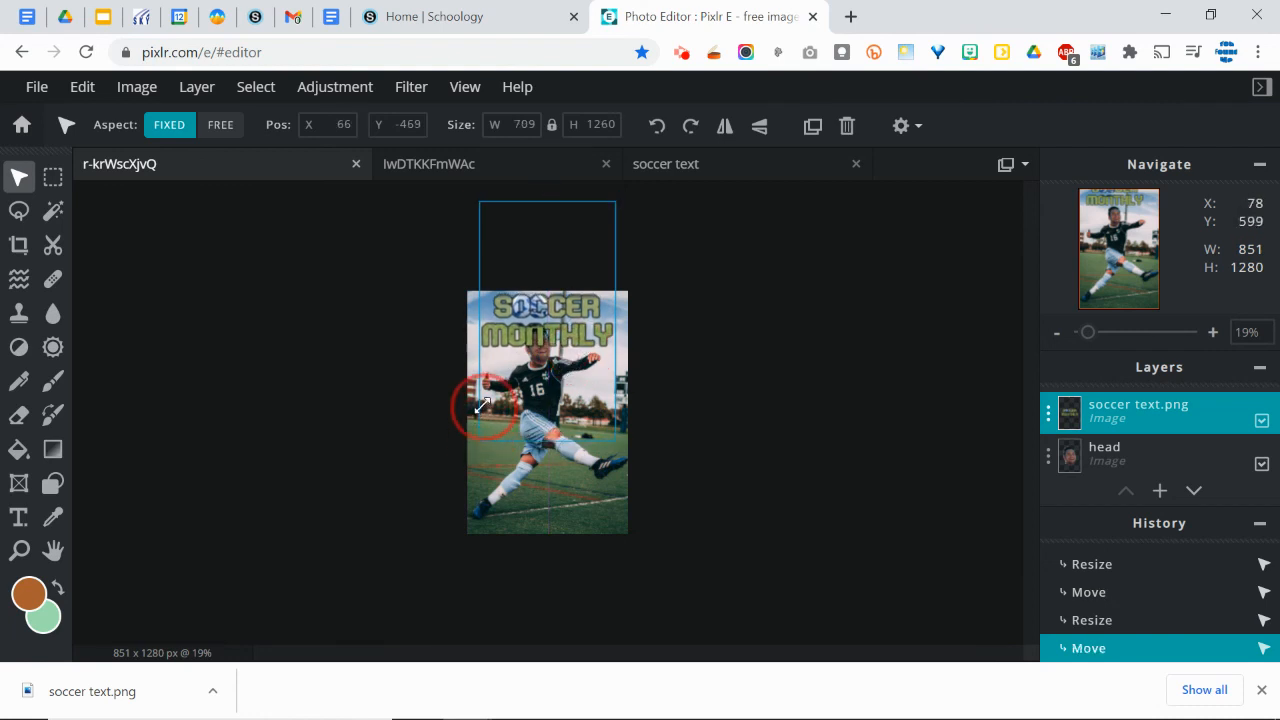
pyautogui.moveTo(480, 410); pyautogui.dragTo(490, 404)
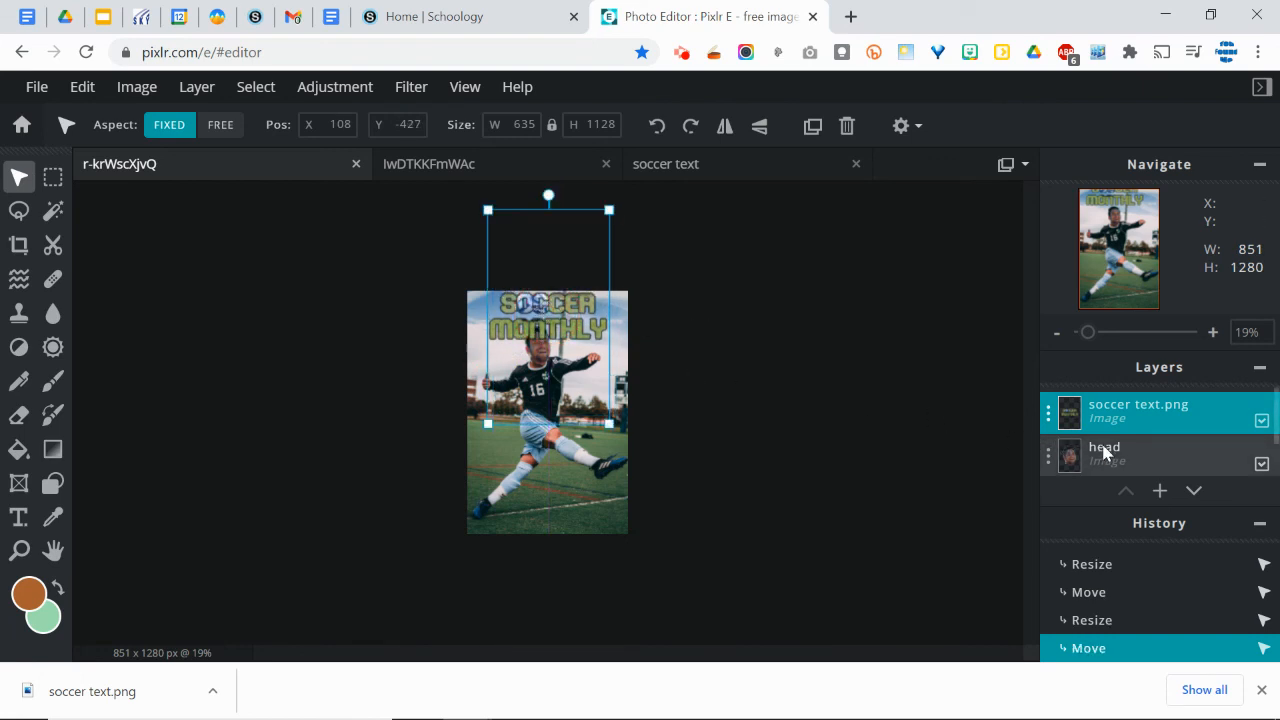
# - Move the head layer above the title and zoom in to check the overlap
pyautogui.click(1104, 456)
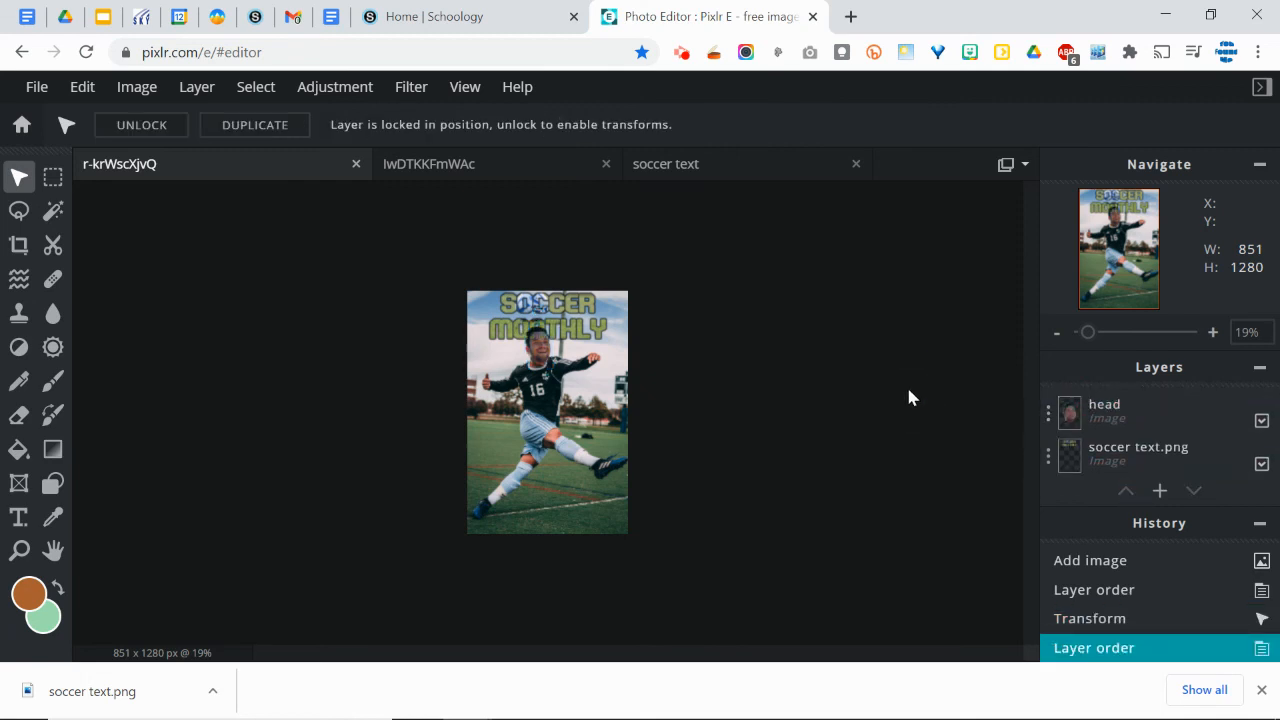
pyautogui.moveTo(1088, 332); pyautogui.dragTo(1104, 332)
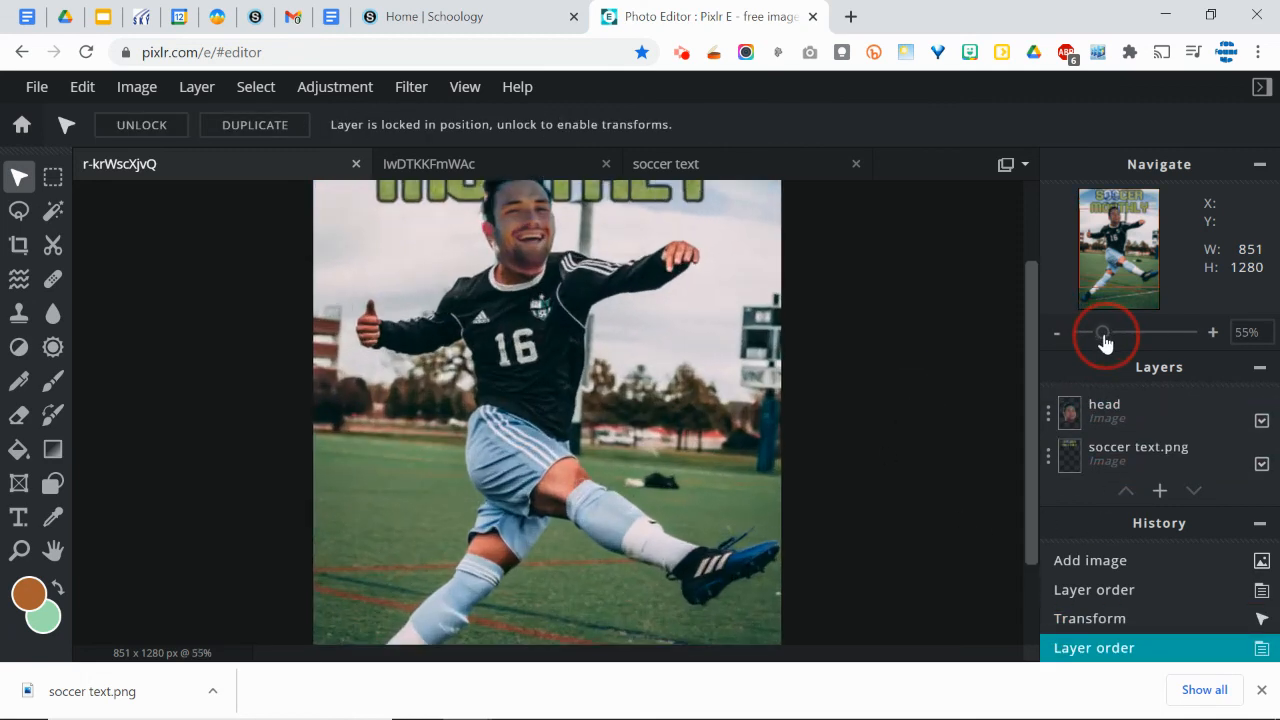